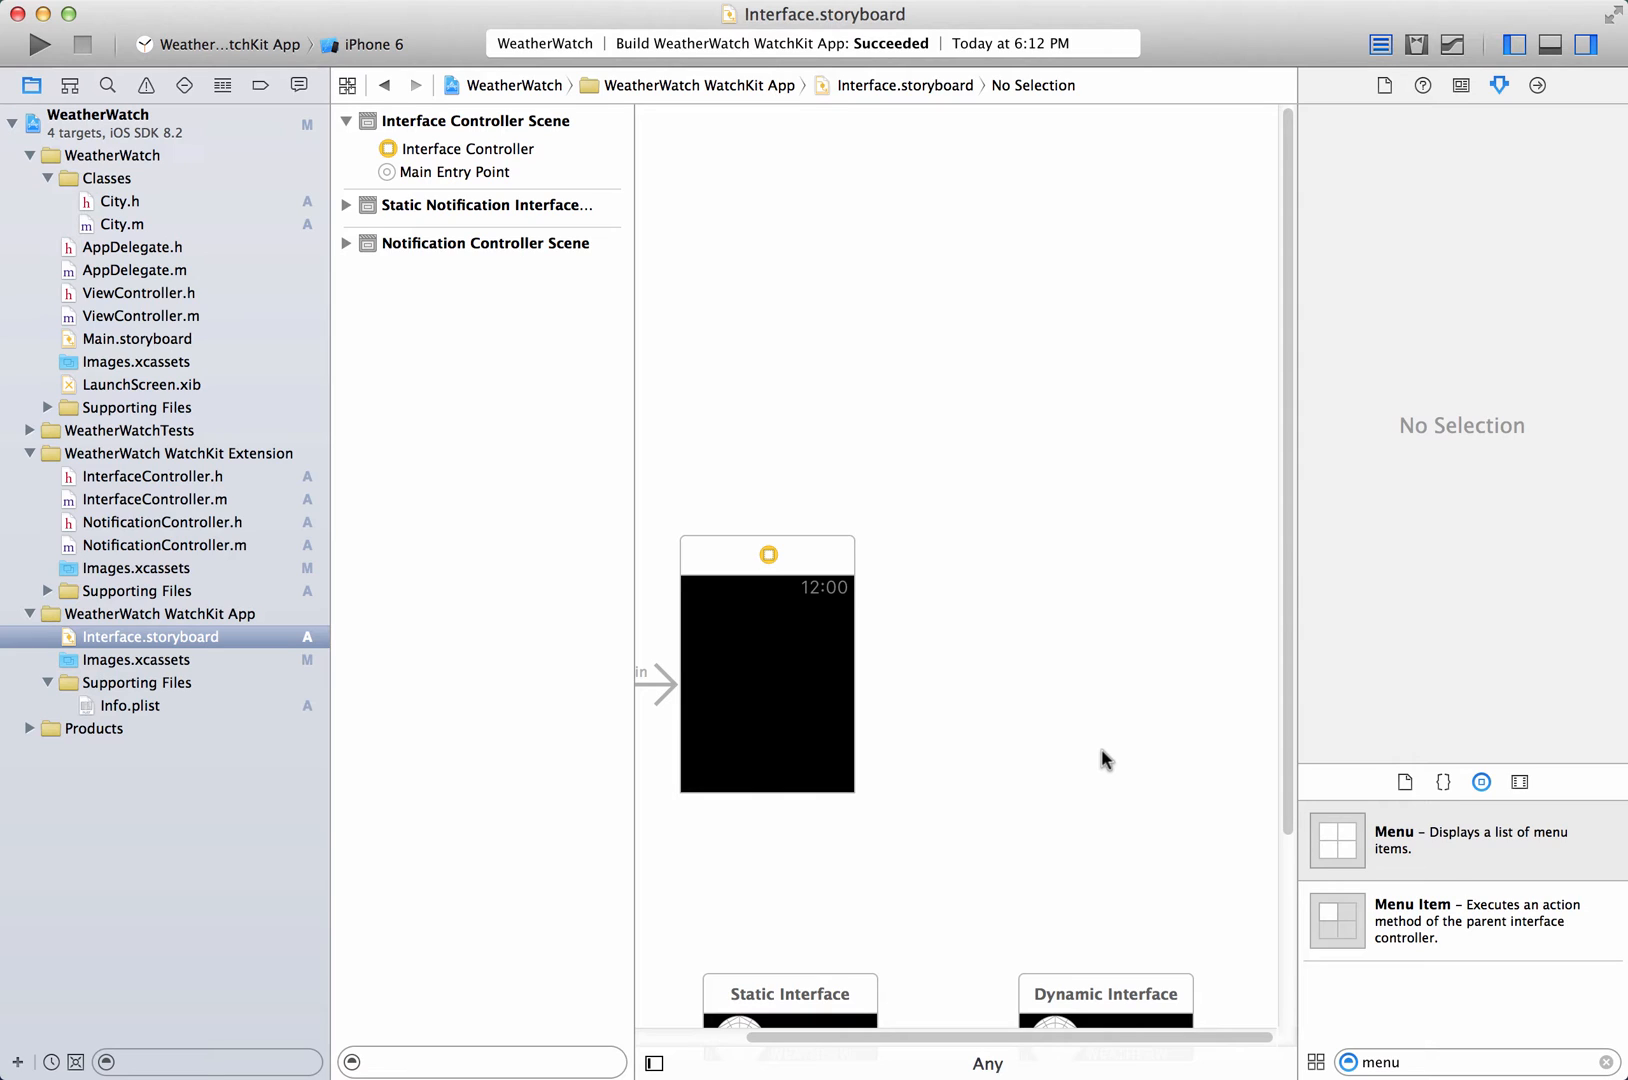
mouse_move(1048, 674)
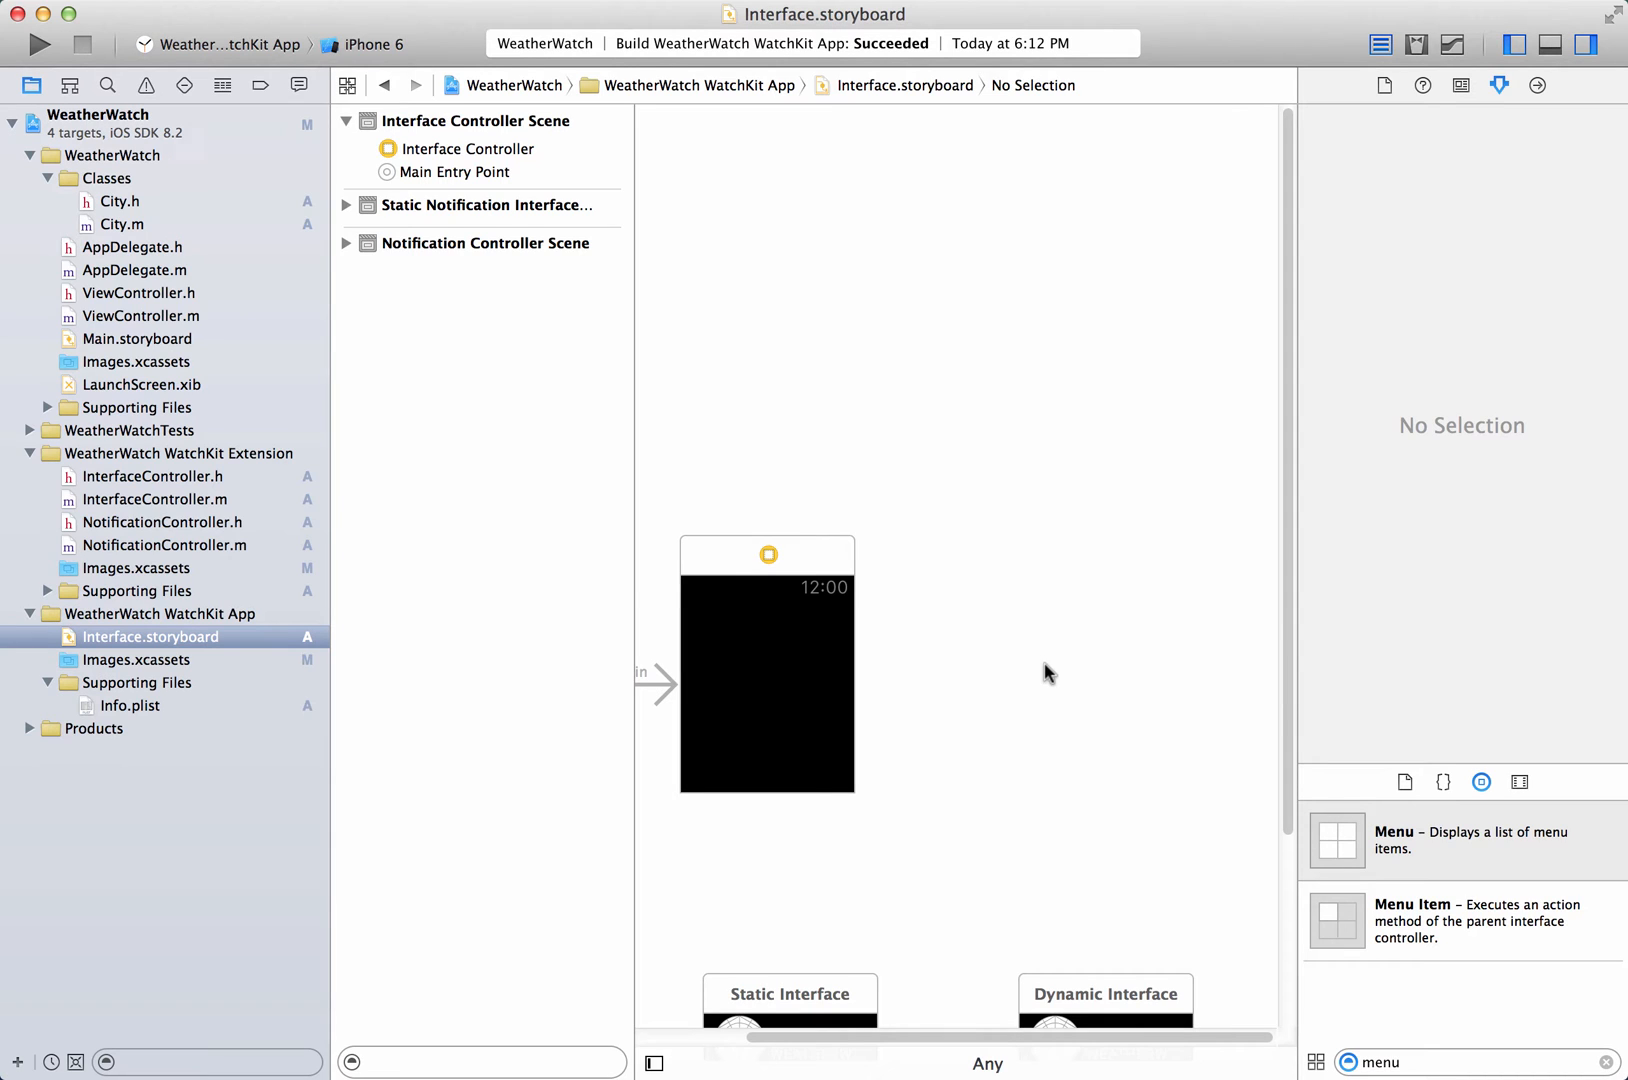
mouse_move(979, 631)
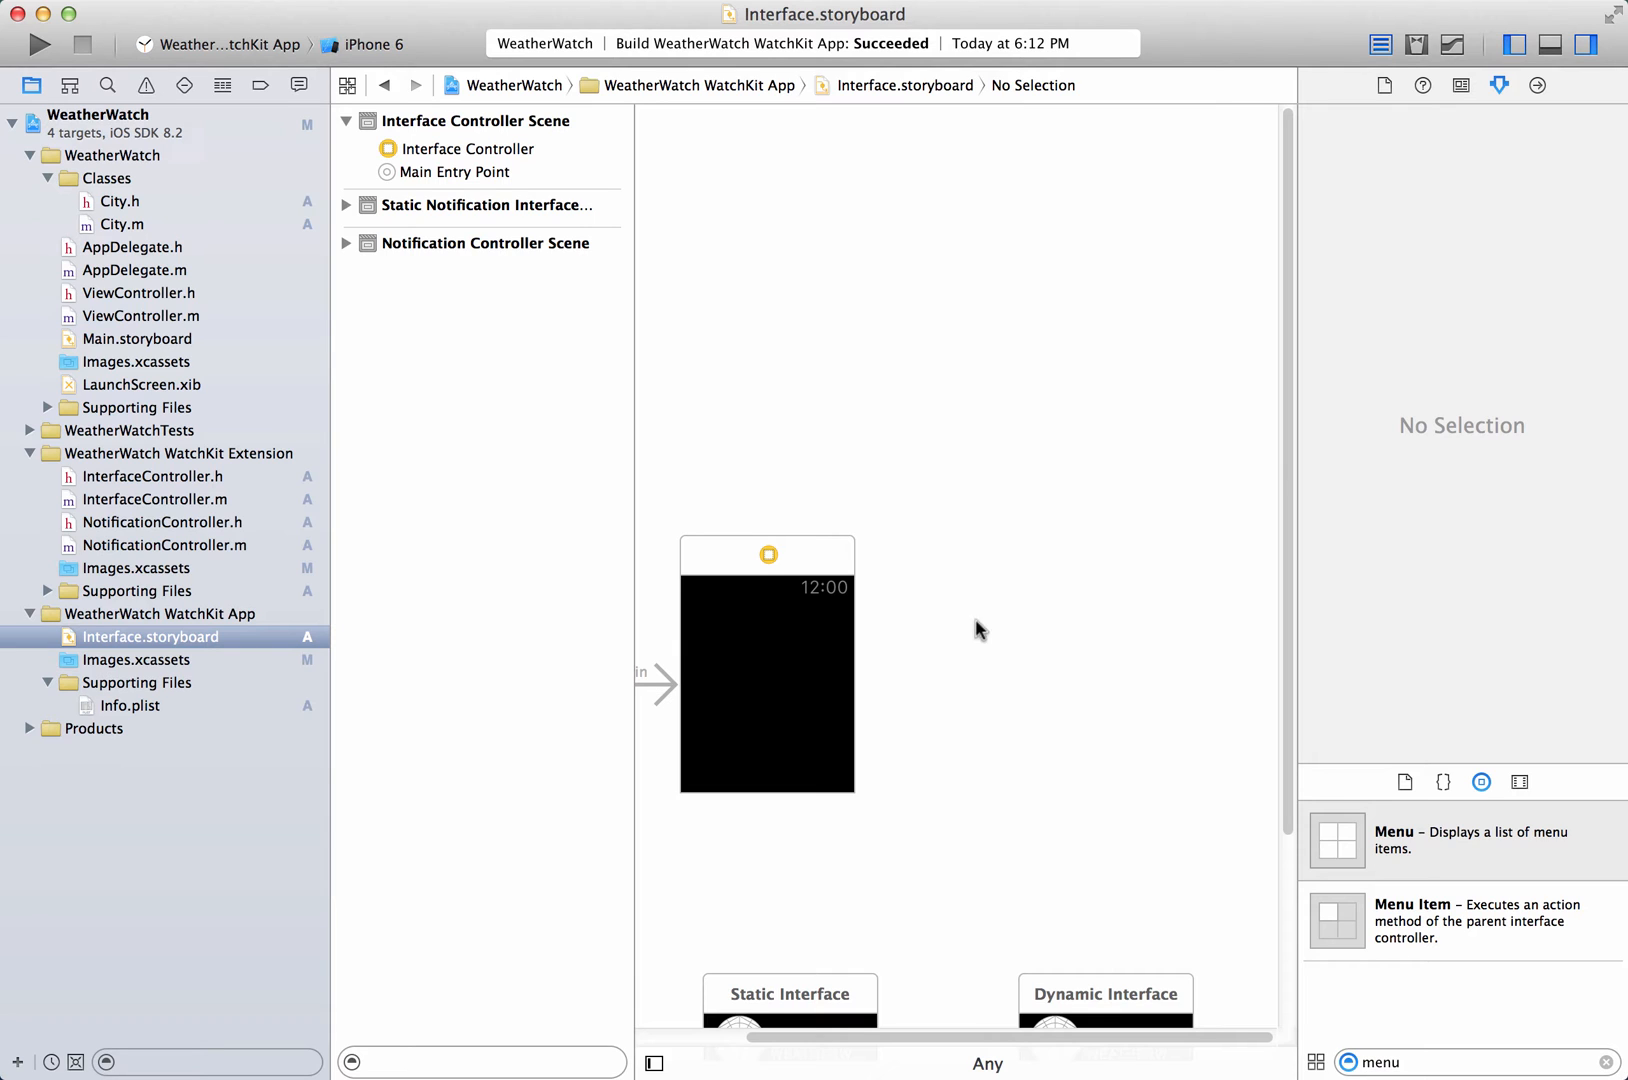
mouse_move(1020, 615)
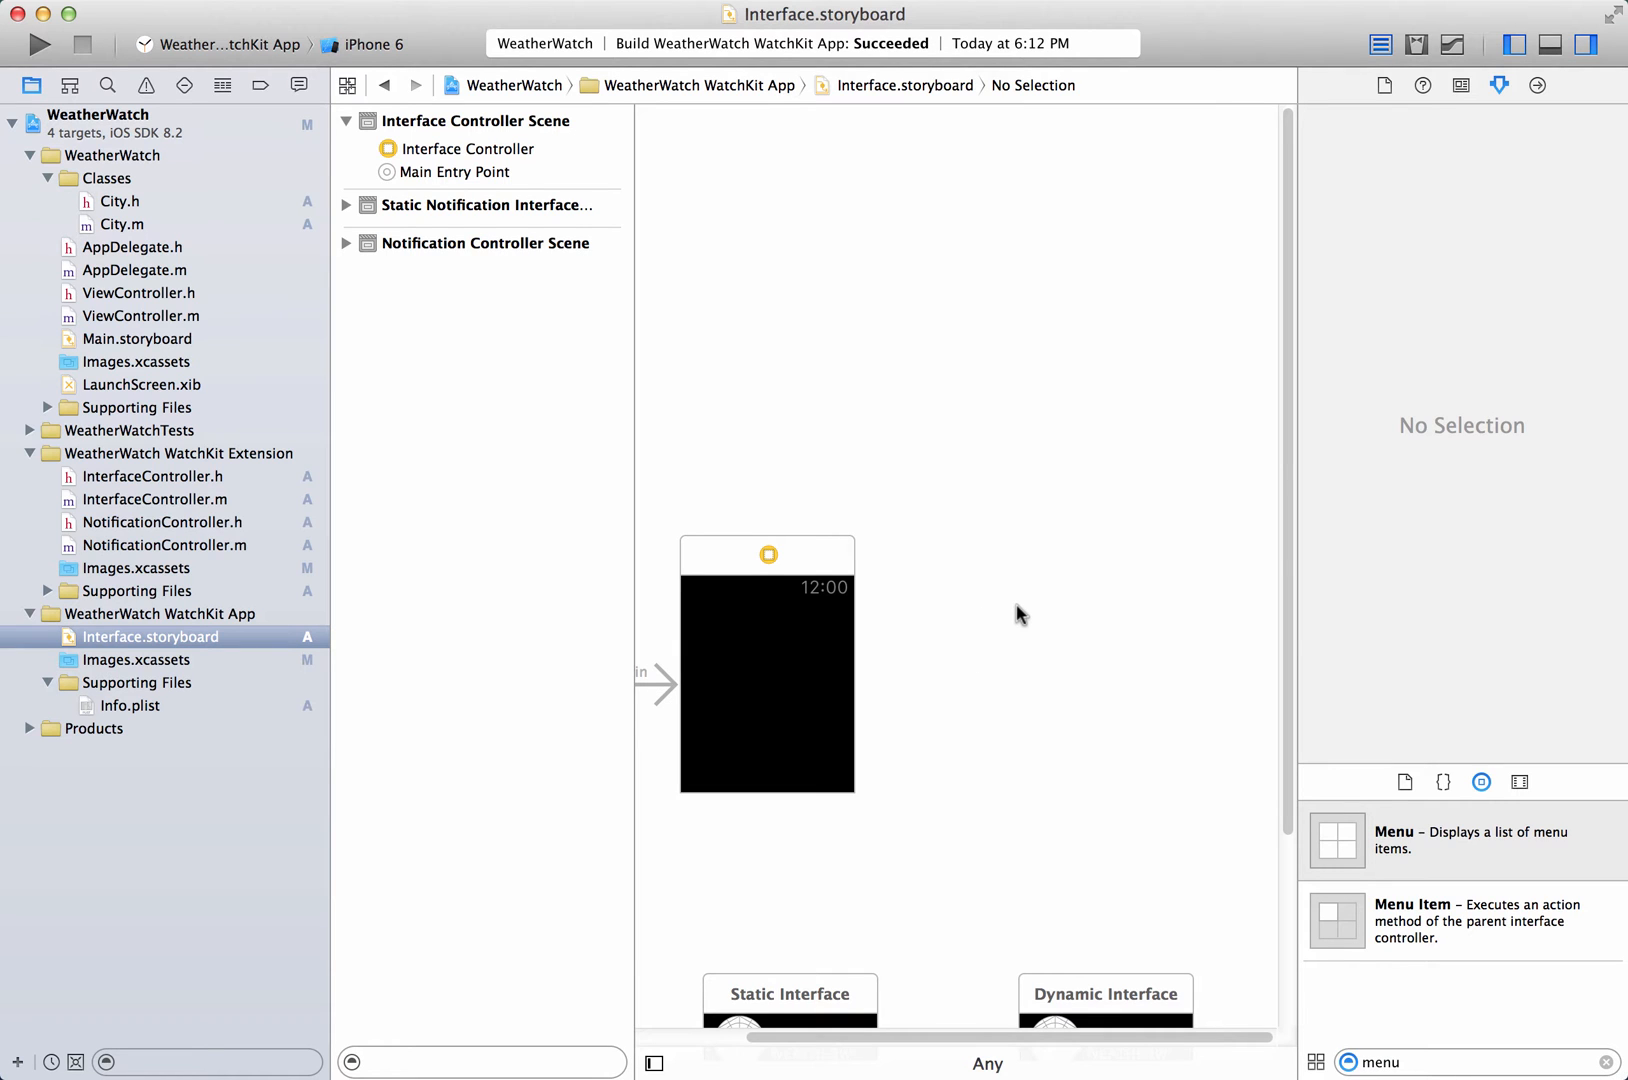
Launch the WatchKit app in the Apple Watch simulator and move its window over the storyboard
click(38, 40)
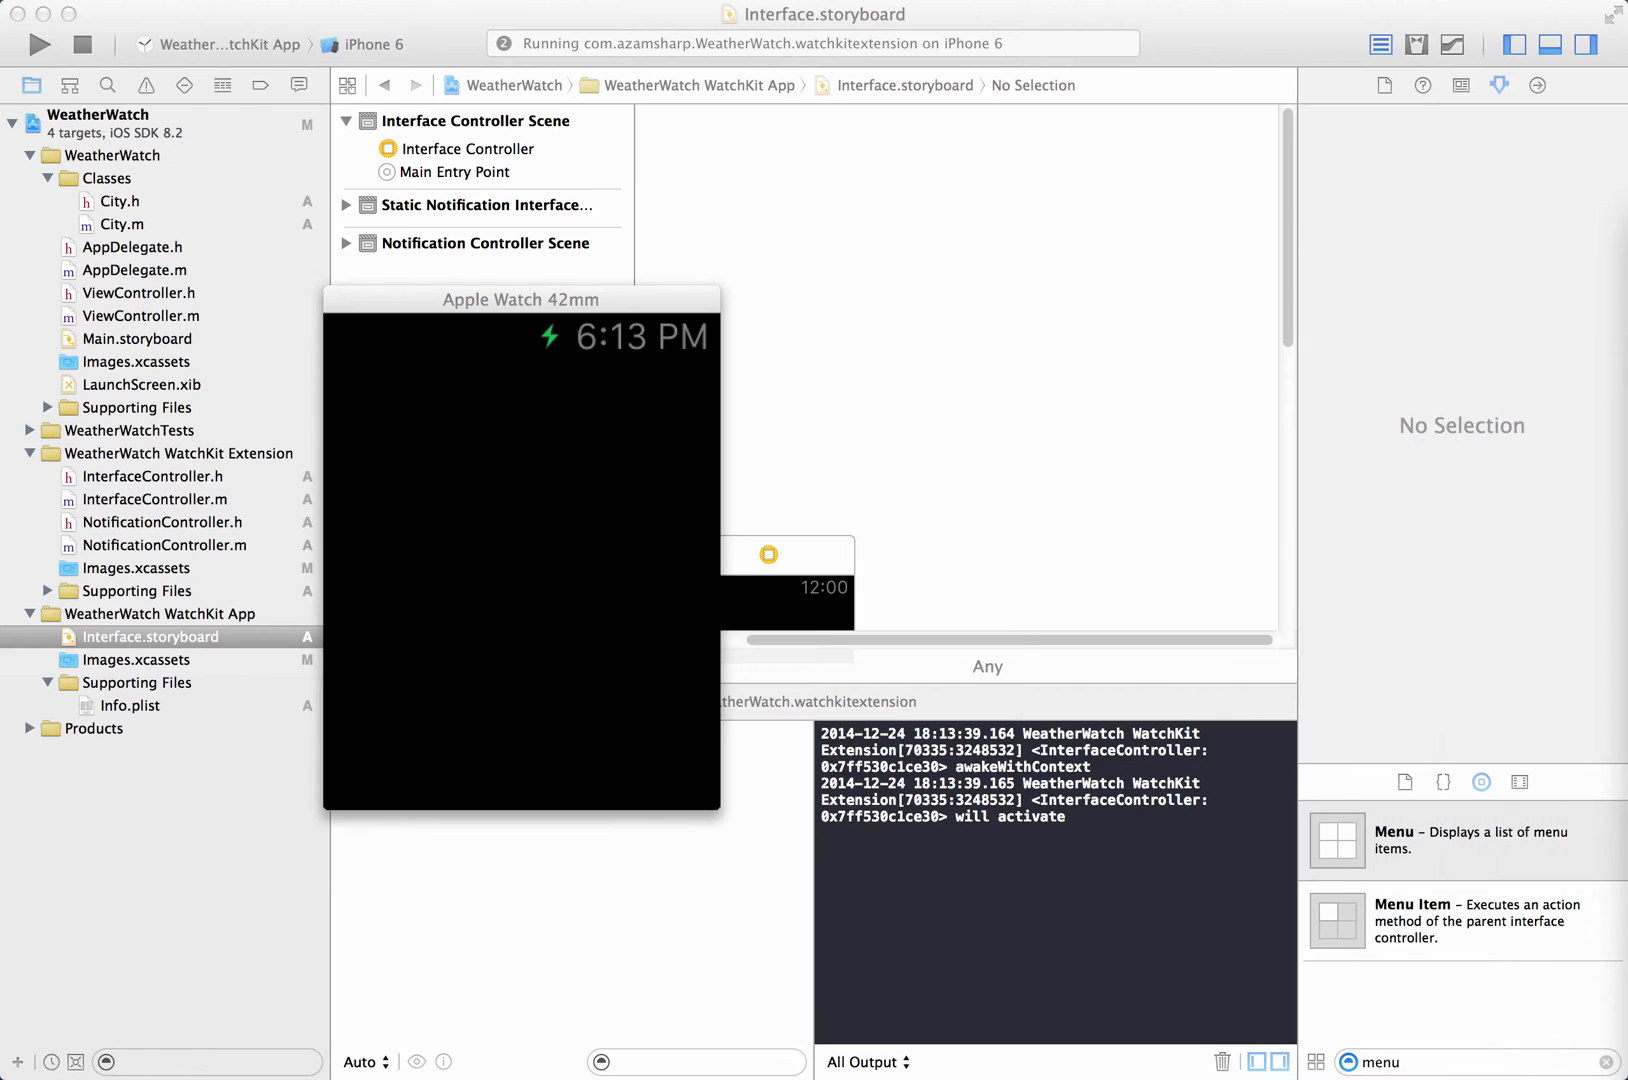
drag(519, 299, 616, 282)
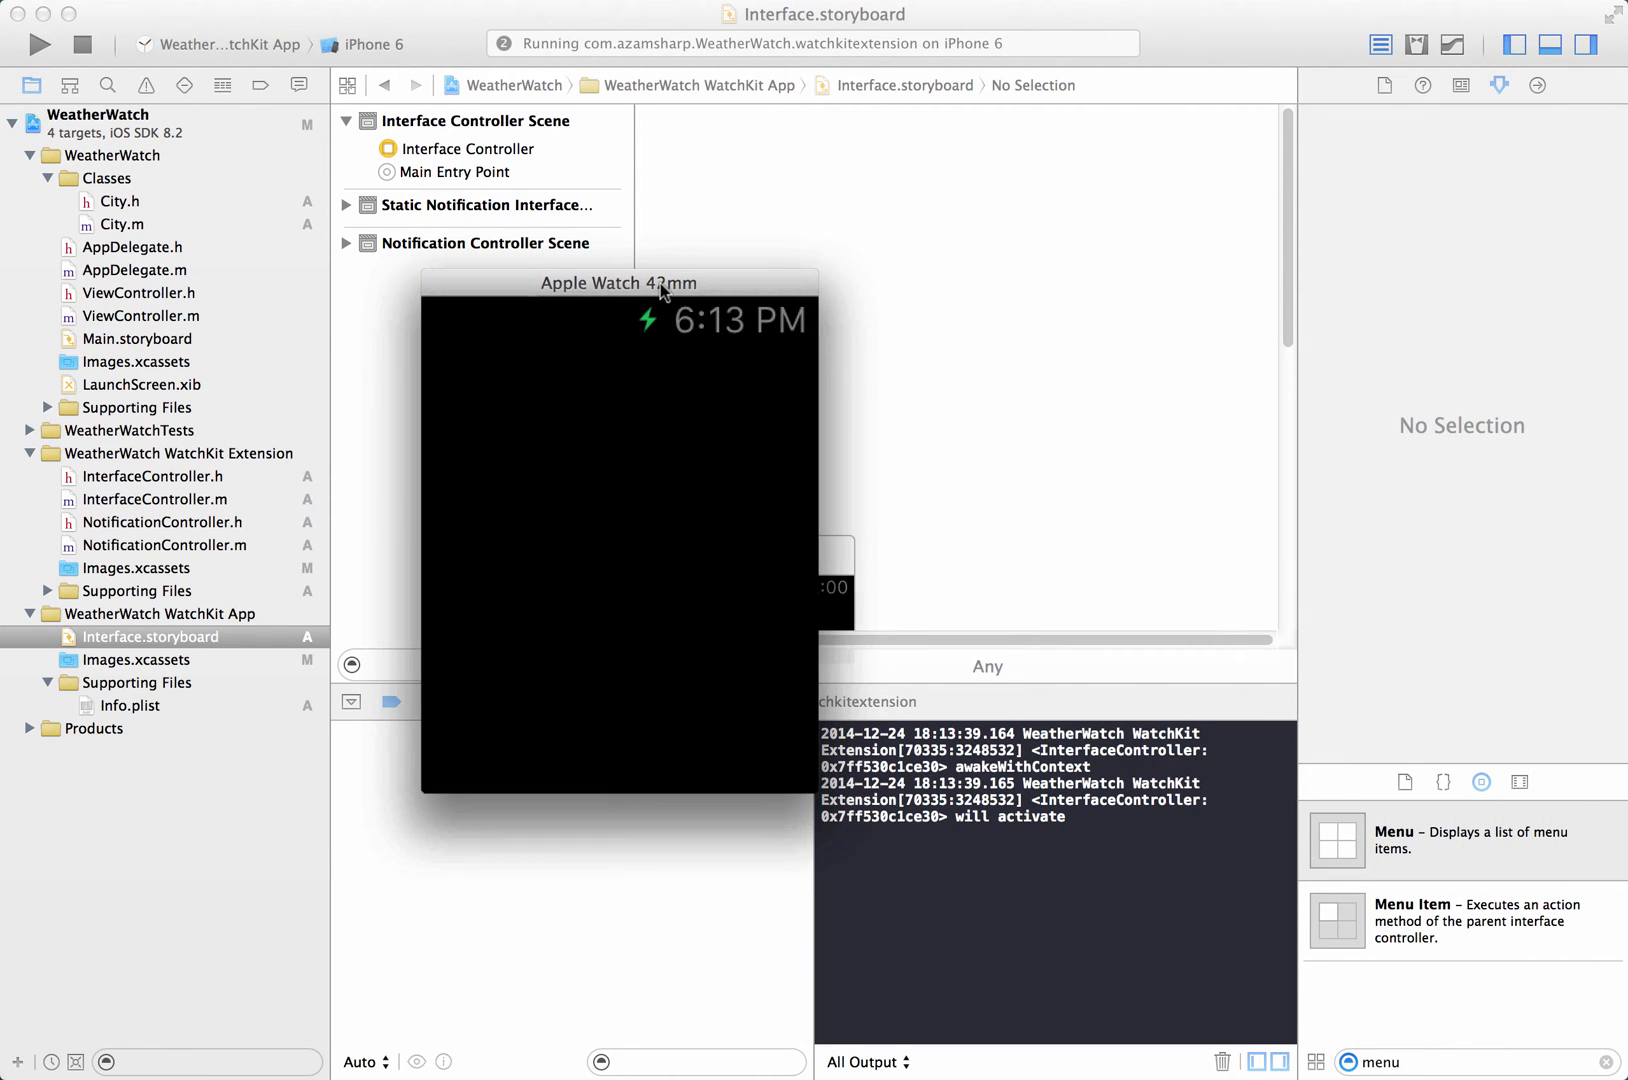
mouse_move(638, 559)
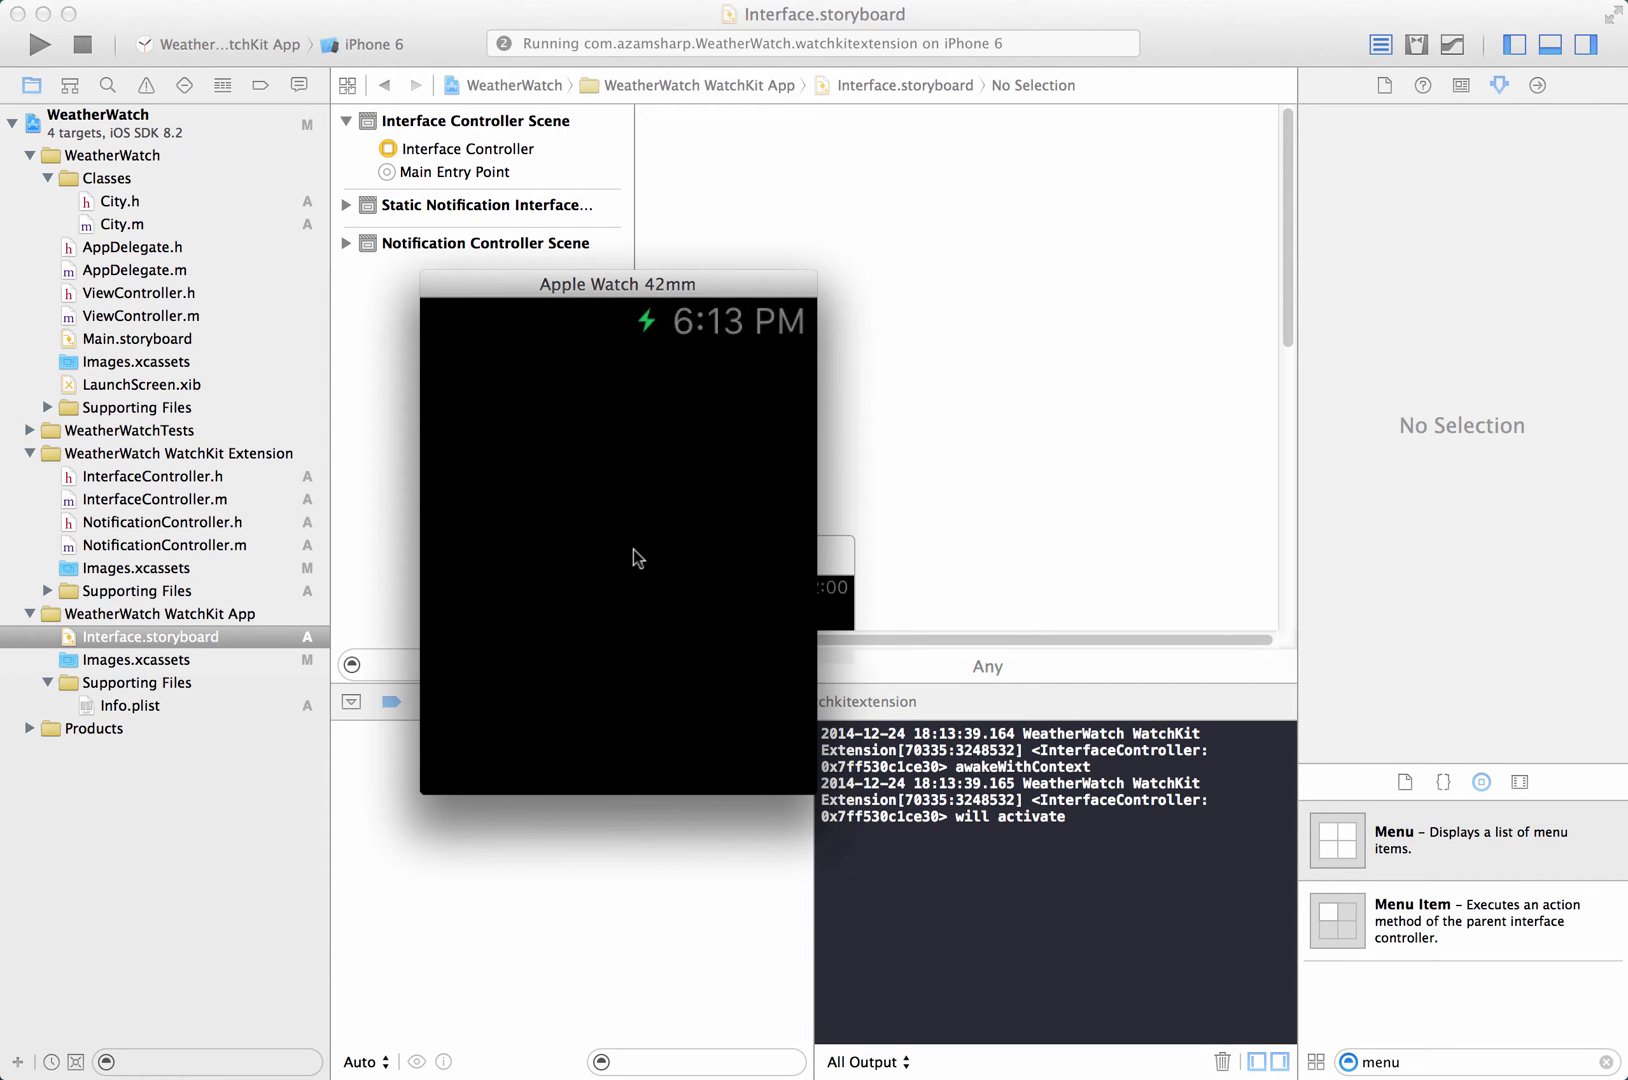
mouse_move(702, 369)
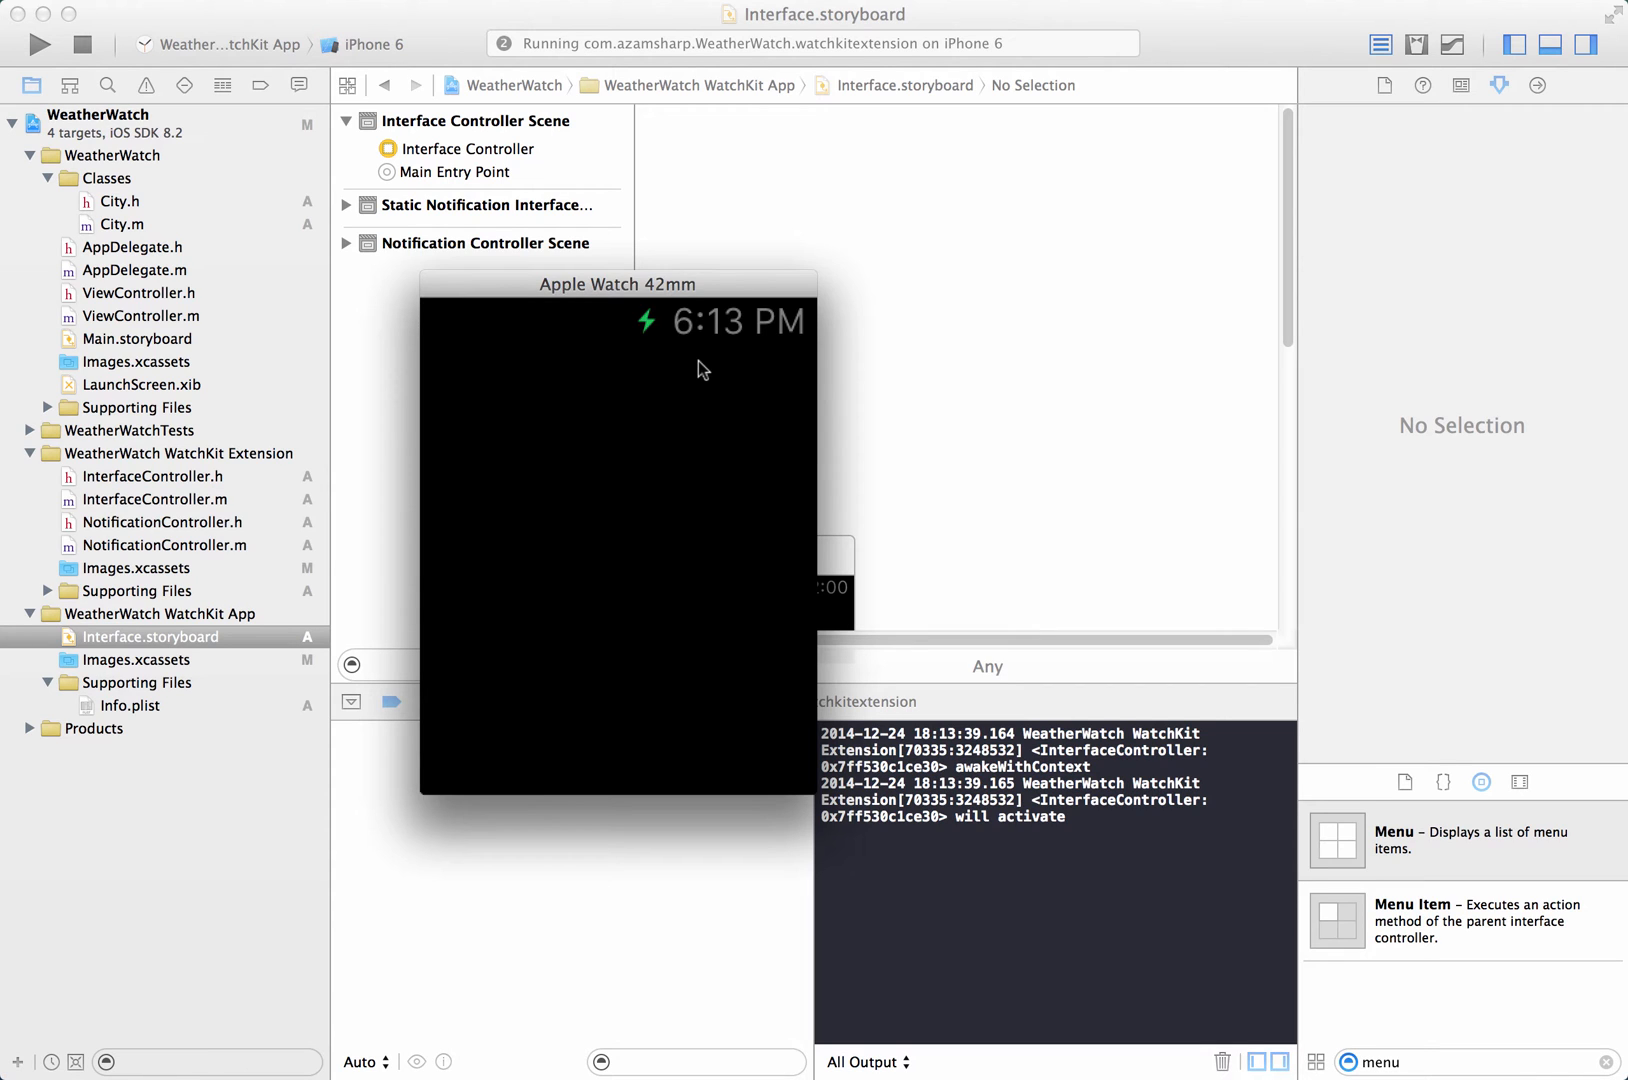
mouse_move(669, 538)
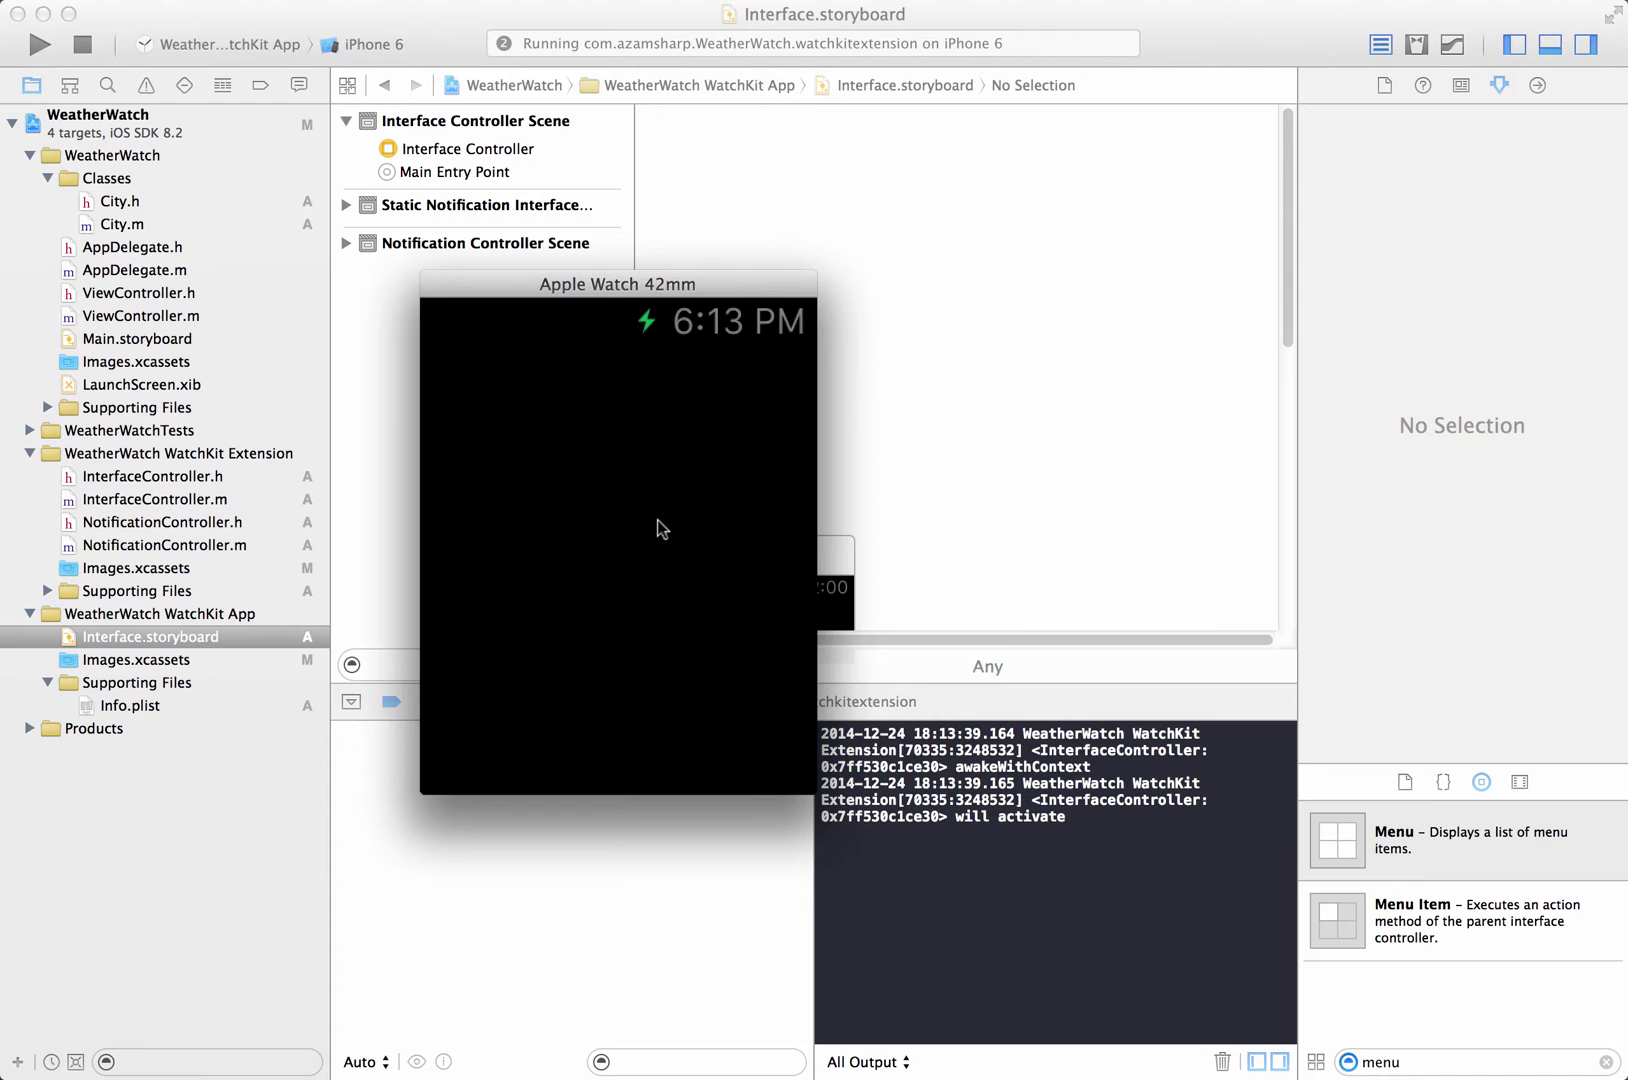
mouse_move(745, 506)
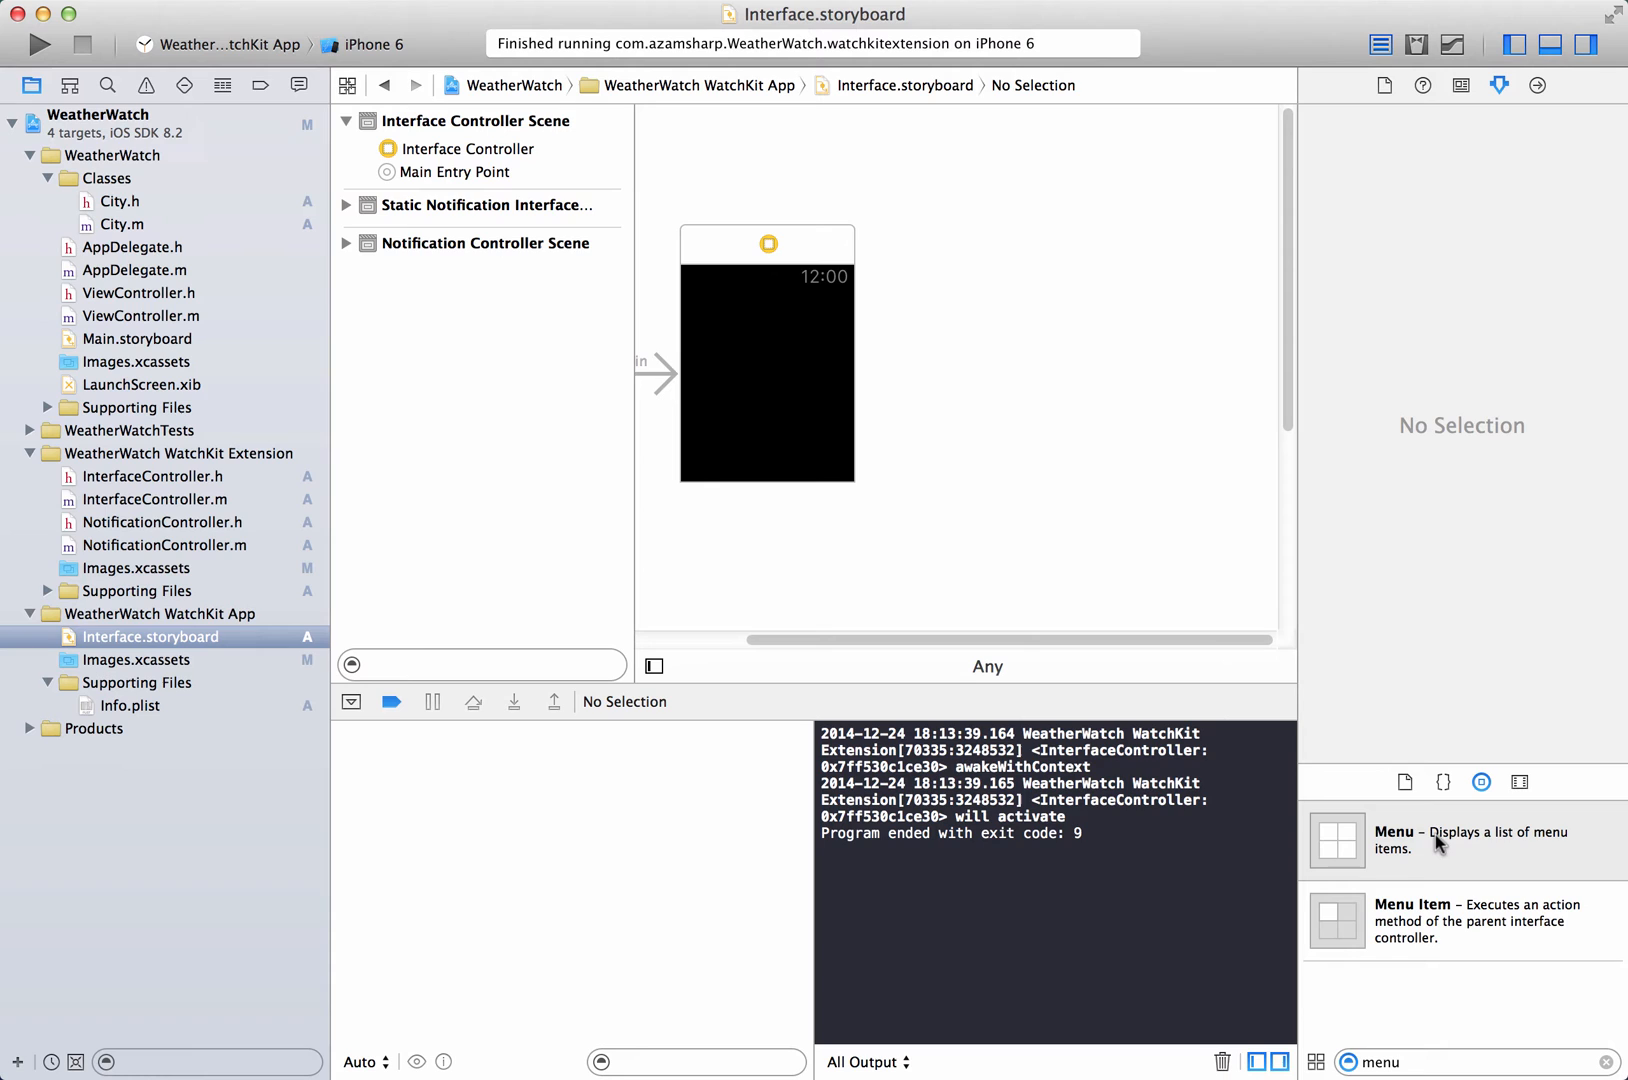
mouse_move(1424, 849)
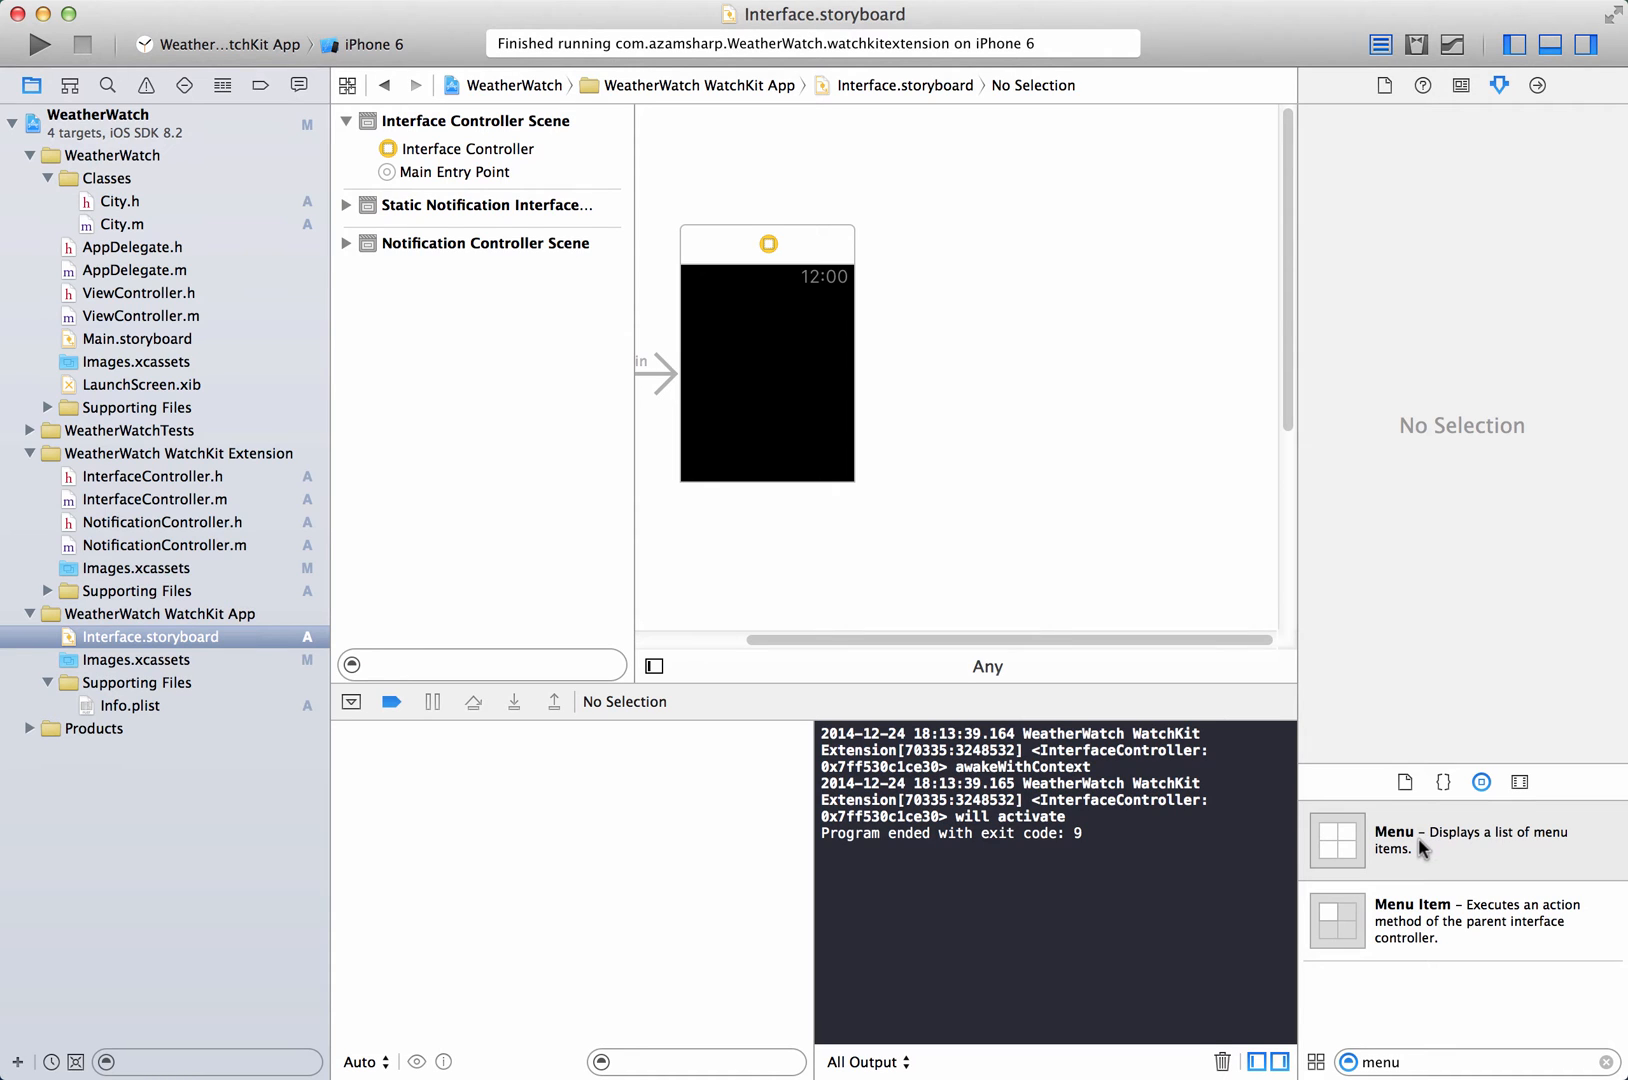
Drop a Menu onto the interface controller, give it 3 items, and select the first
drag(1336, 840, 766, 384)
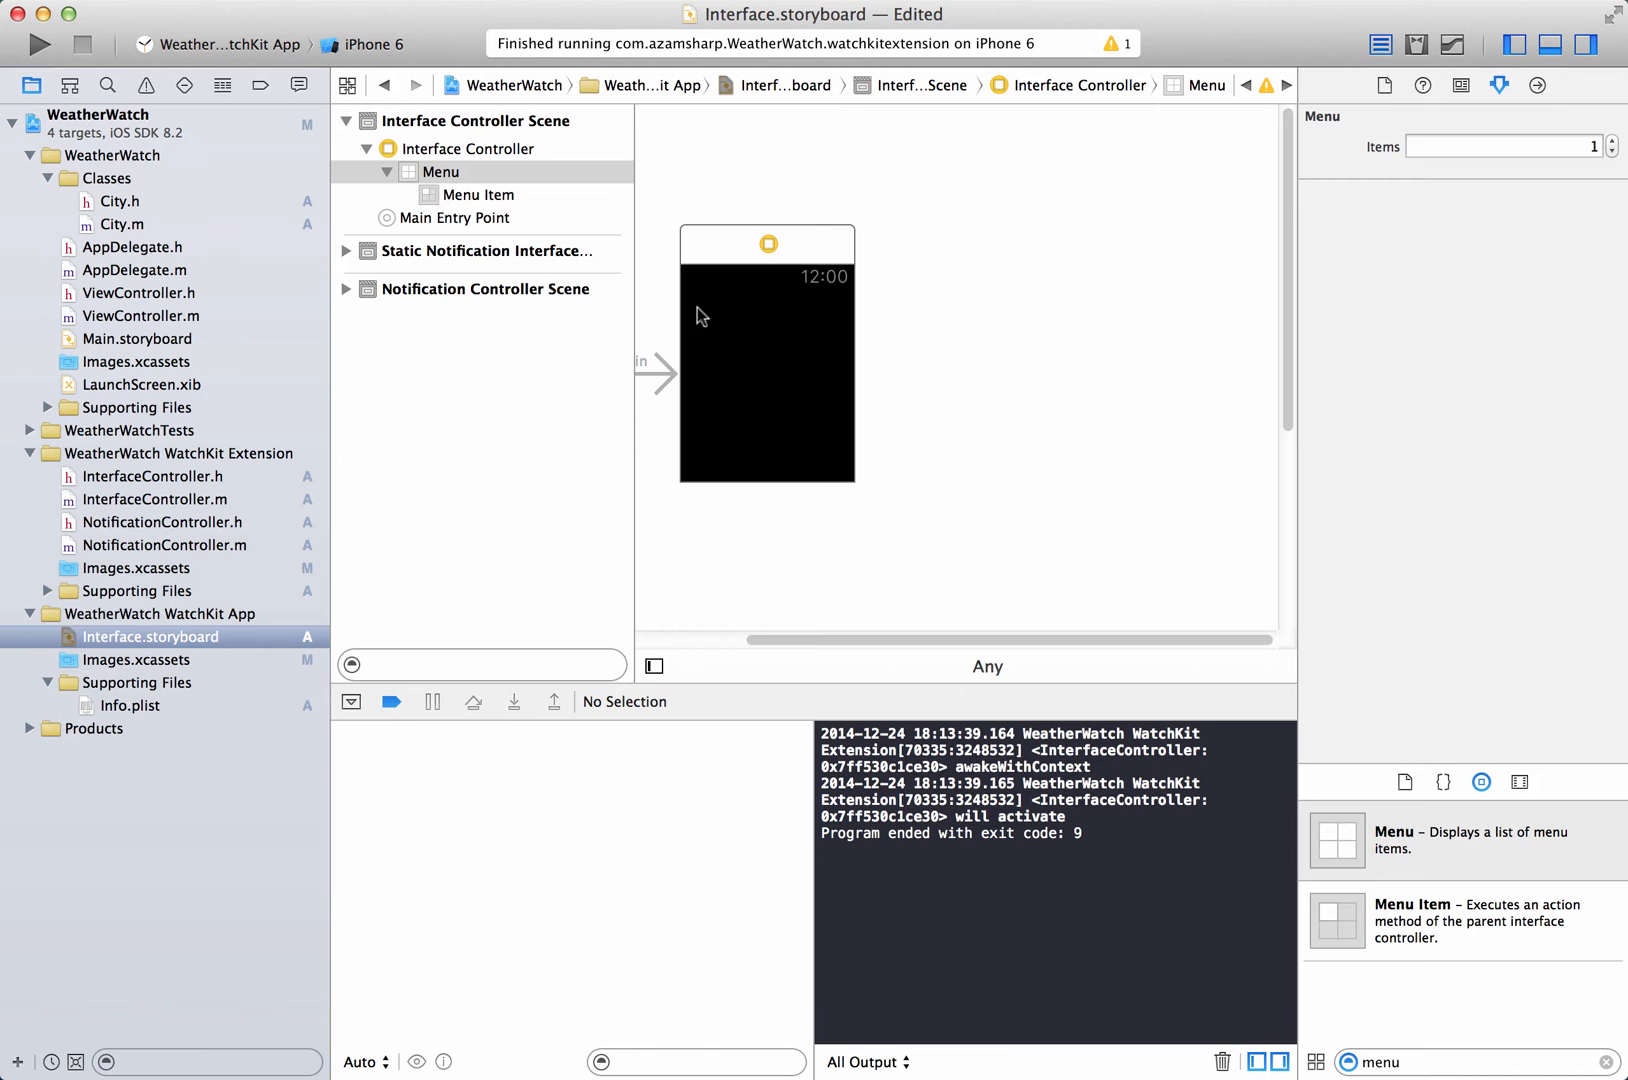
click(441, 171)
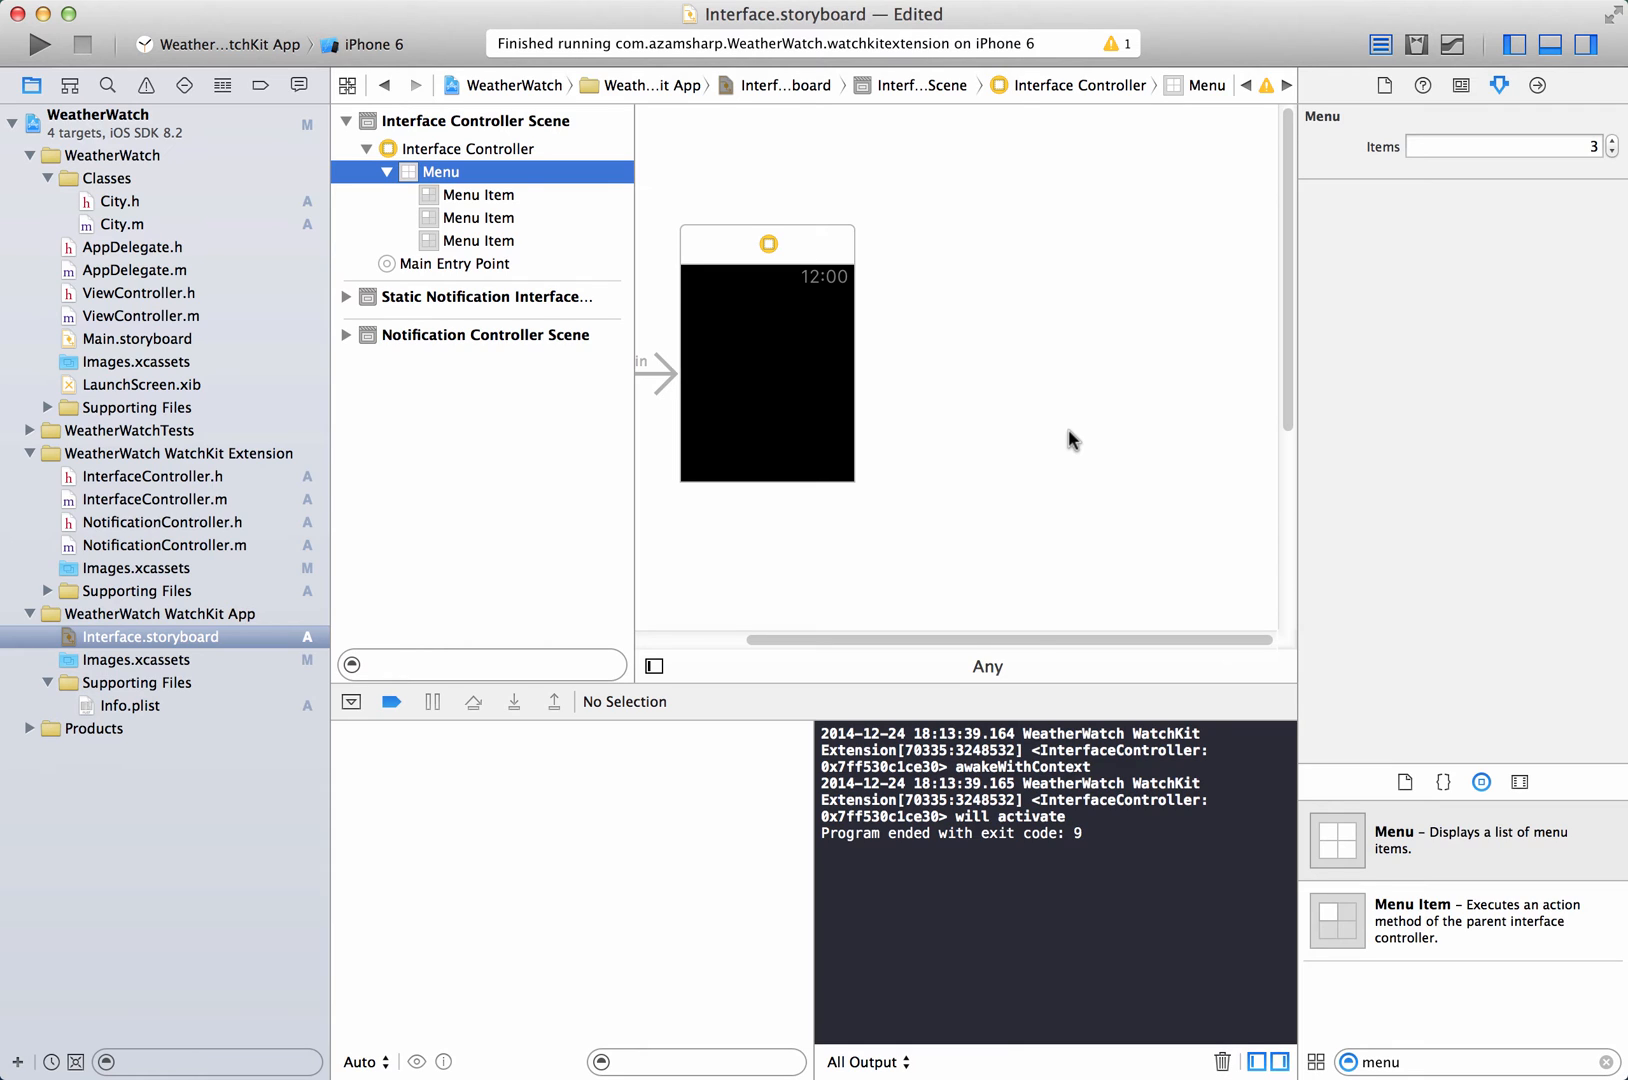
mouse_move(498, 226)
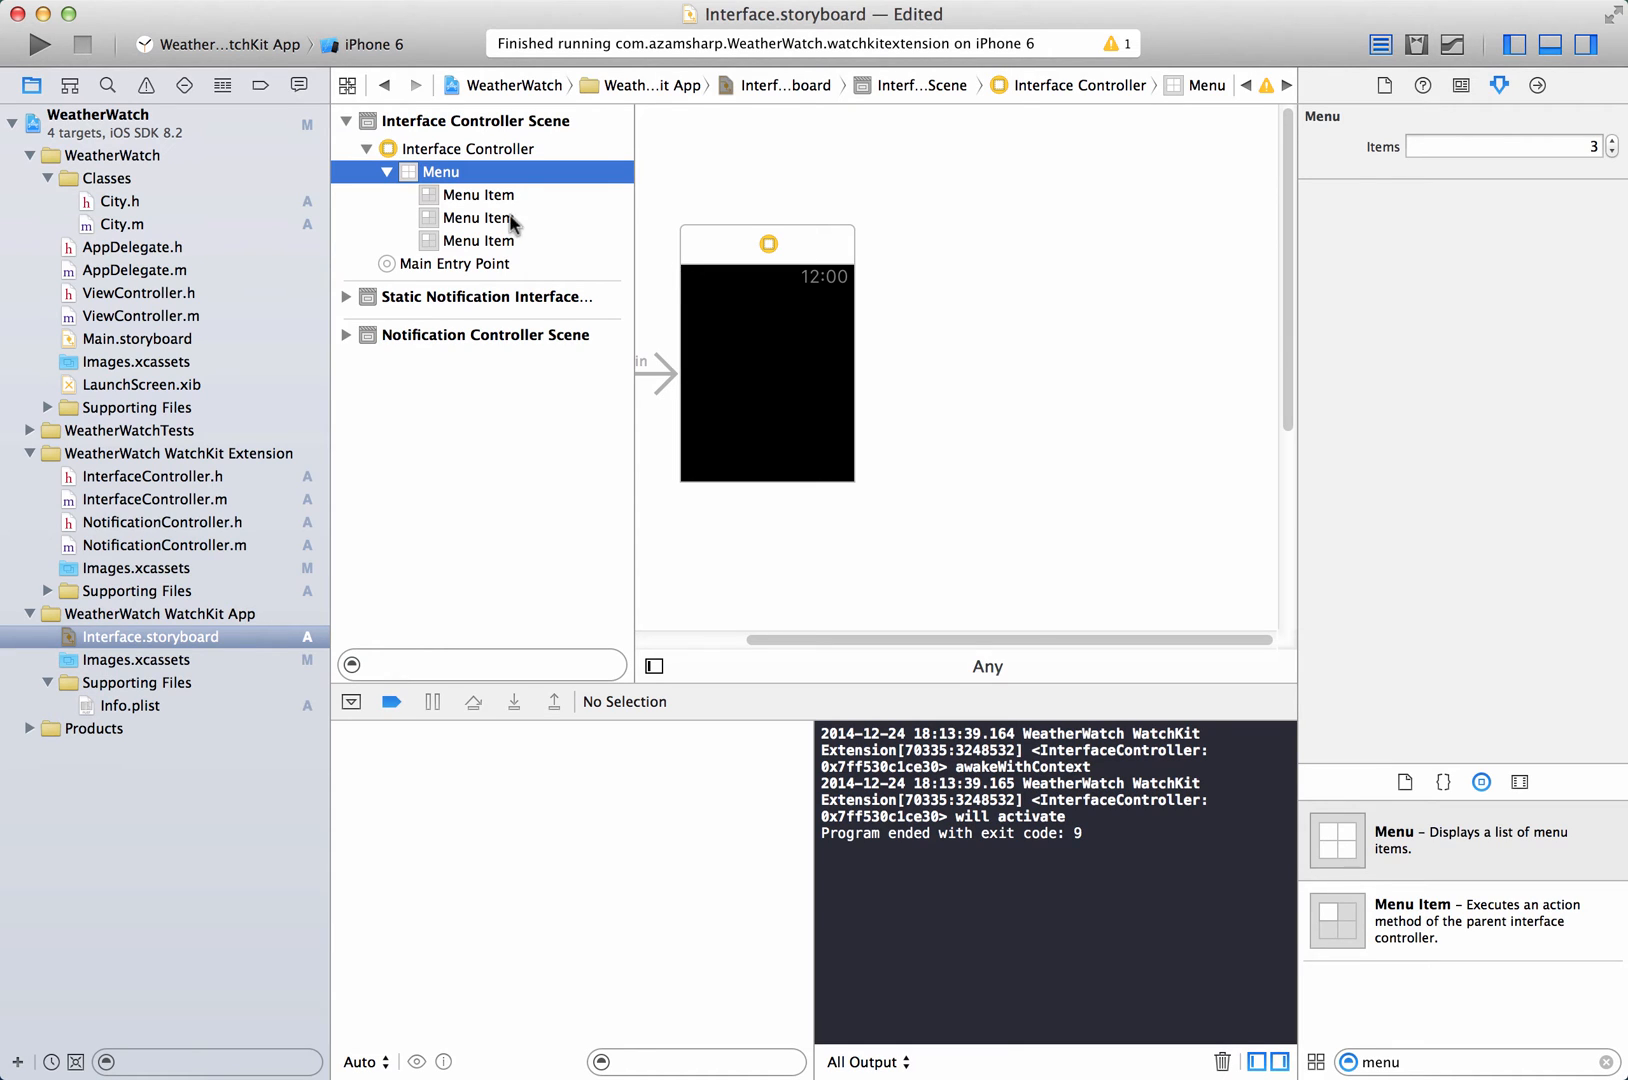
click(478, 194)
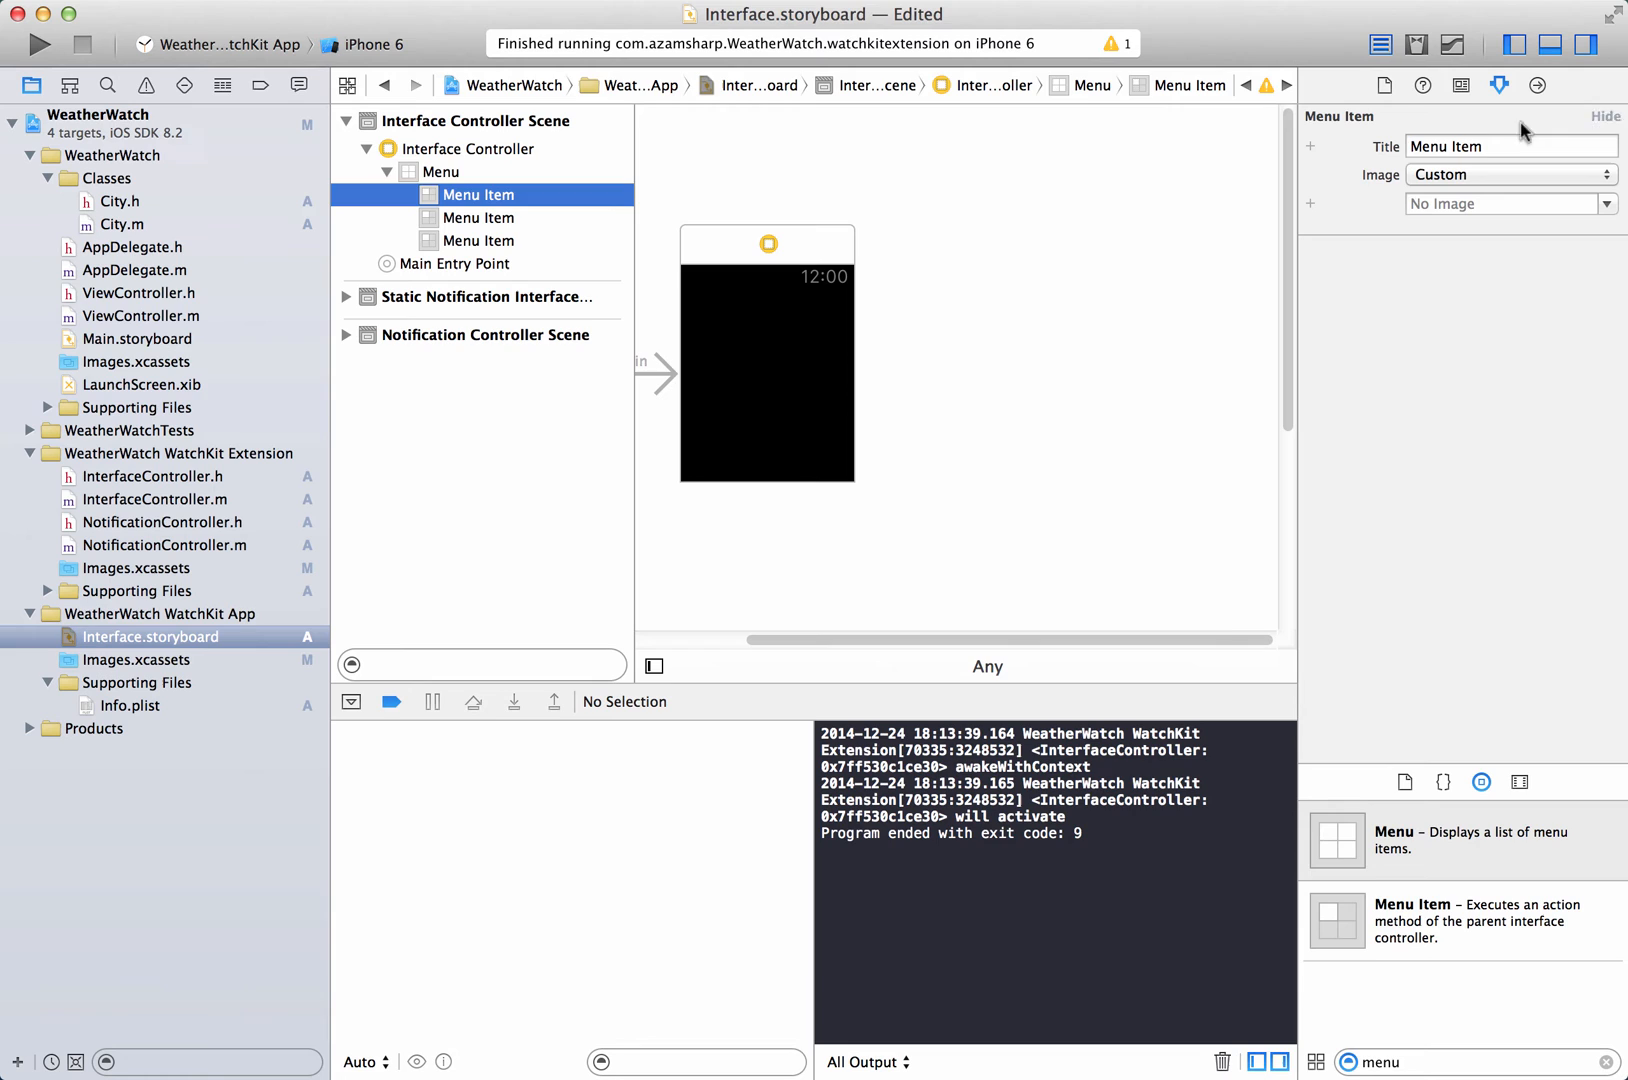
Set the menu items to Play, Pause and Repeat, then relaunch the watch app
text(Pla)
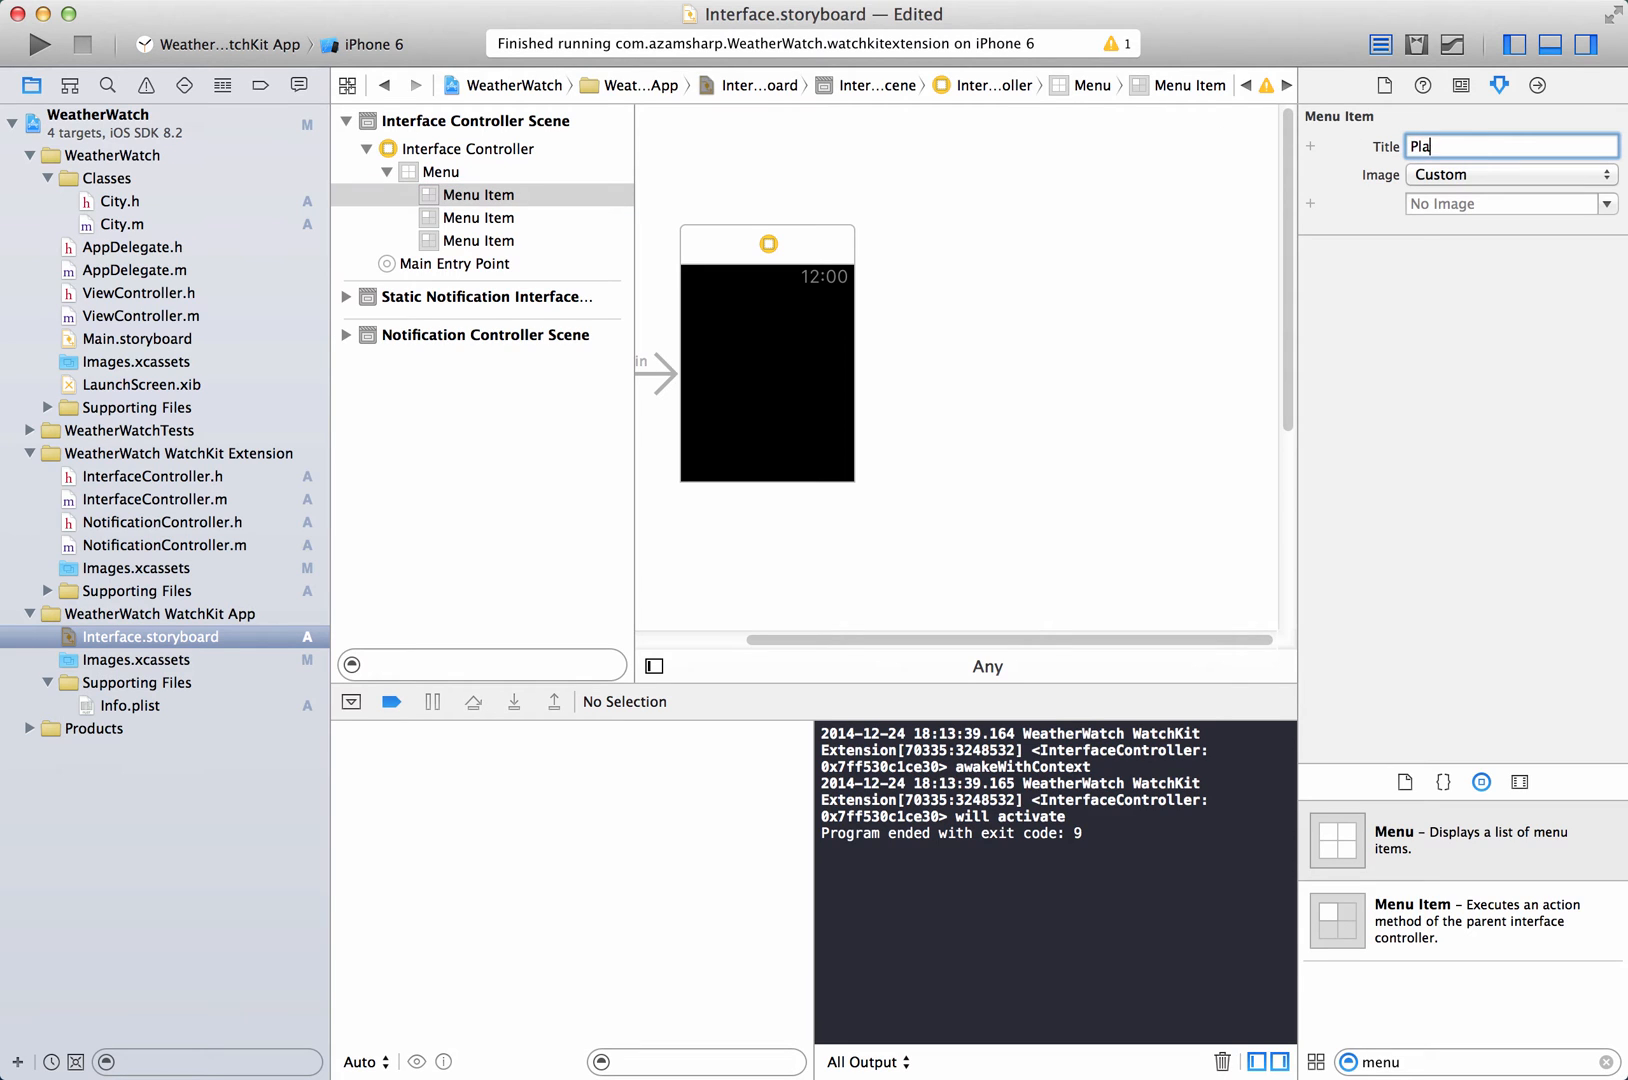
click(1509, 175)
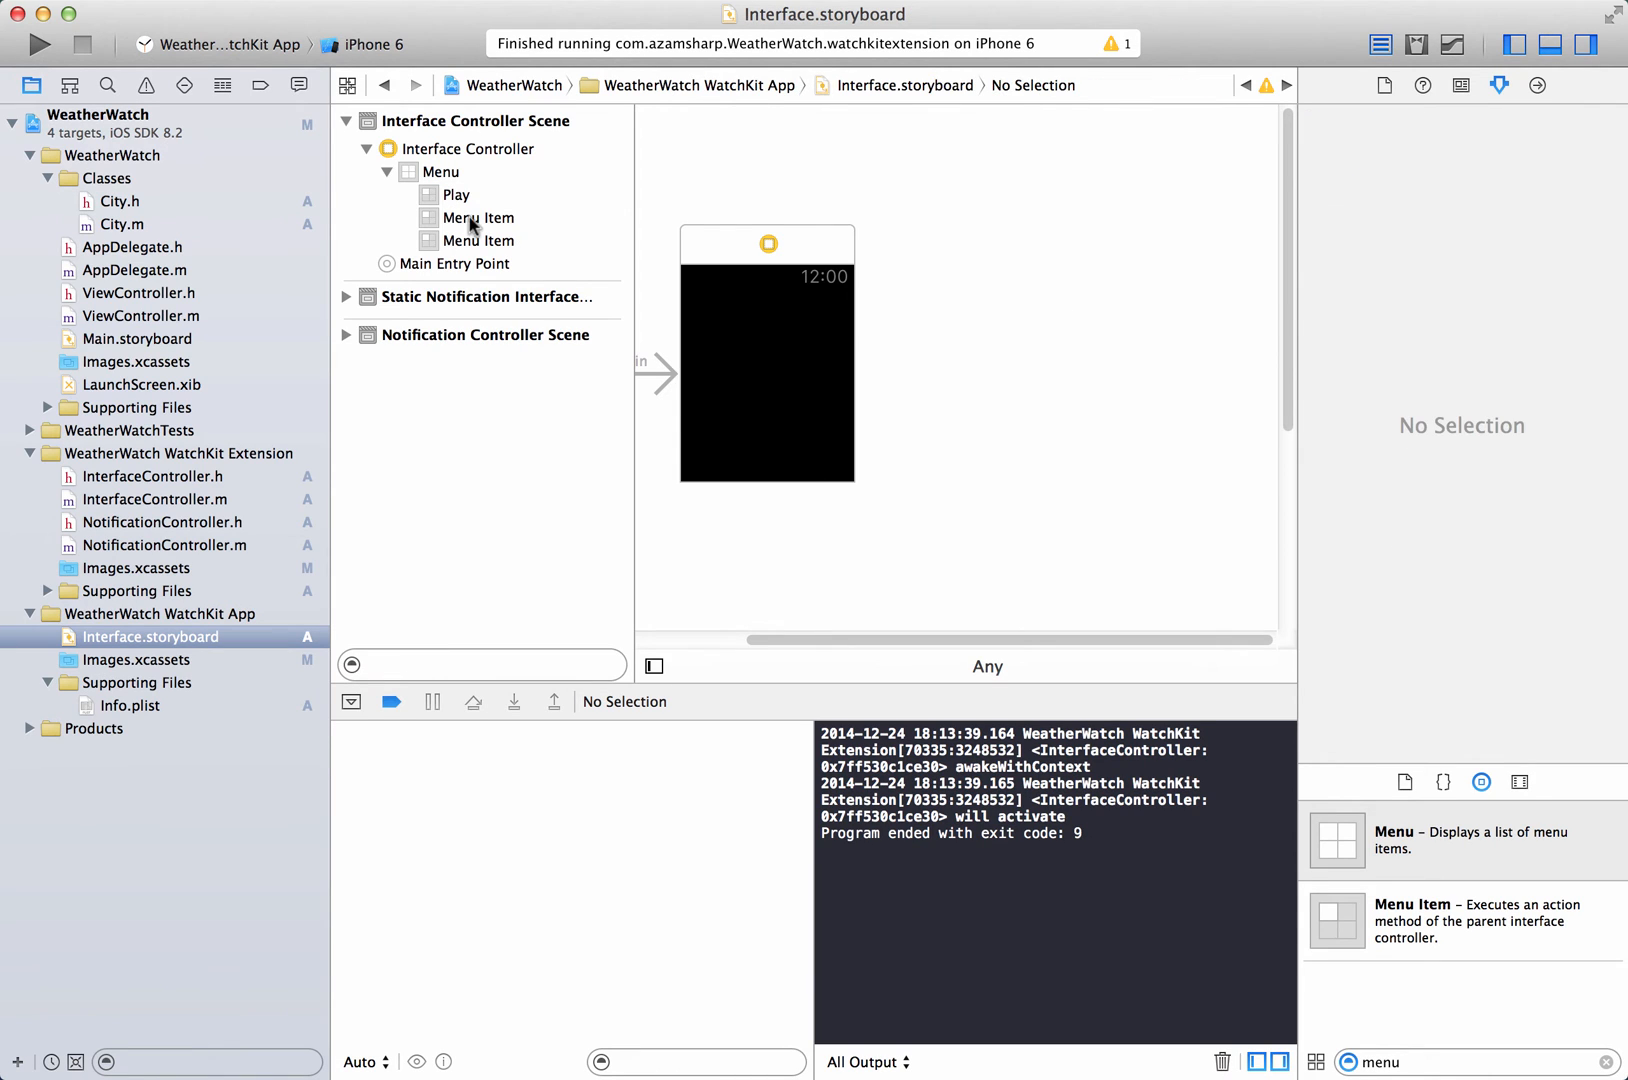
click(478, 217)
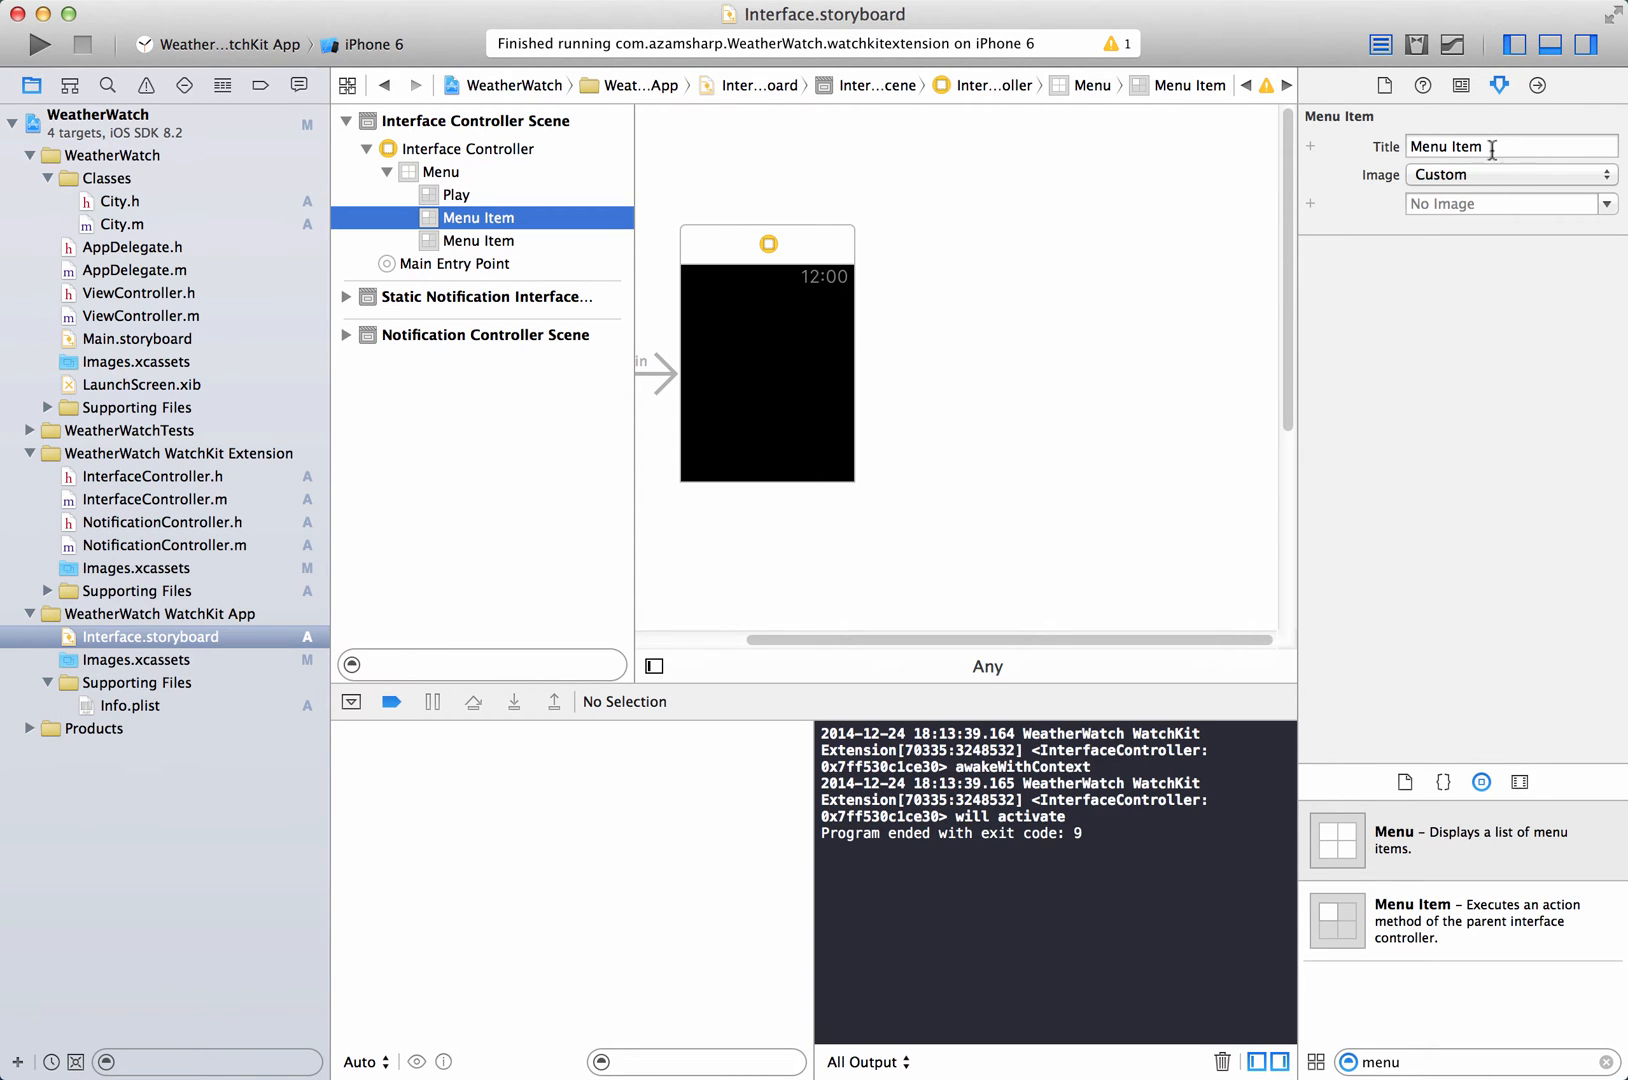
click(1507, 175)
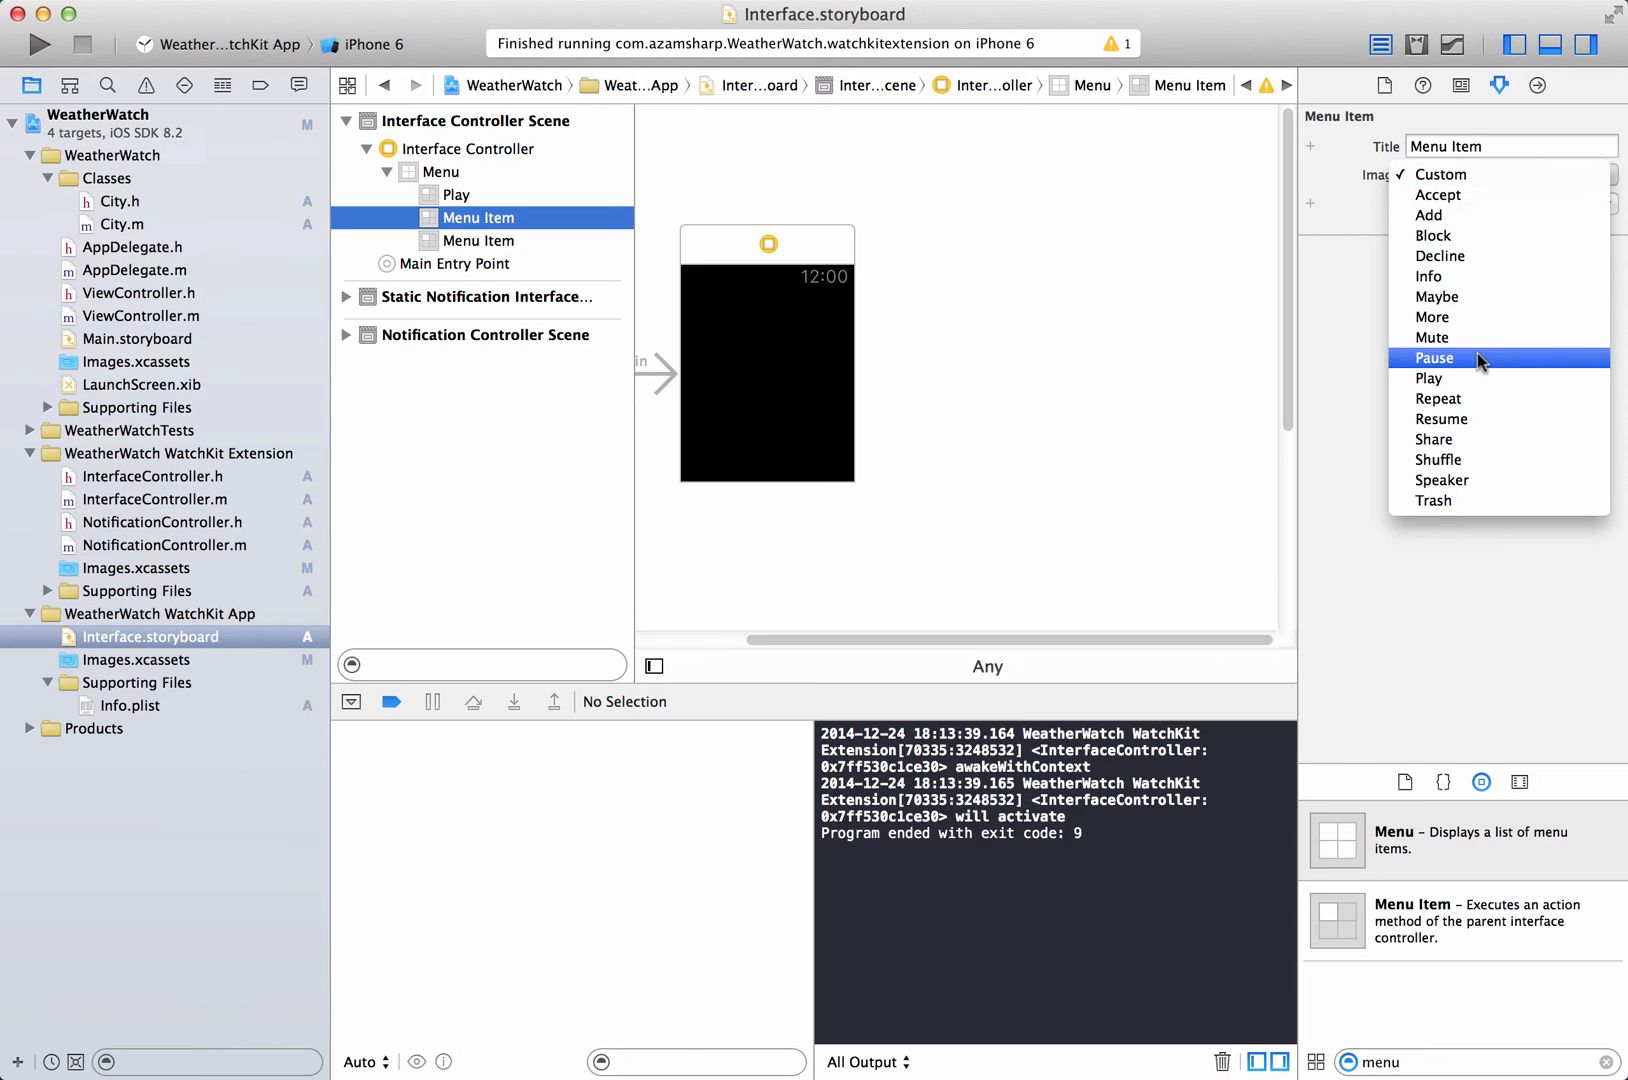
click(1434, 357)
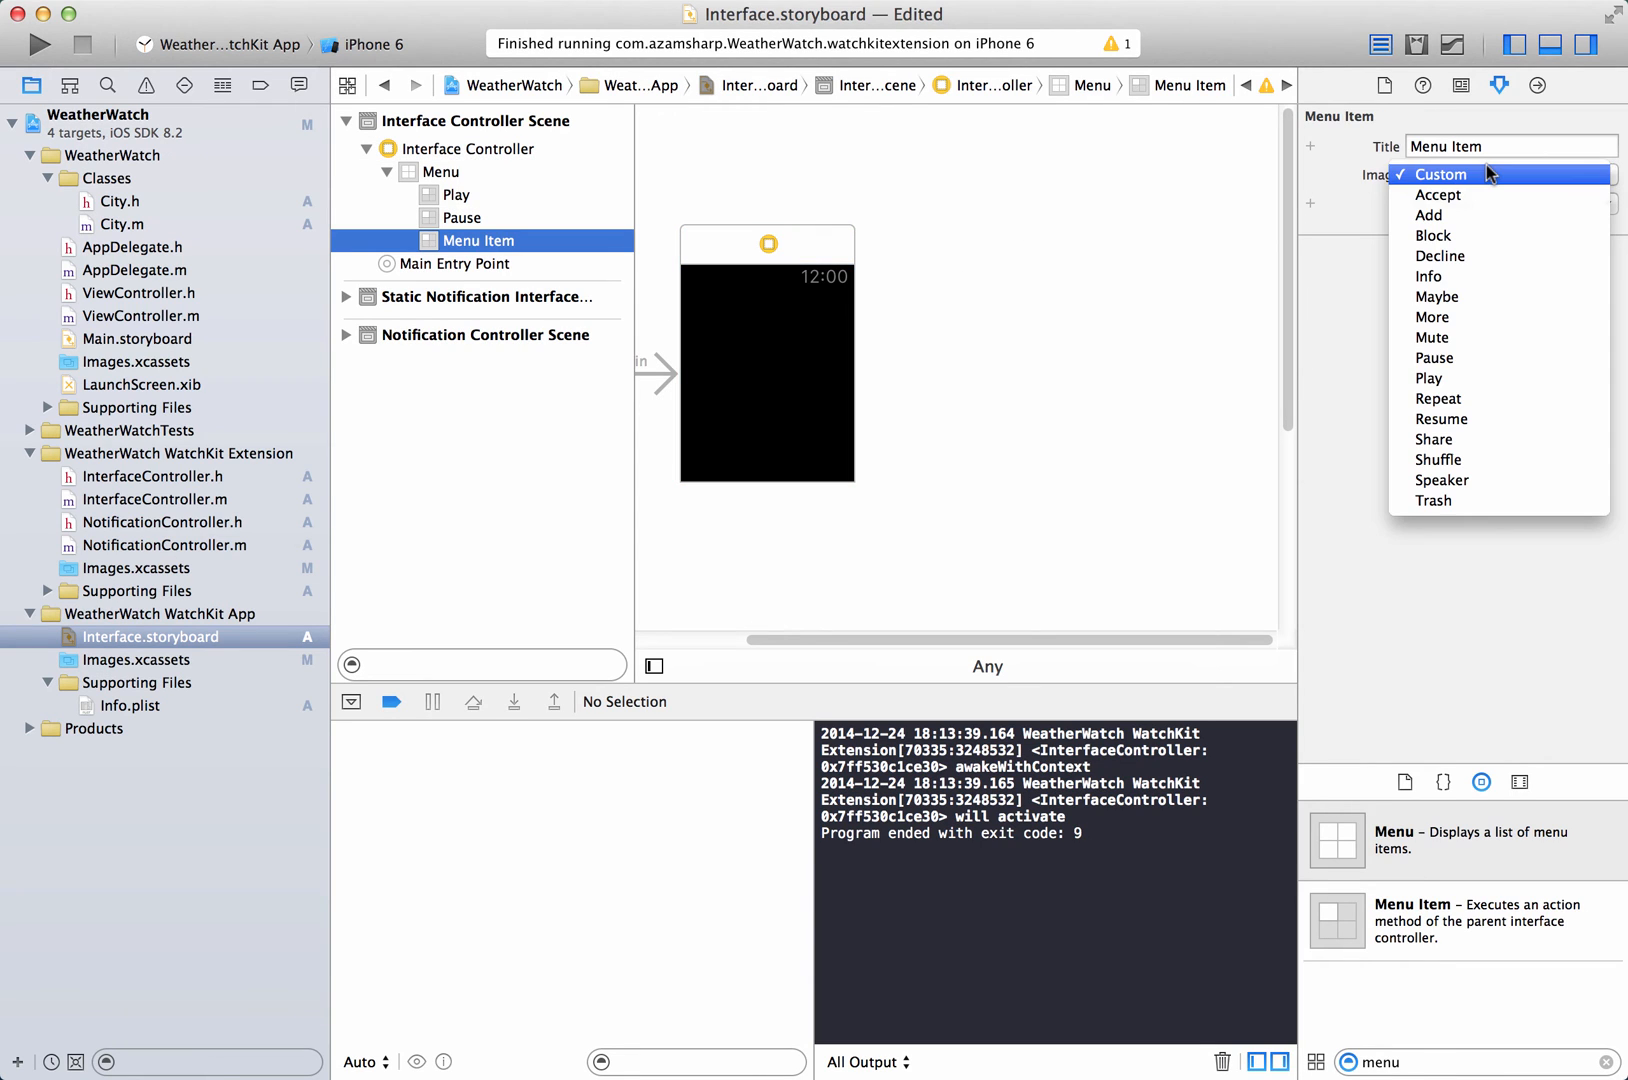
mouse_move(1474, 399)
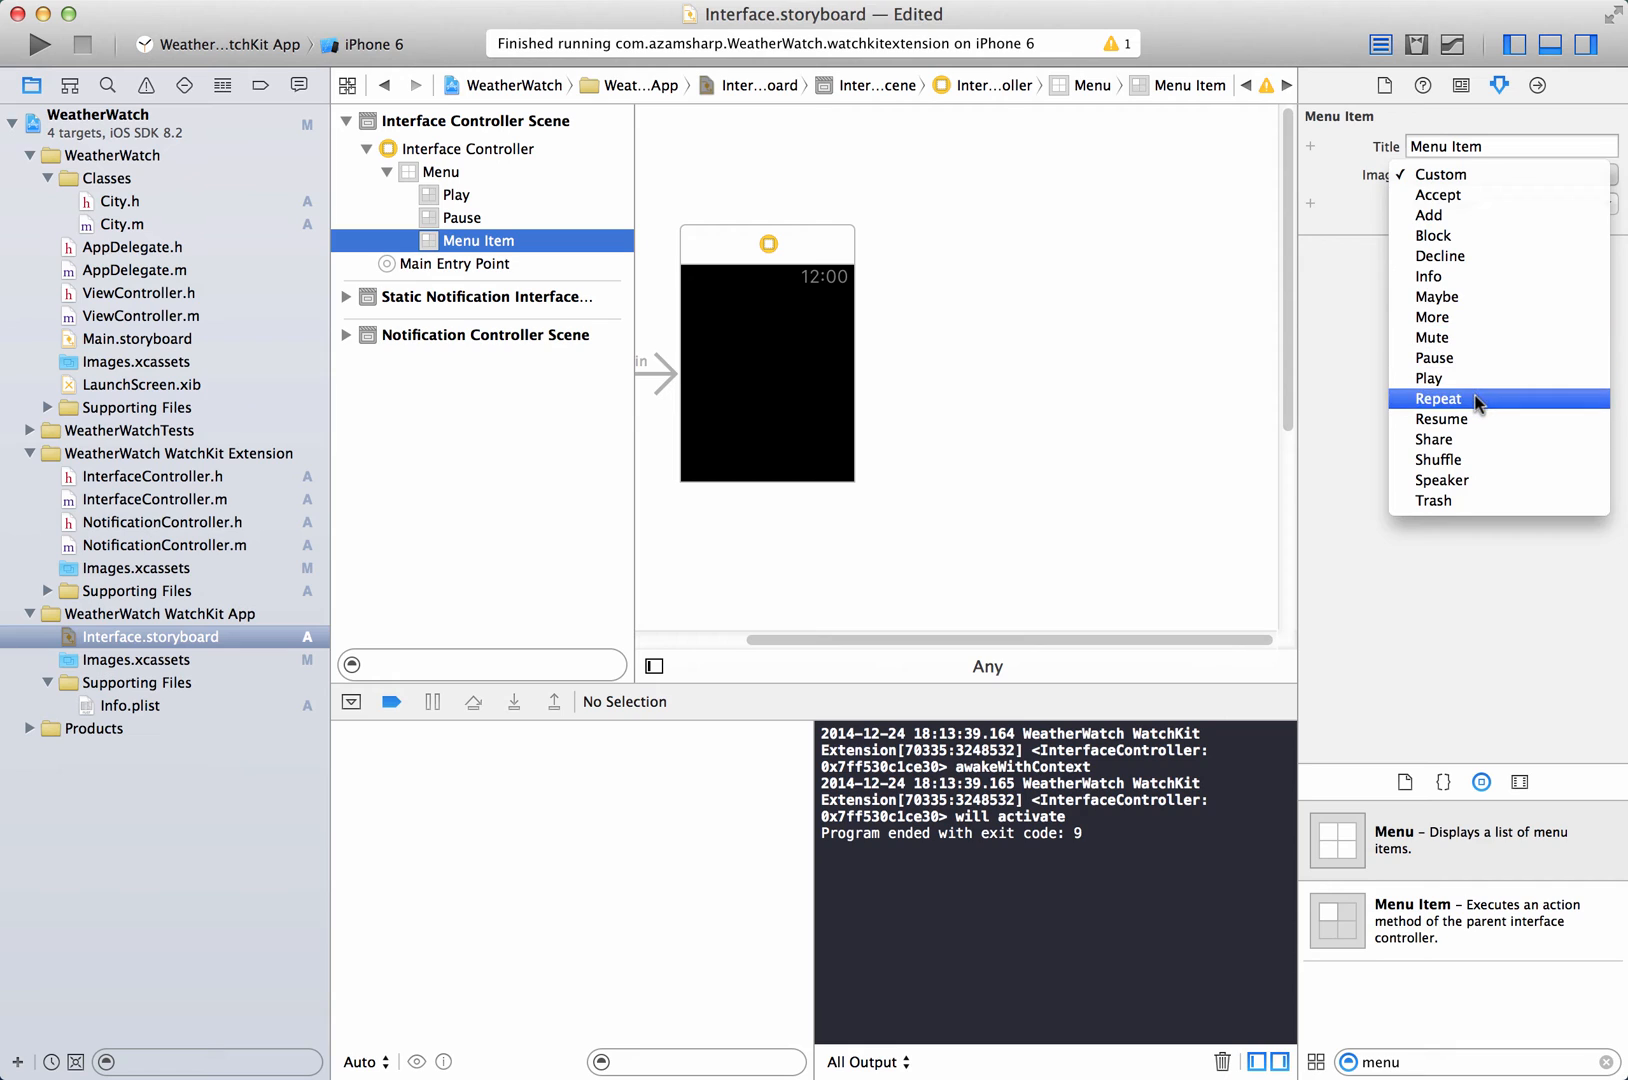
click(1437, 398)
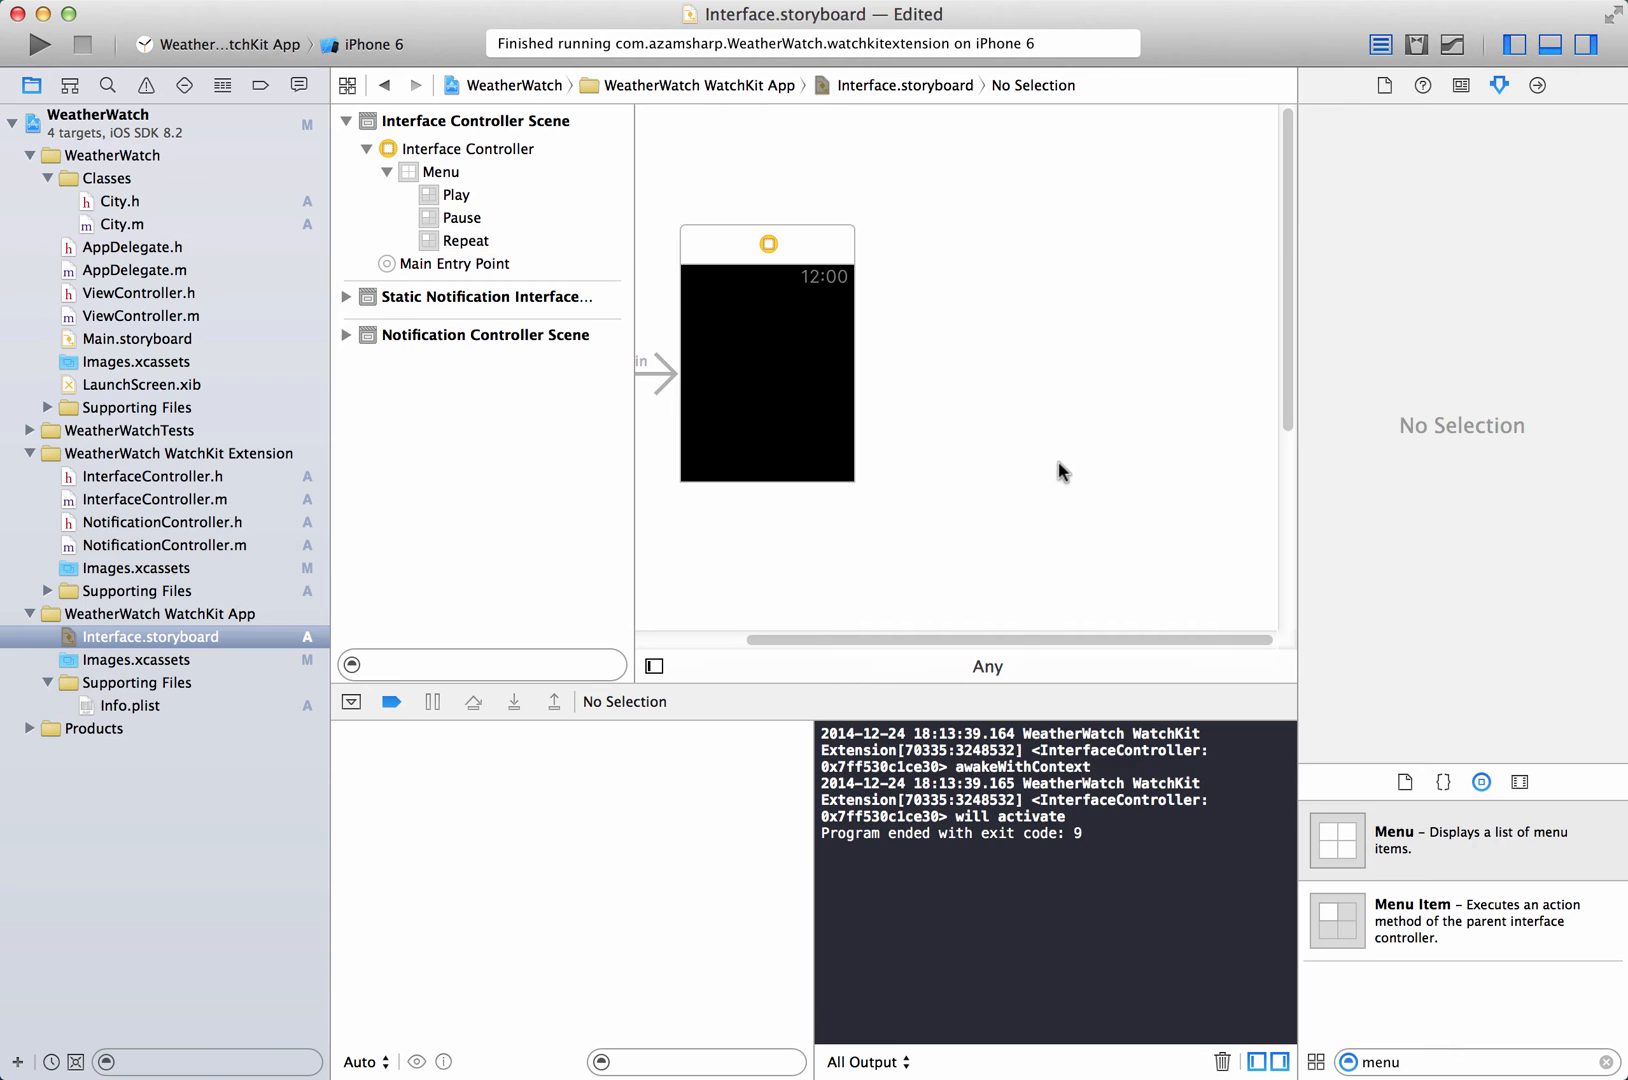
click(38, 42)
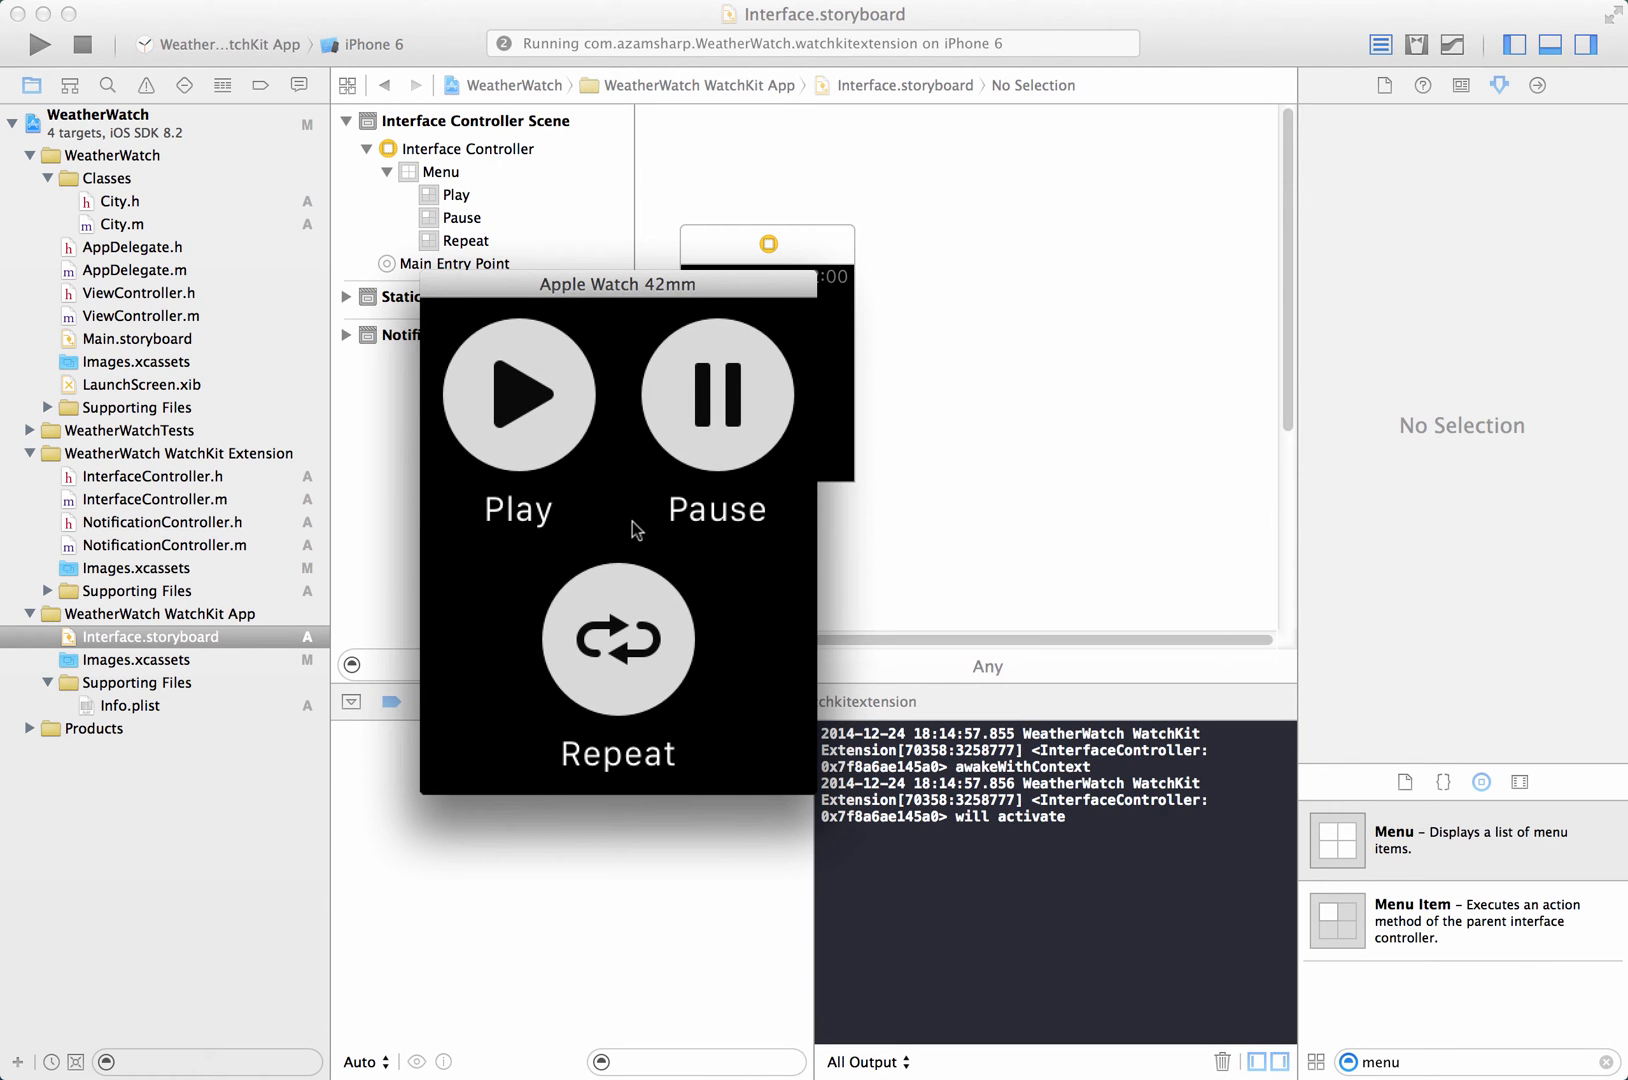
mouse_move(612, 537)
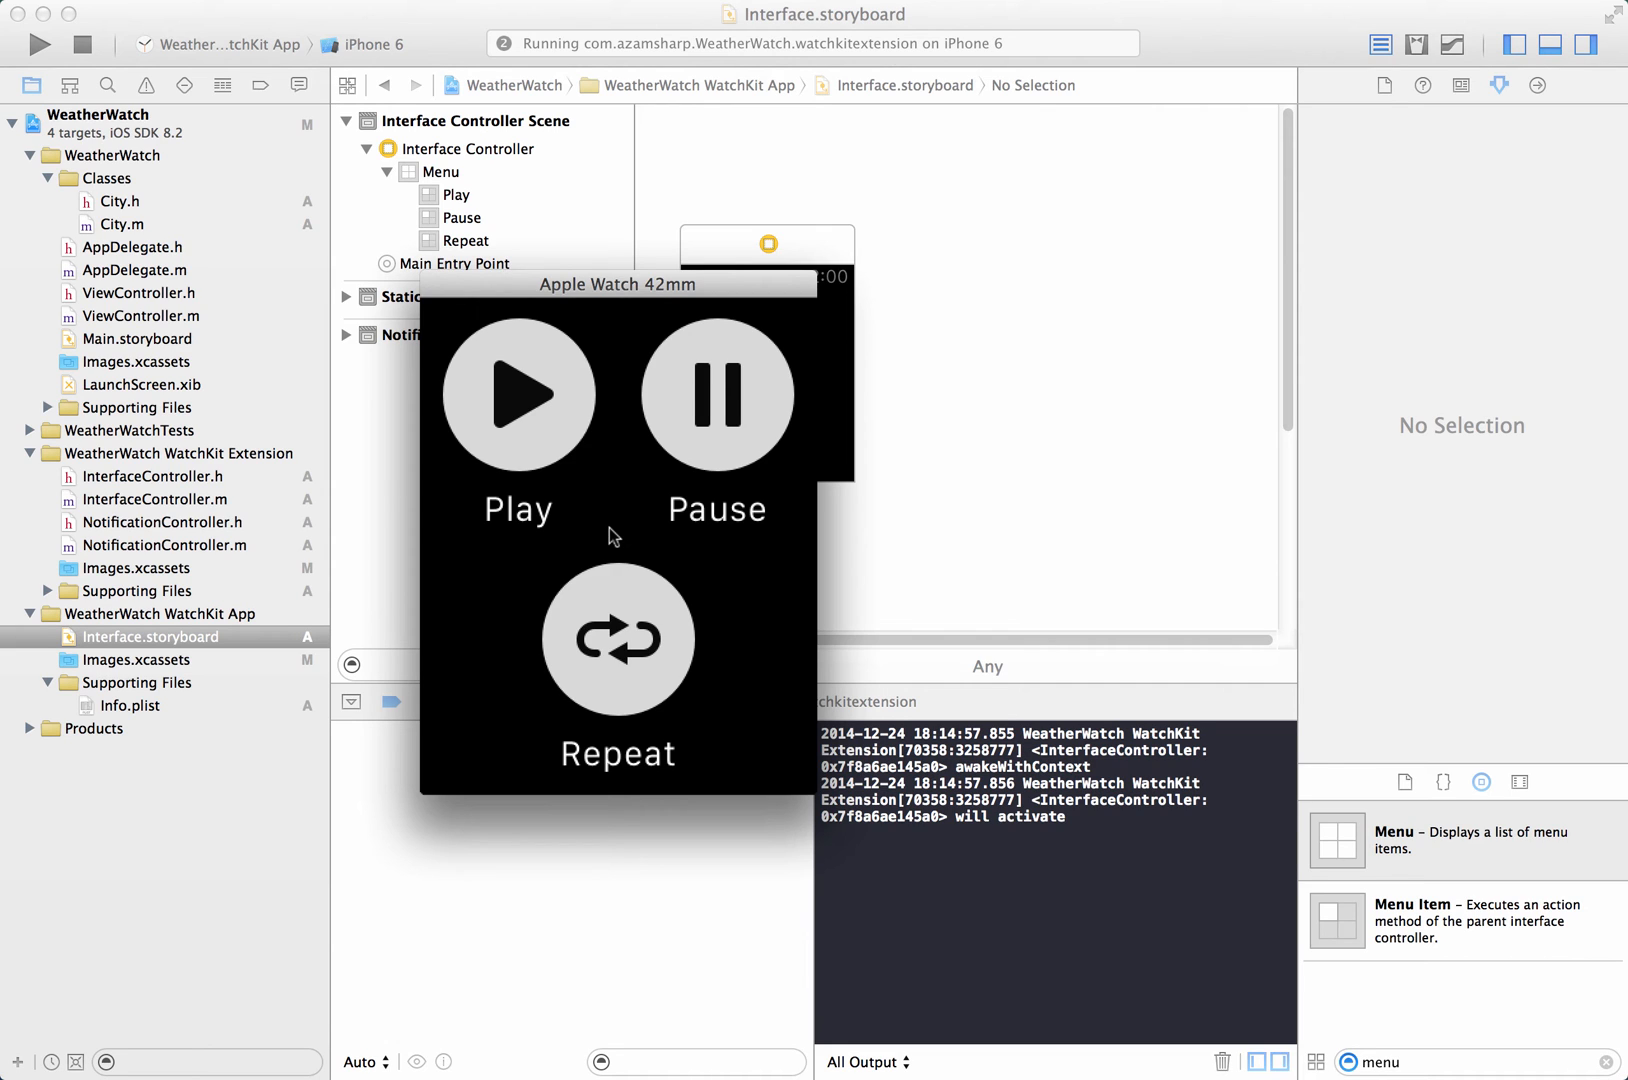
mouse_move(530, 368)
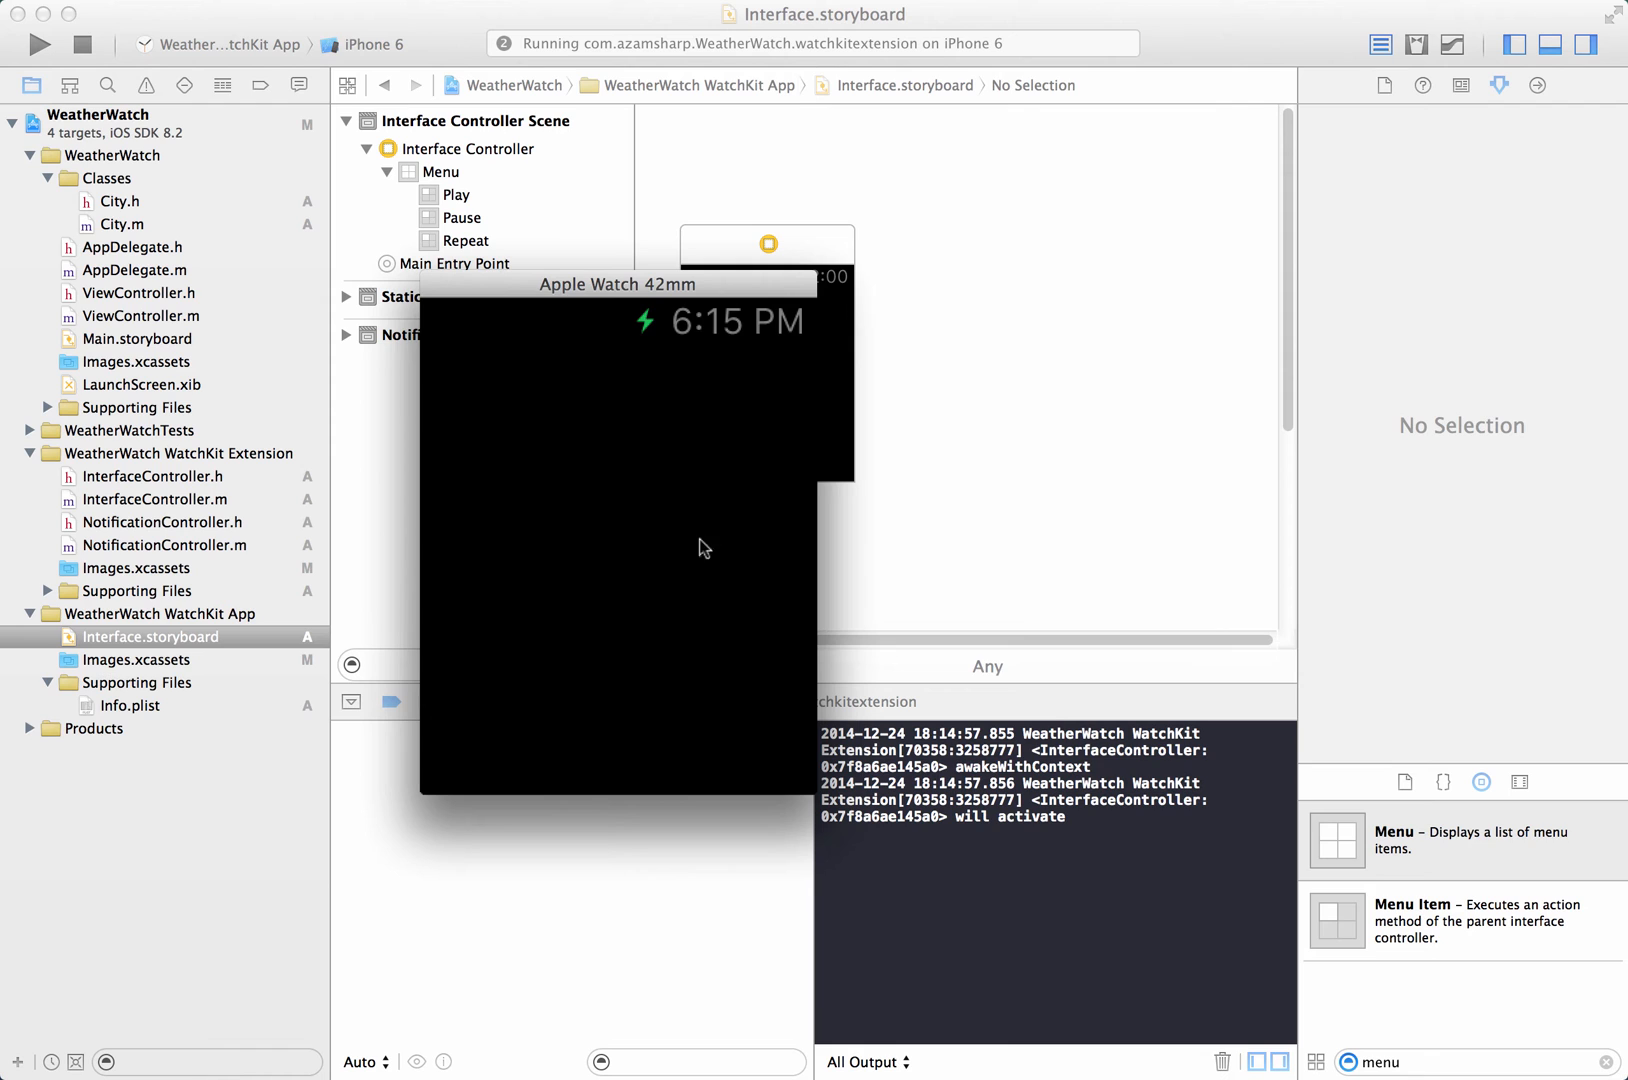
Stop the running watch app after previewing the Play, Pause and Repeat menu
click(79, 43)
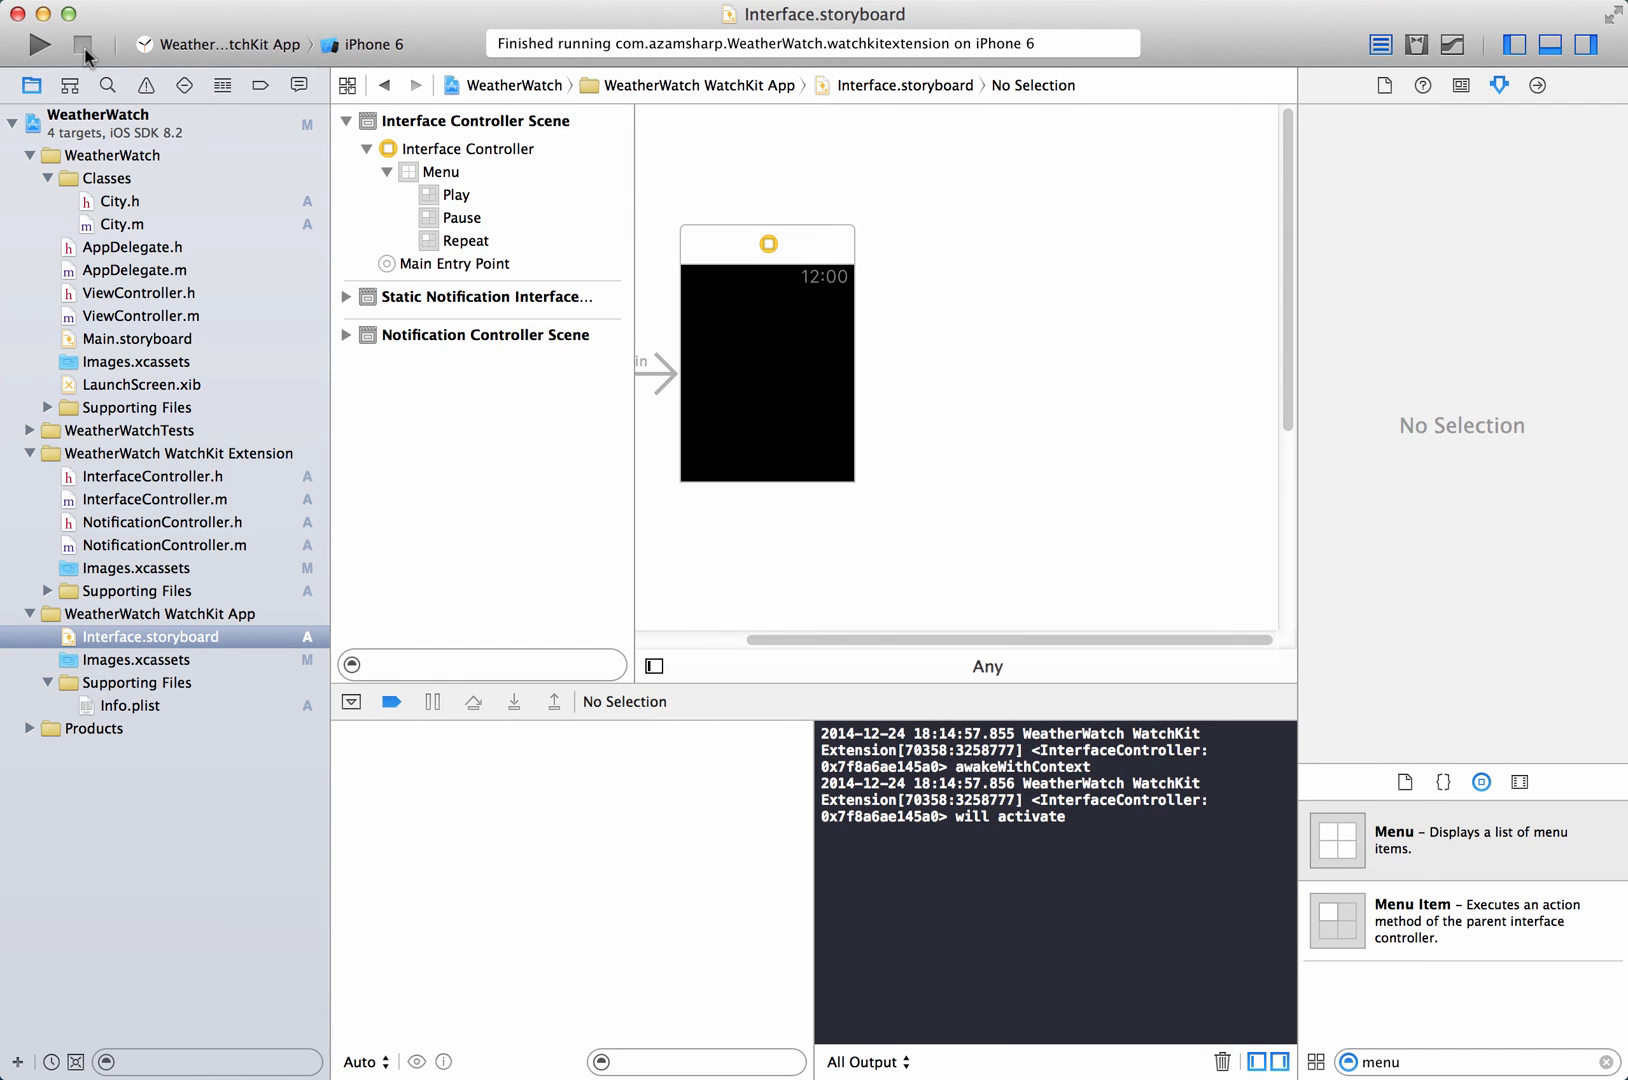
click(77, 43)
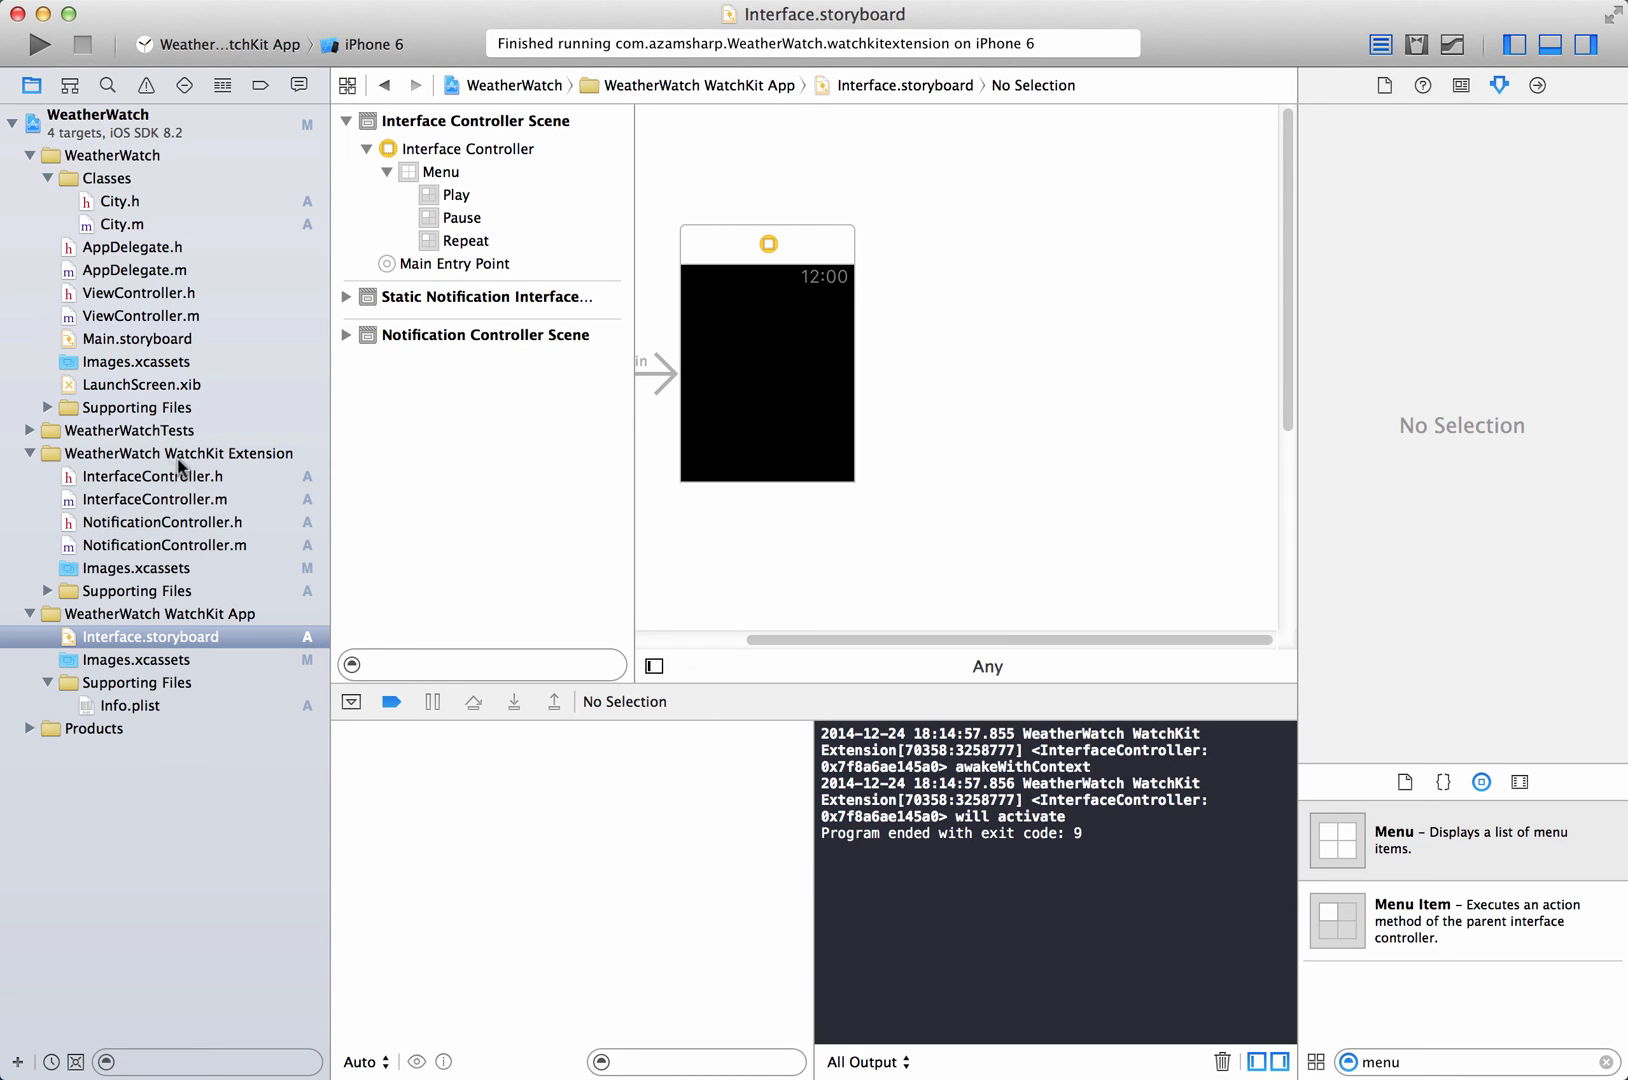
Write an onMenuItemPlayTap IBAction logging 'Play TAPPED!' in InterfaceController.m, then reopen Interface.storyboard
click(154, 499)
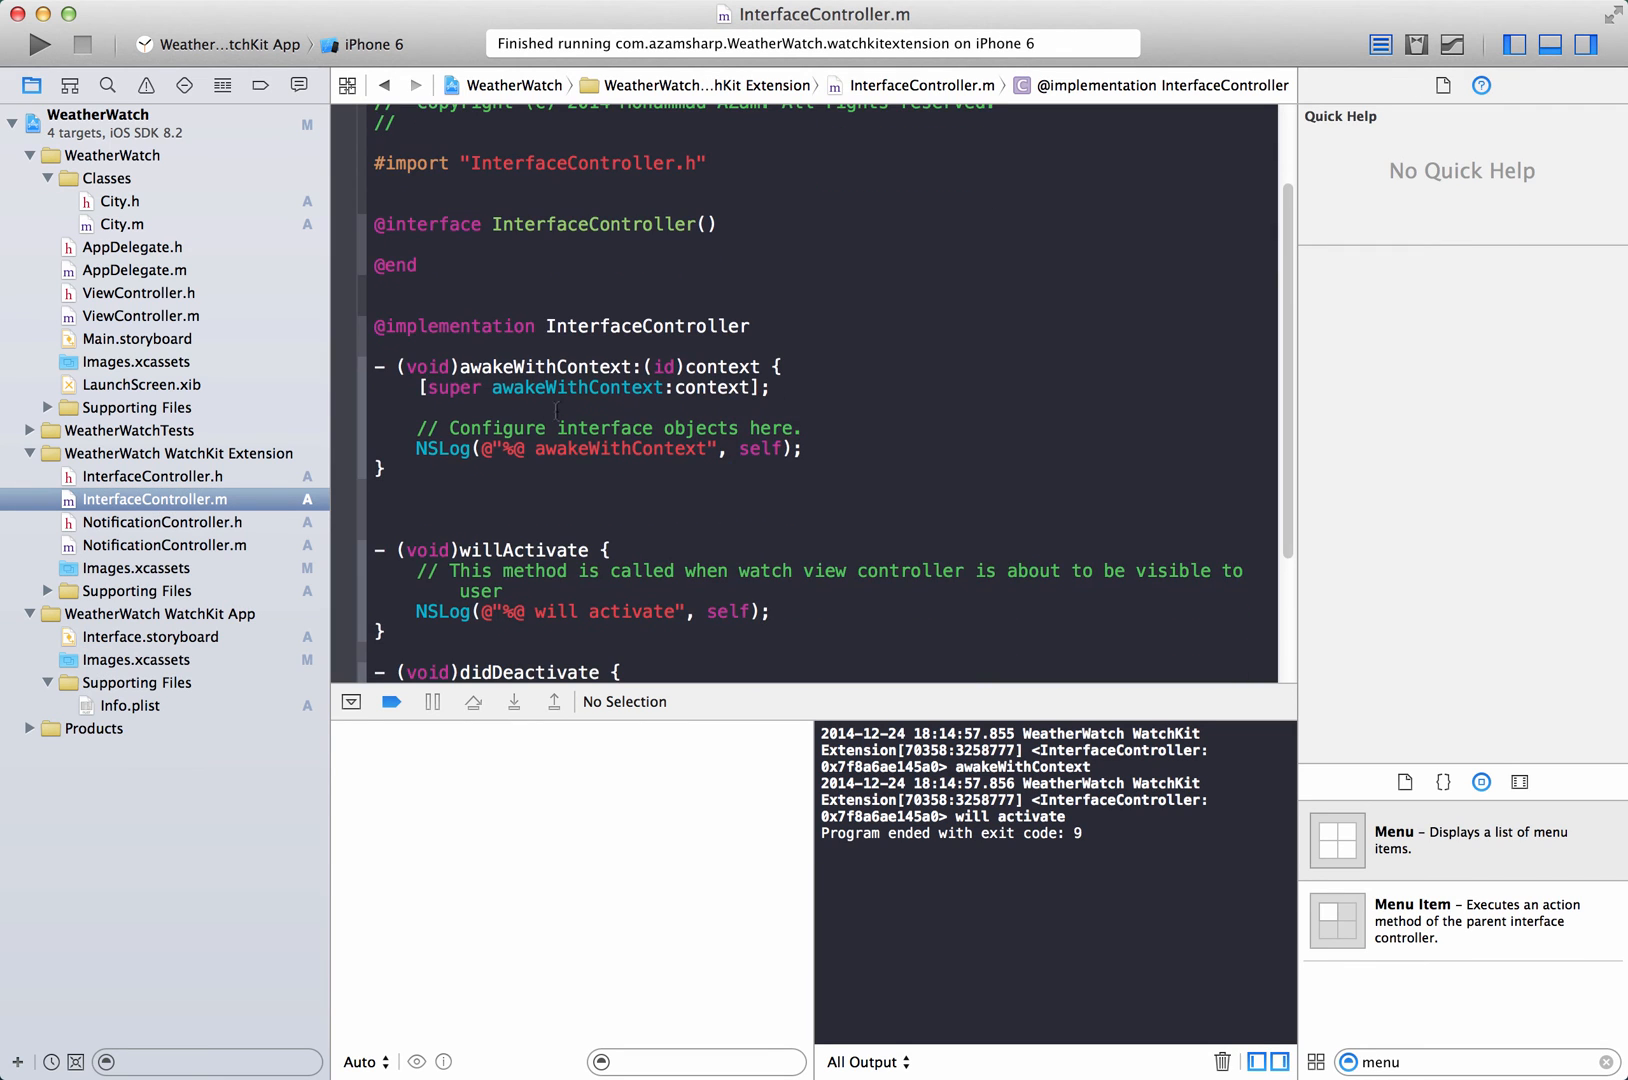
text(@)
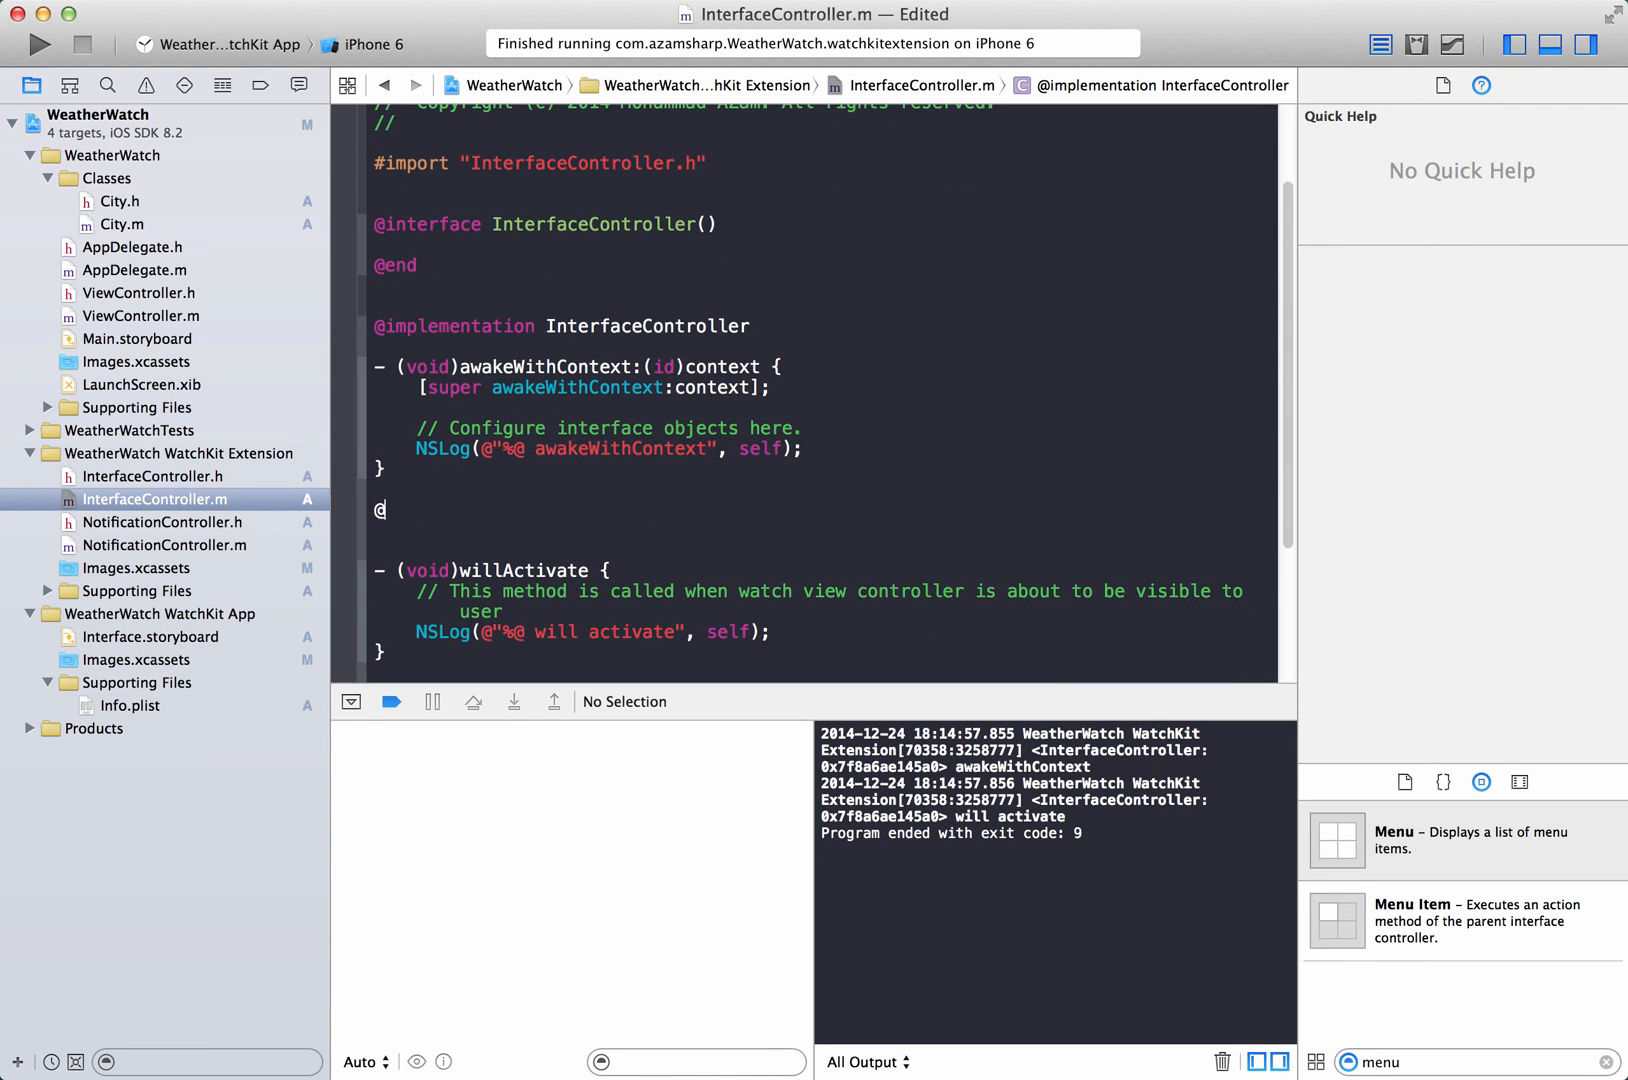
text(I)
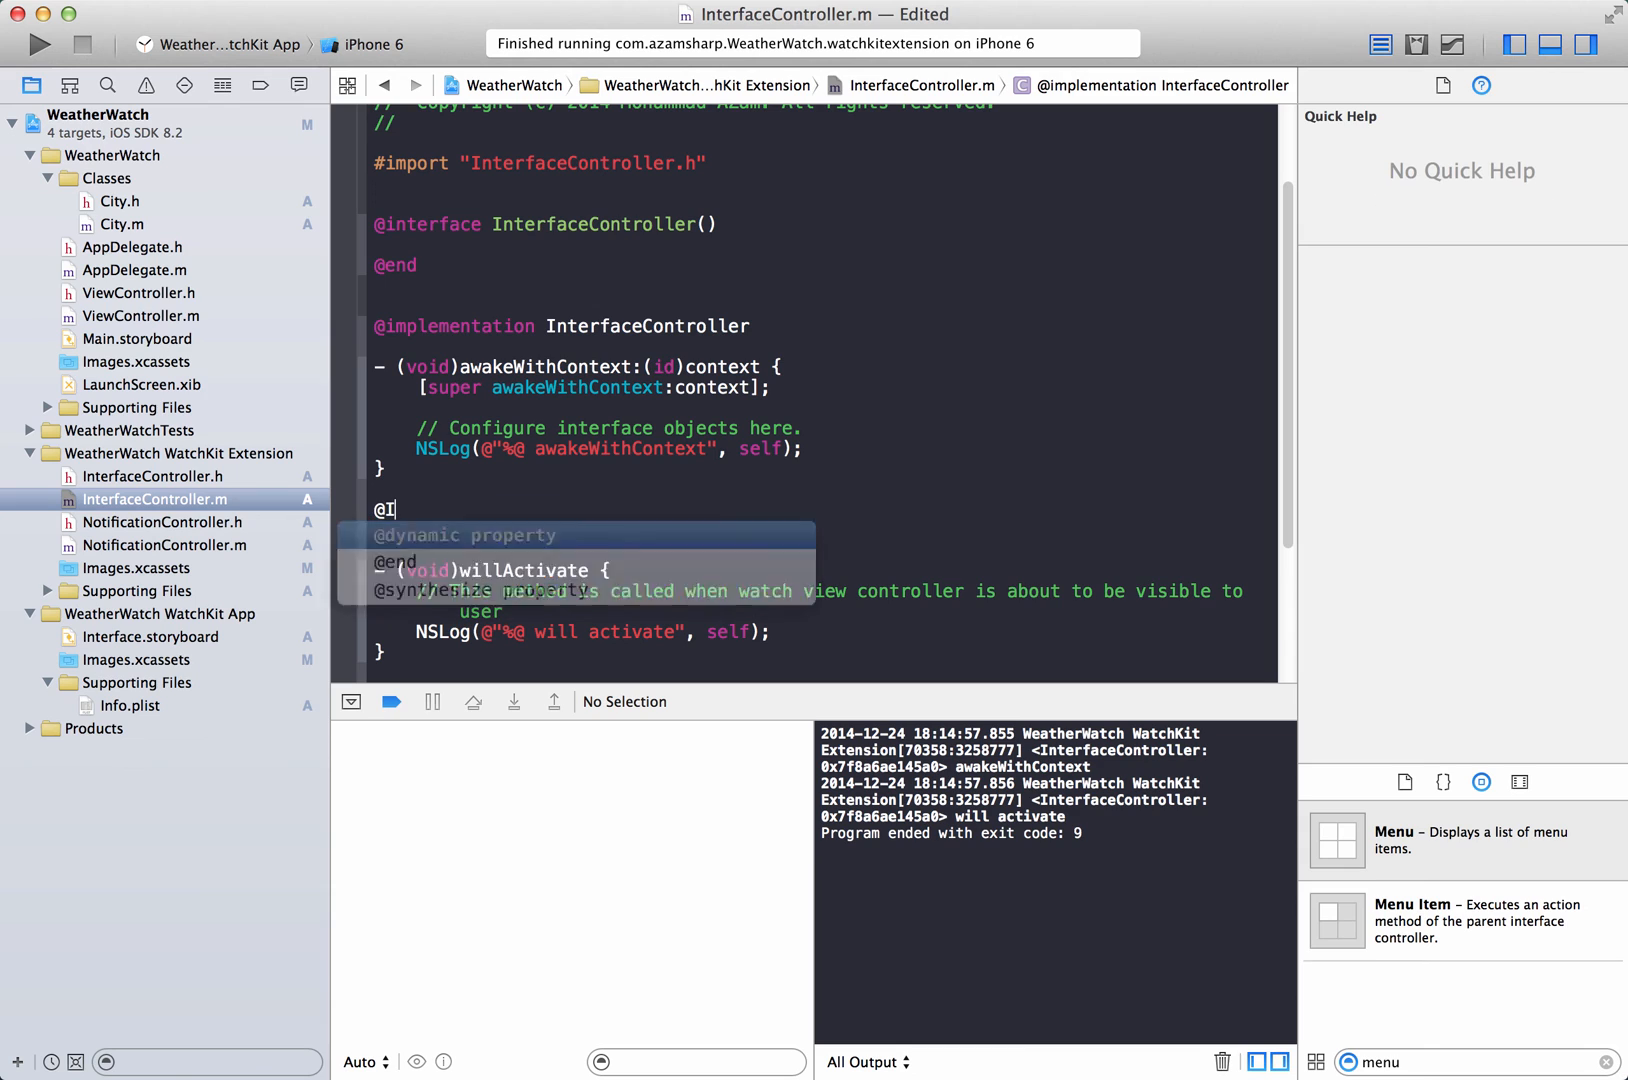
text(BAction)
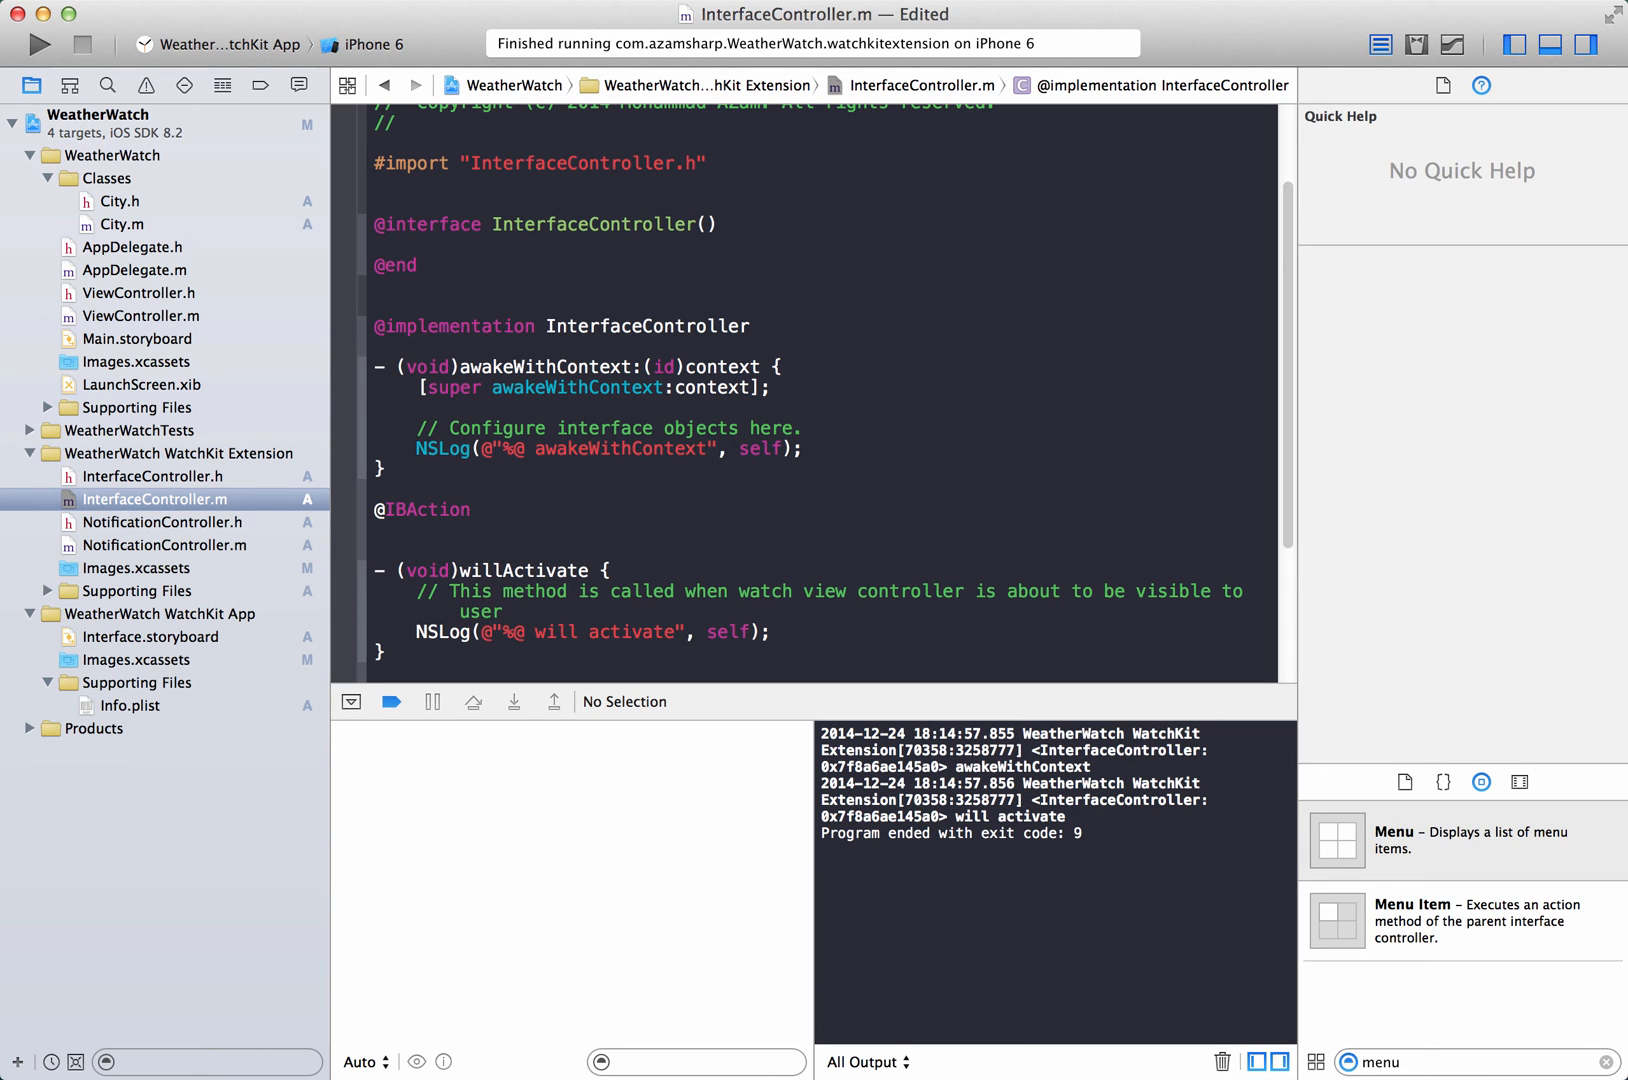
click(482, 509)
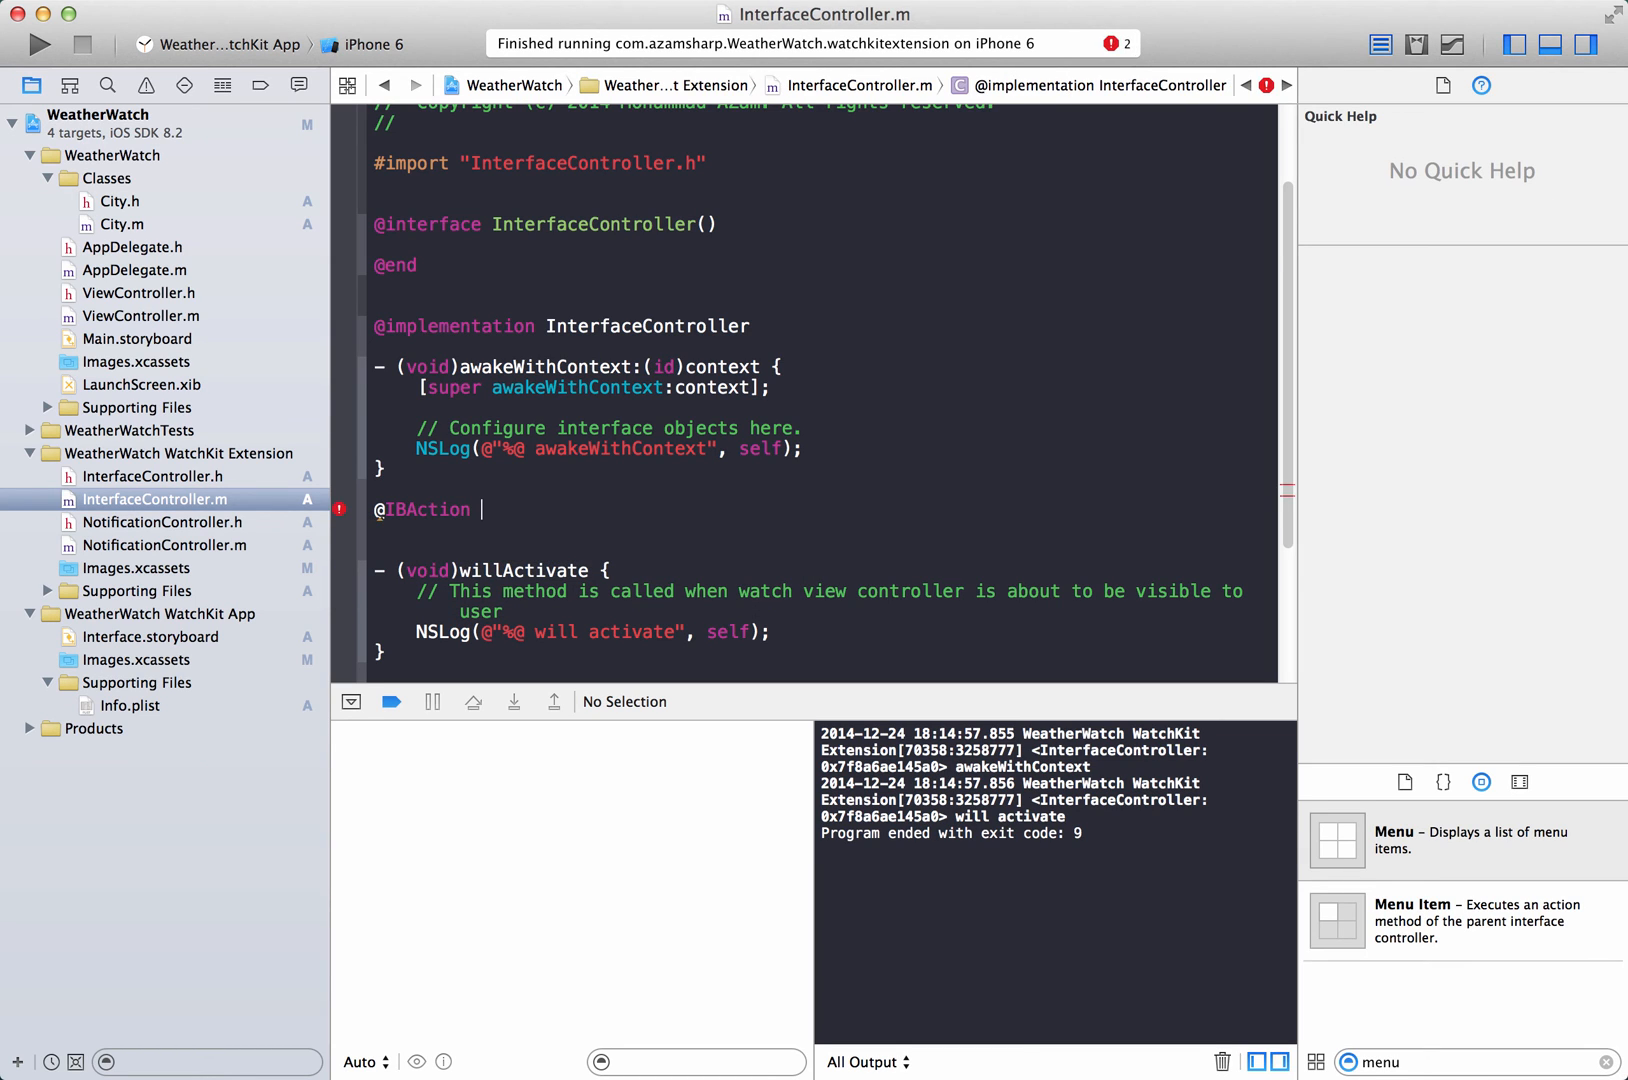
double_click(428, 509)
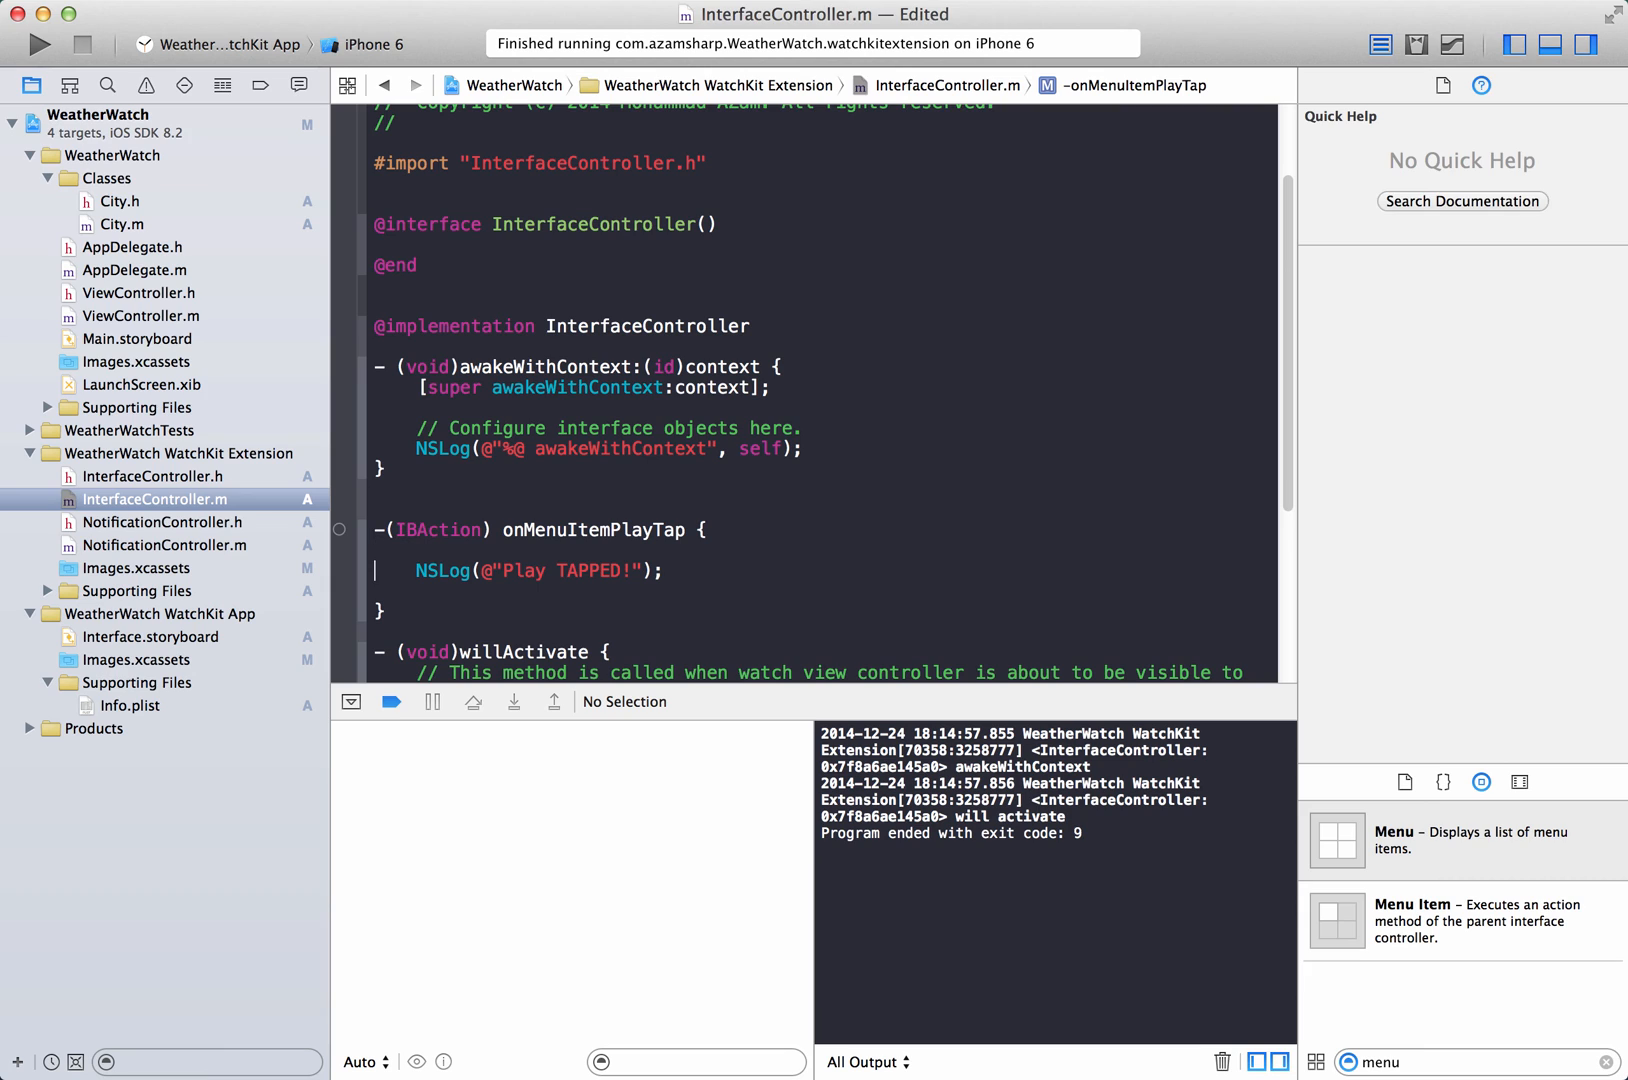
double_click(591, 530)
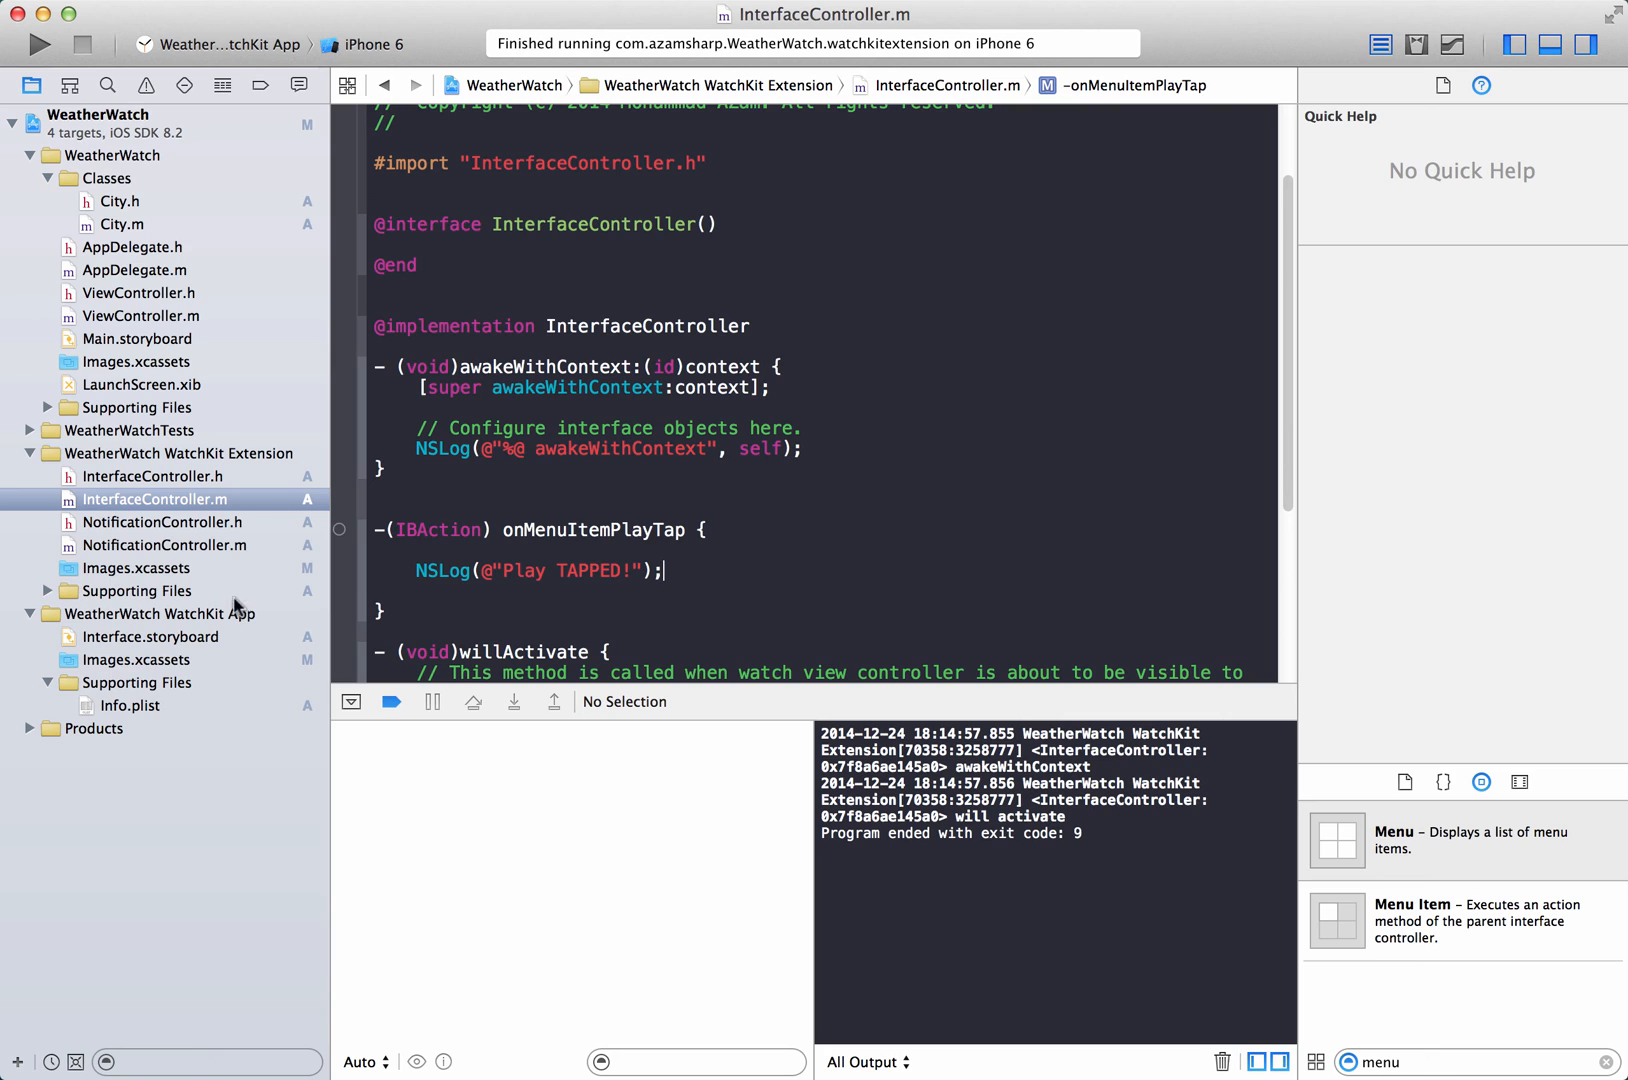
click(150, 637)
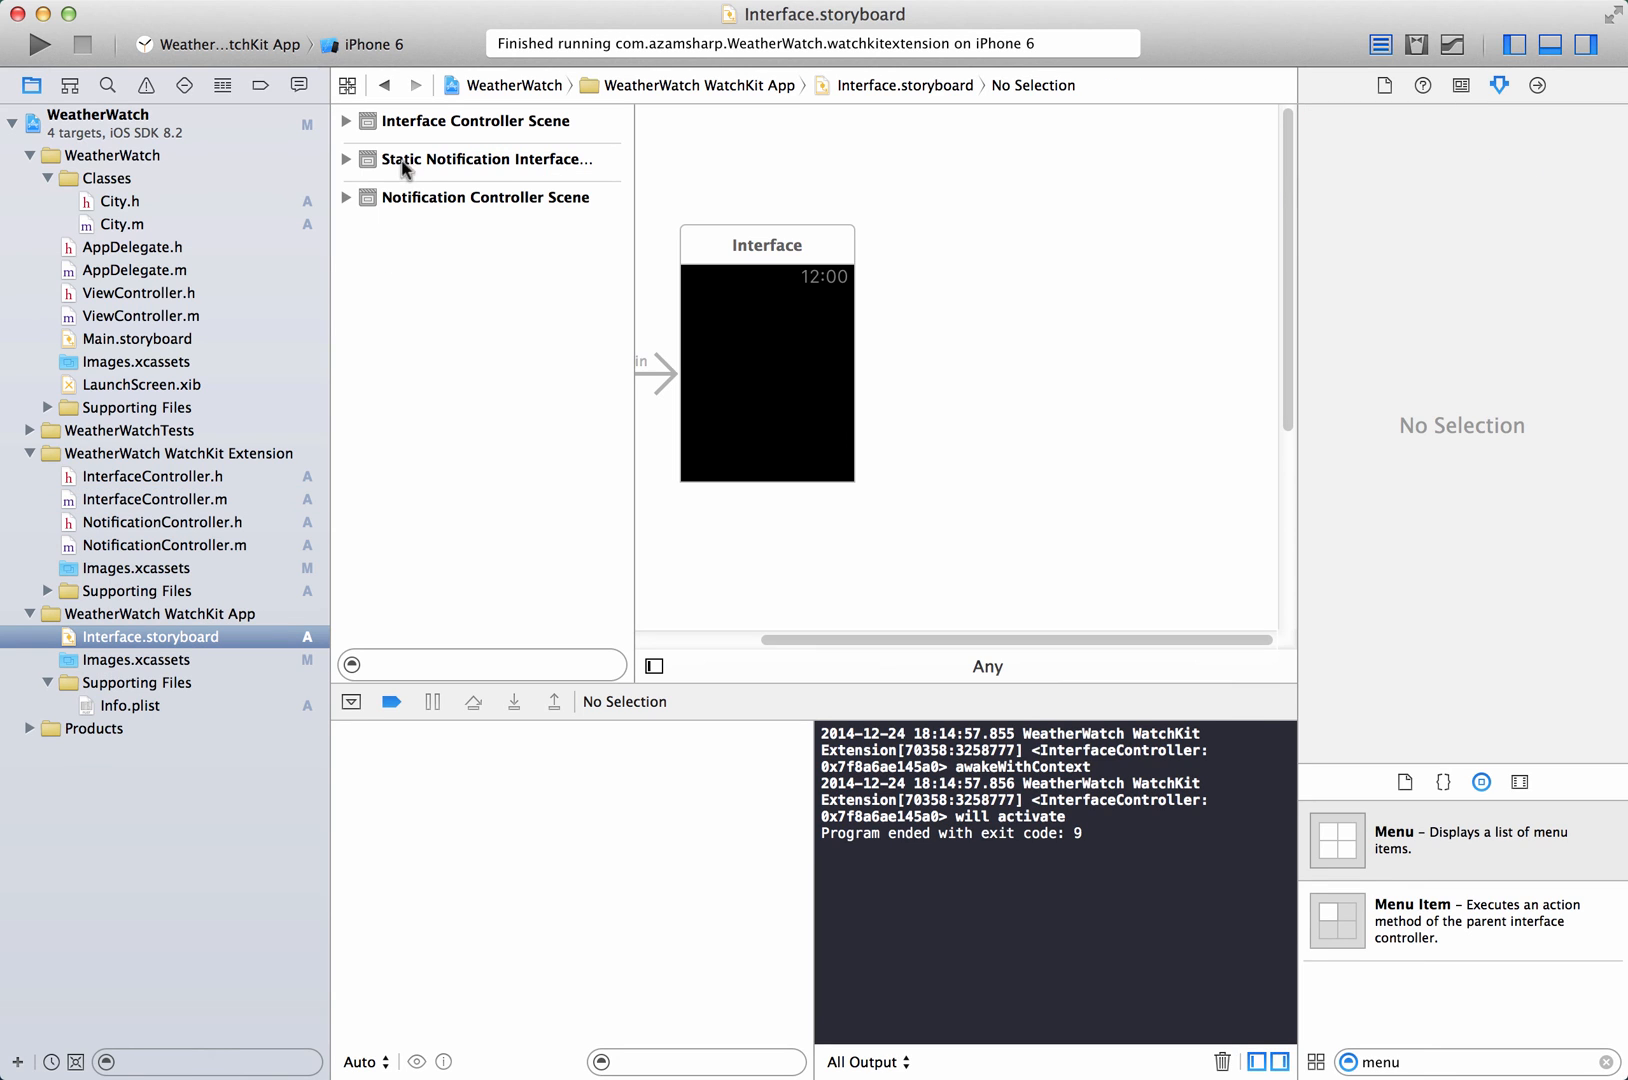
Expand Interface Controller Scene and its Menu in the outline, then relaunch the watch app
click(345, 121)
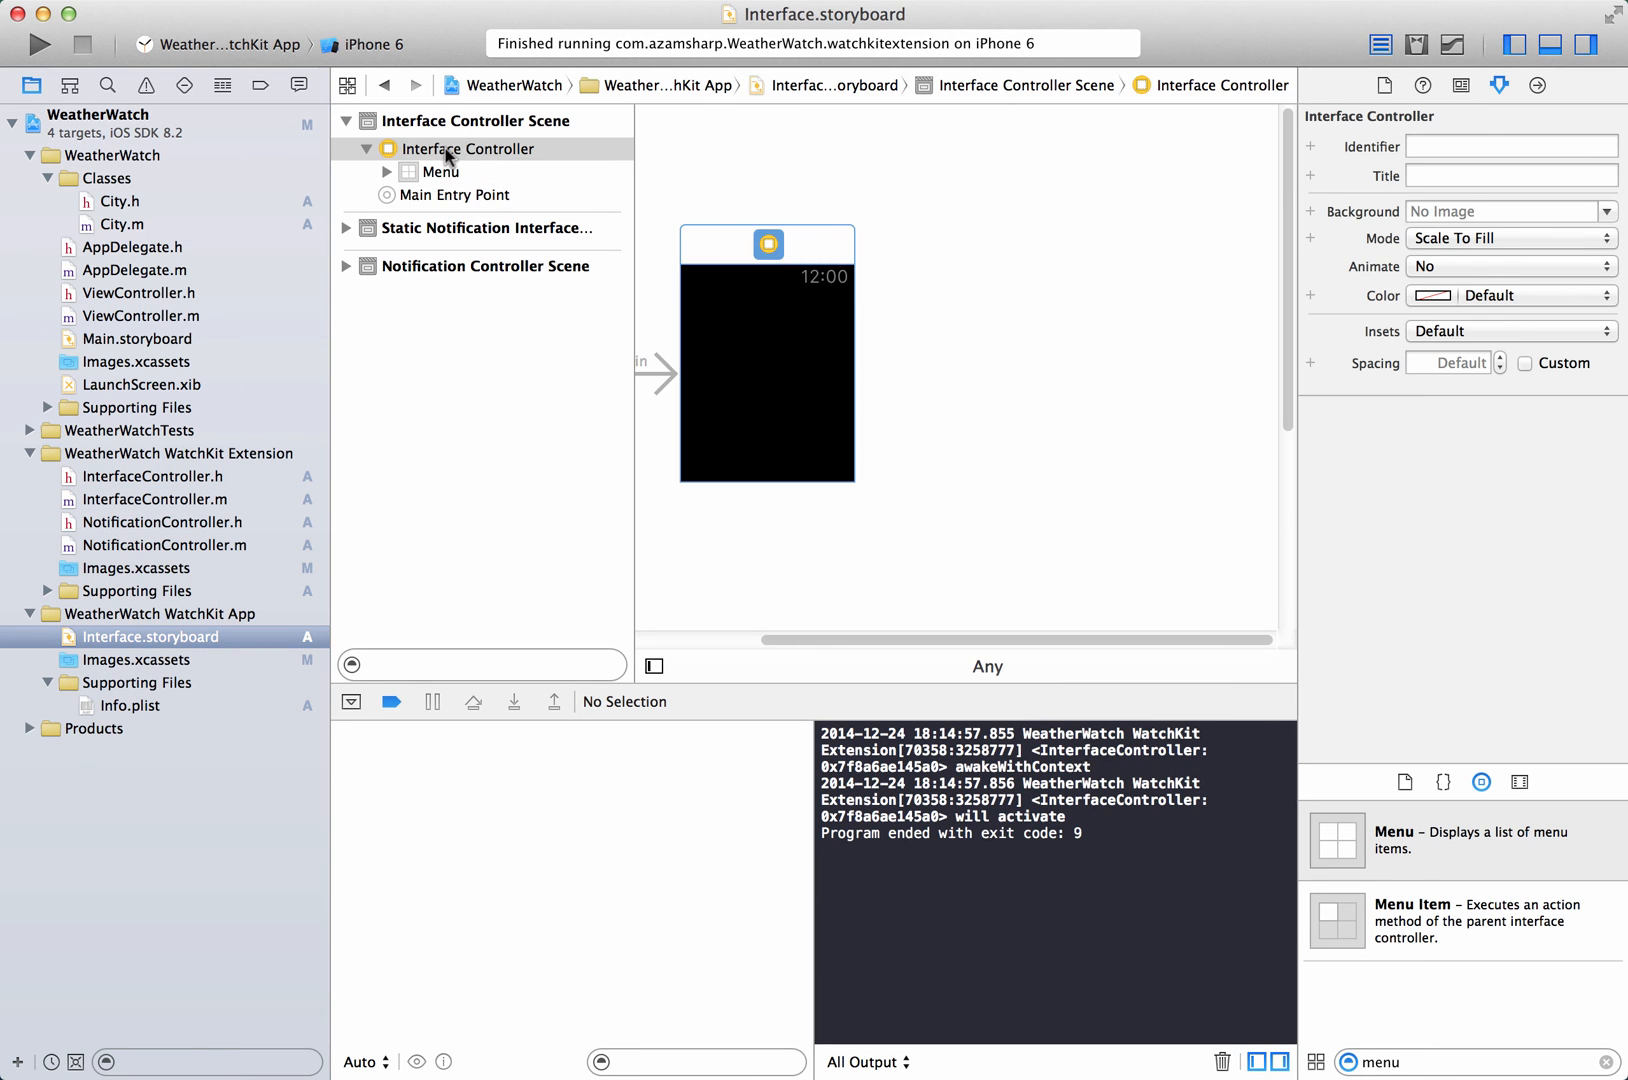
click(387, 171)
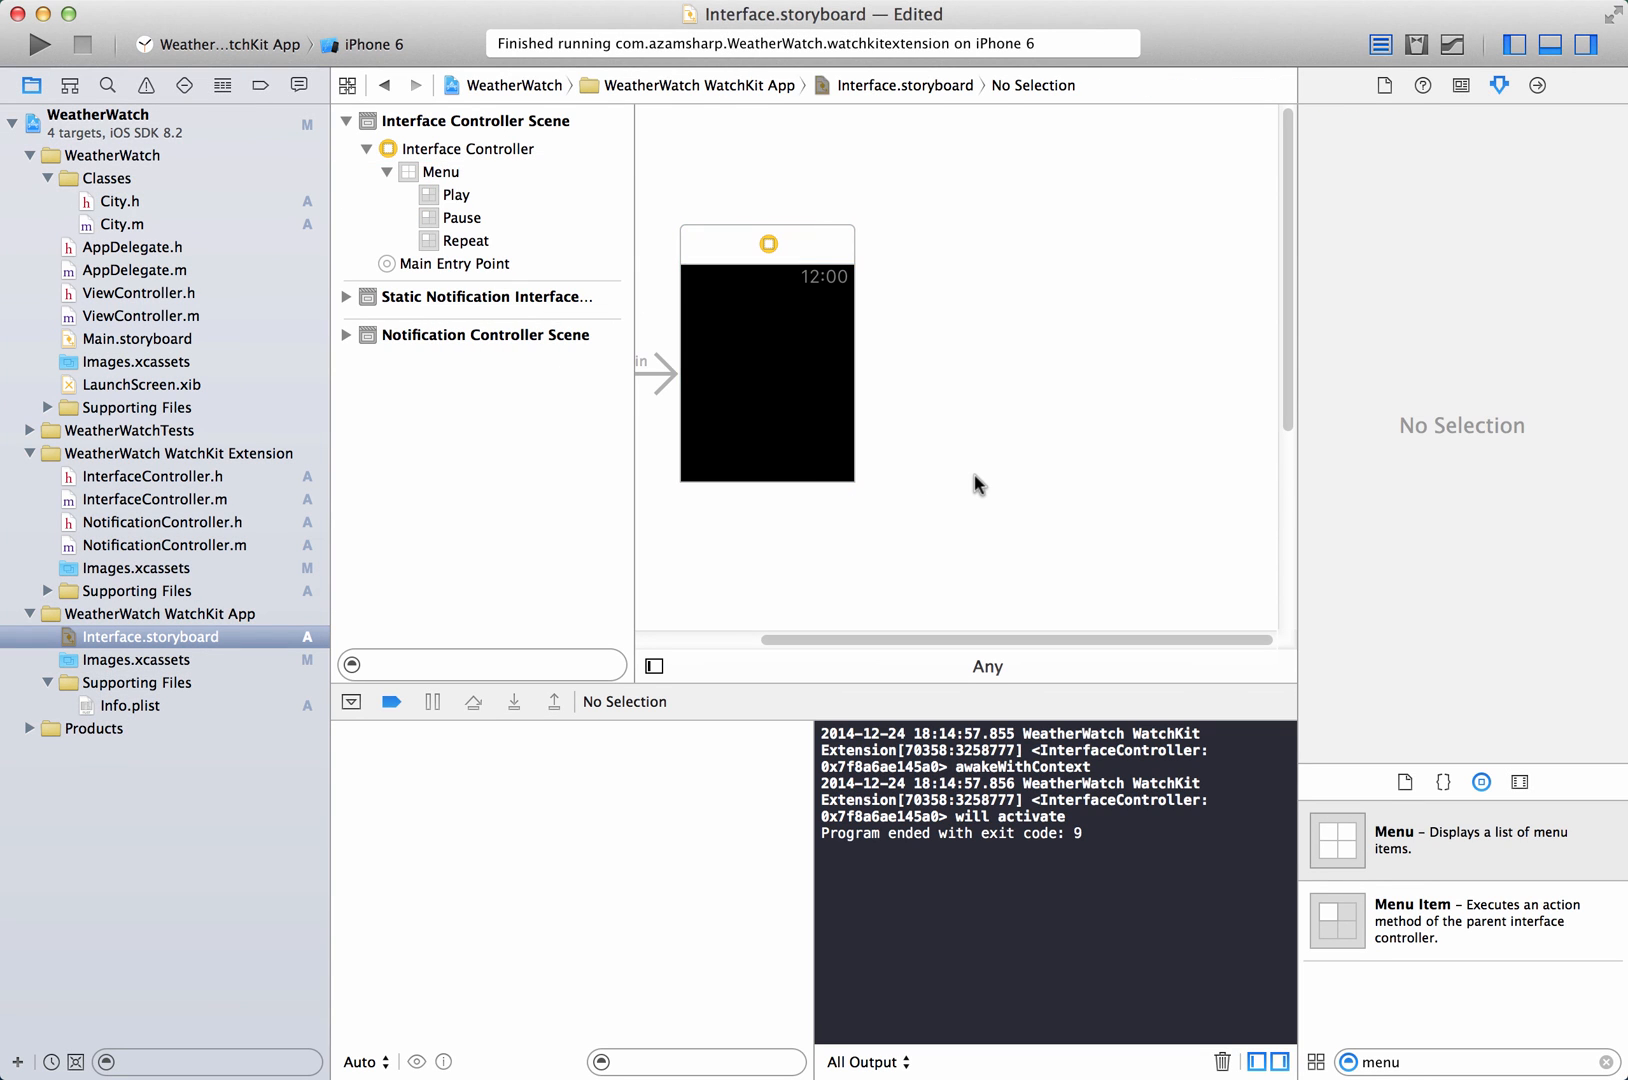
click(39, 39)
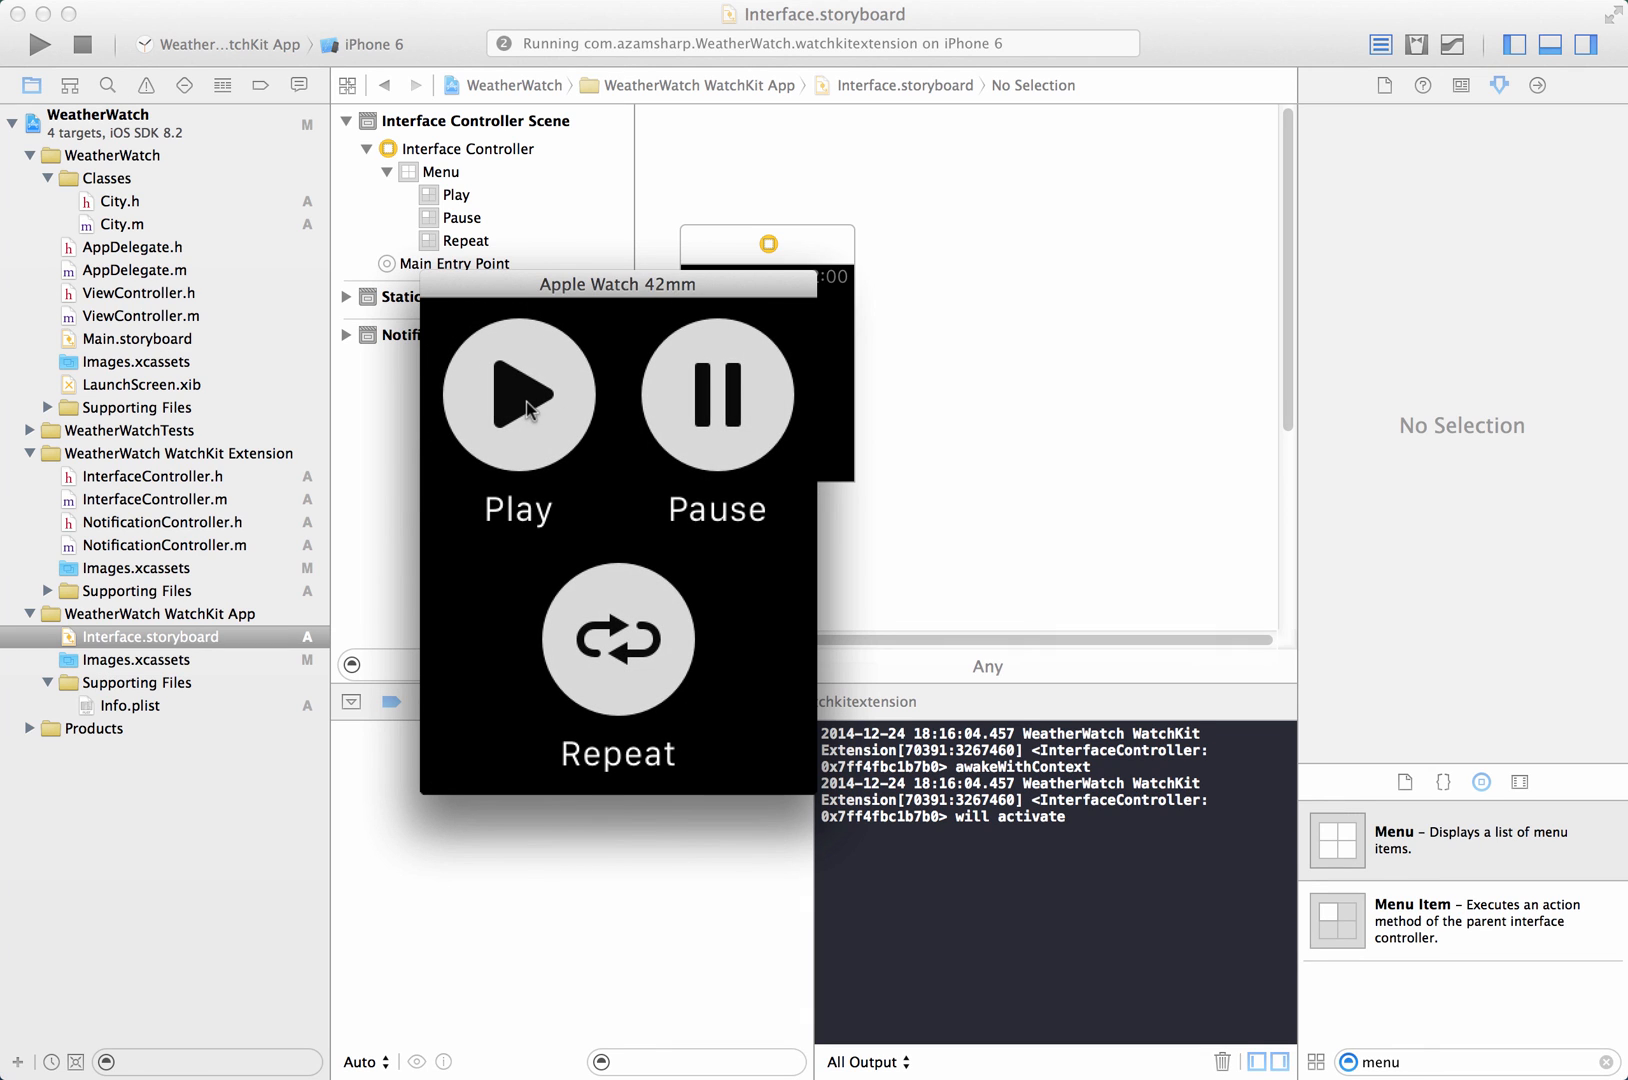
mouse_move(1035, 851)
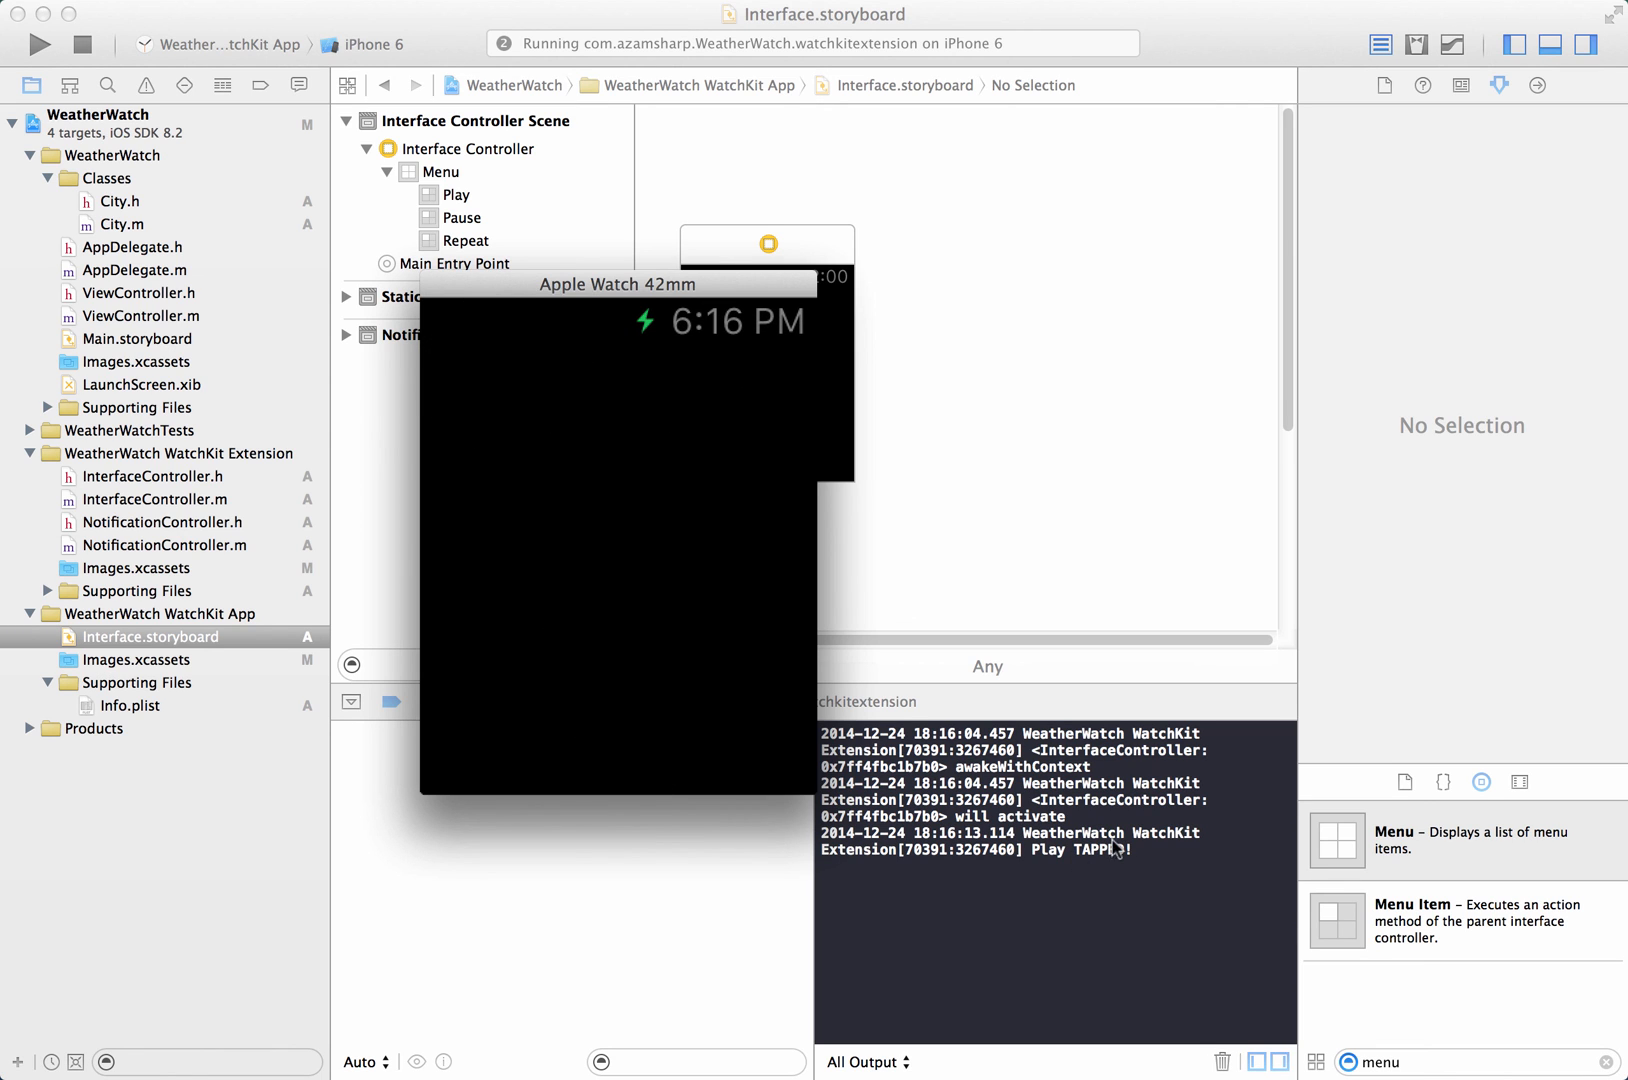
Stop the watch app once tapping Play has logged 'Play TAPPED!' in the console
click(80, 40)
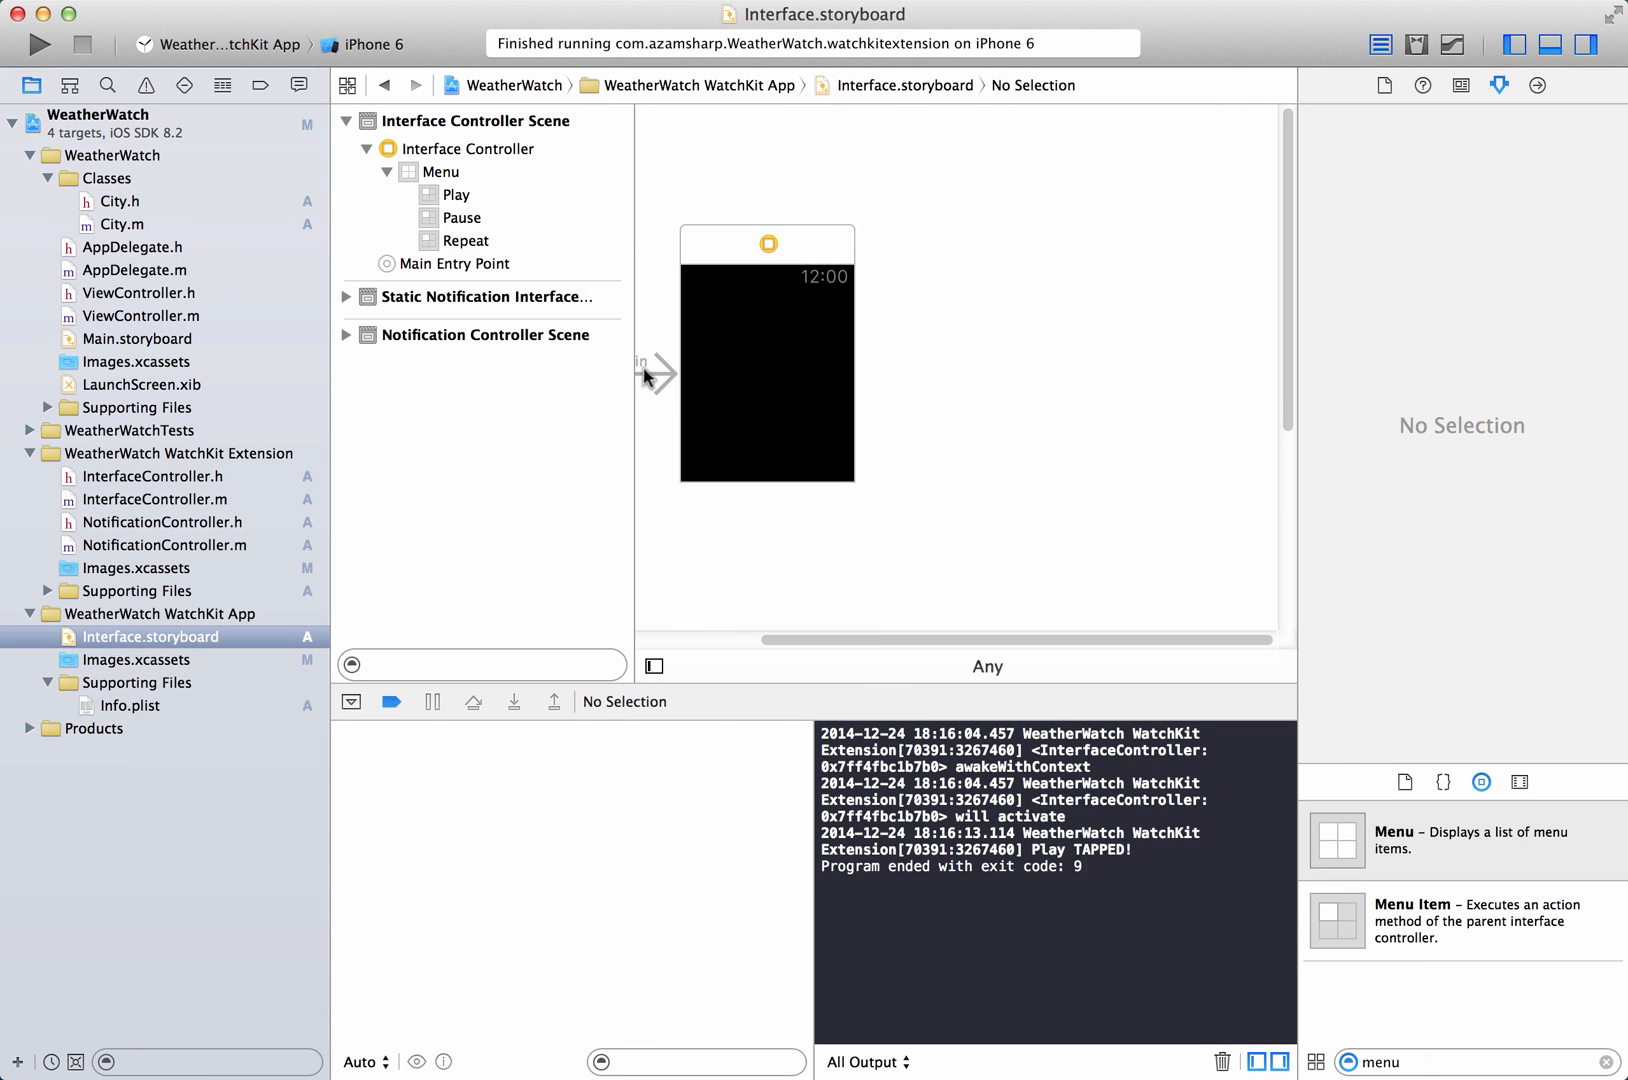
mouse_move(1015, 501)
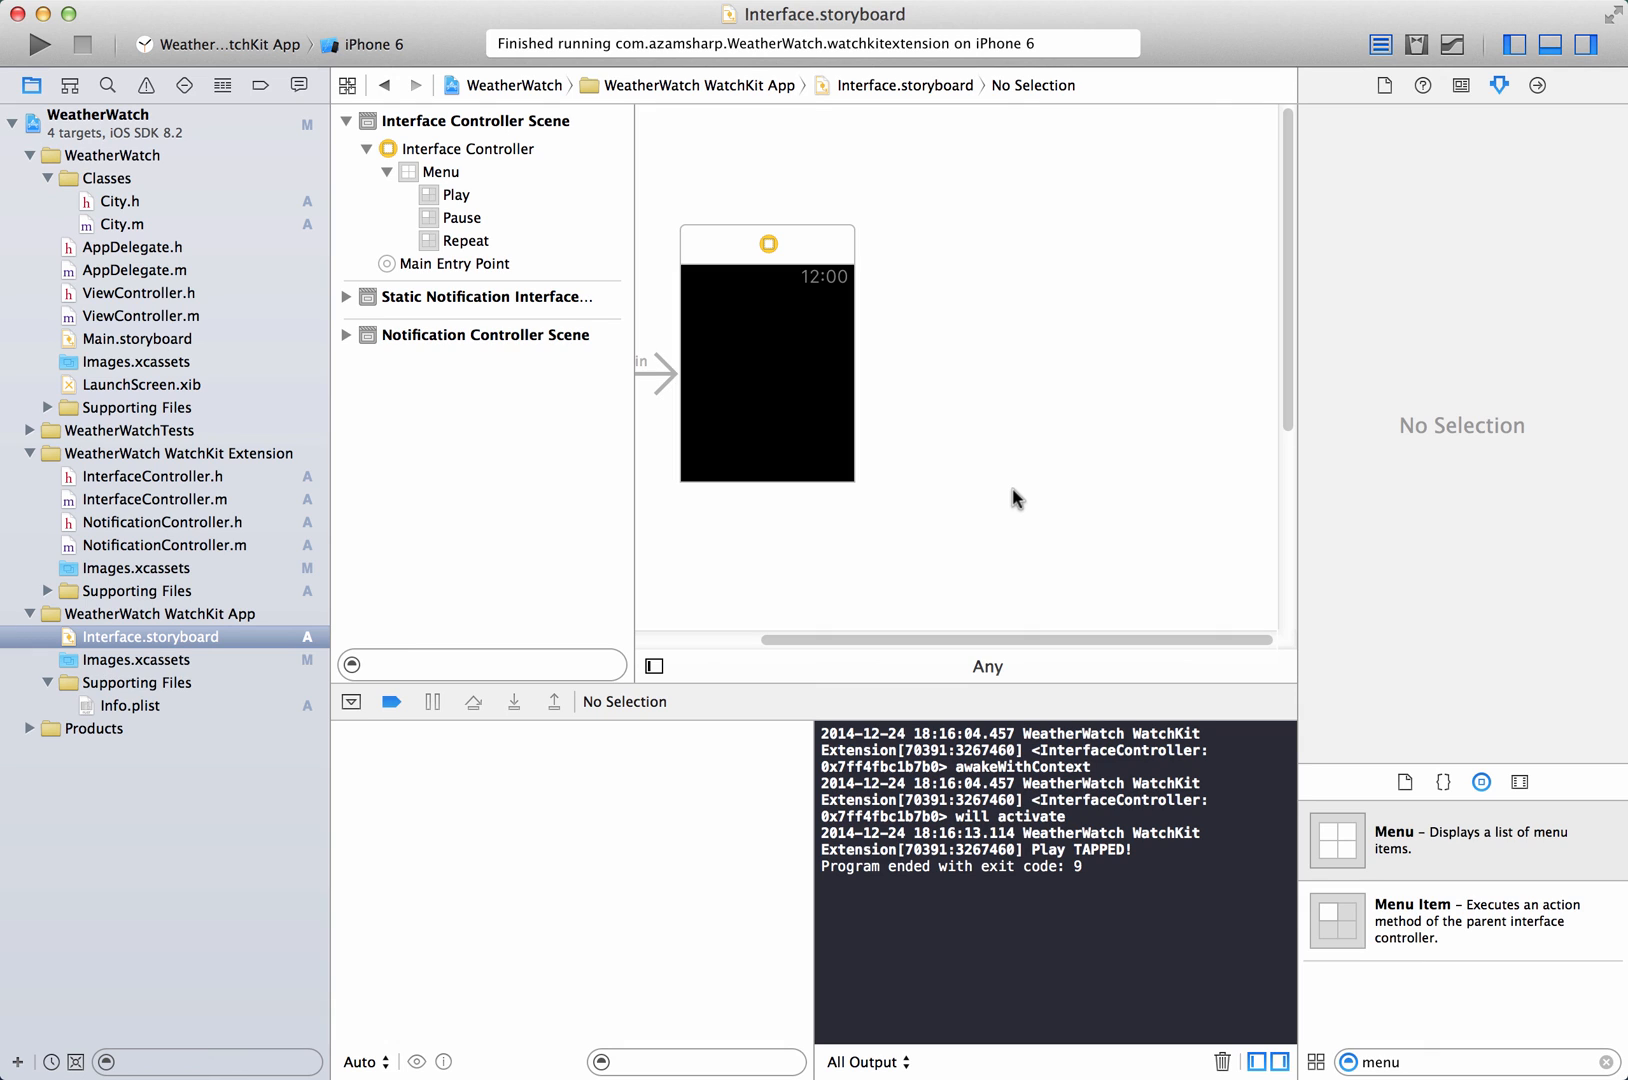
mouse_move(1070, 435)
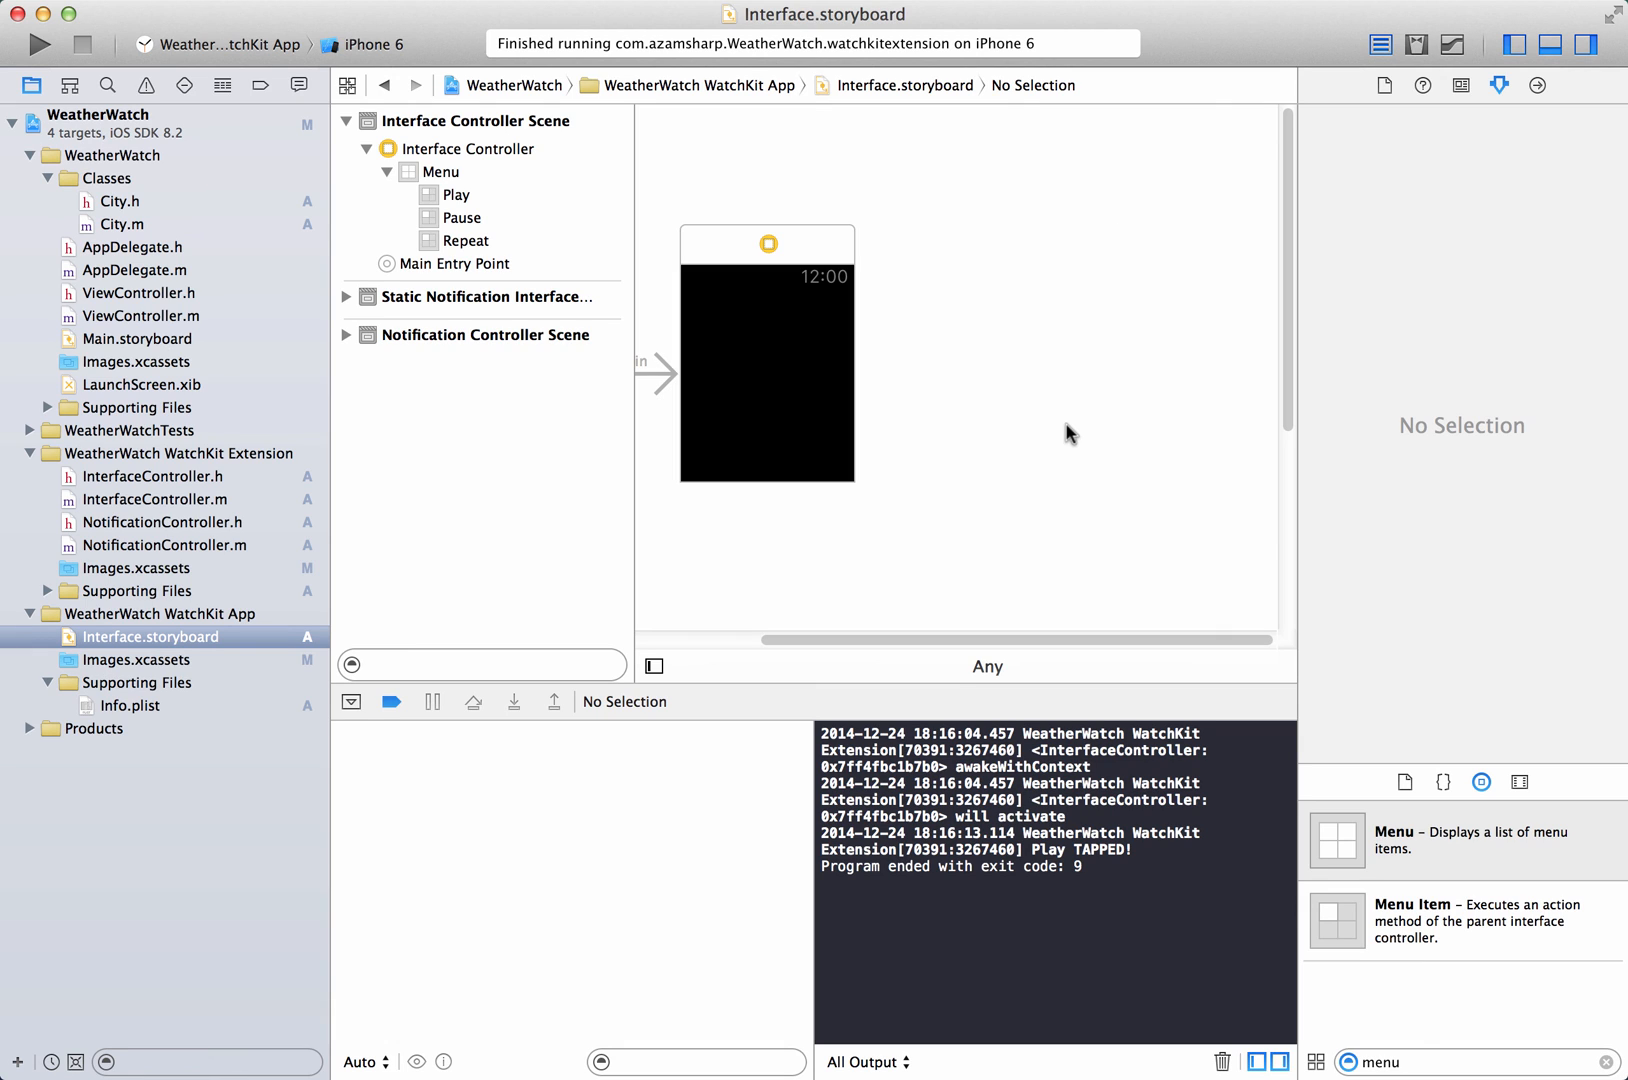